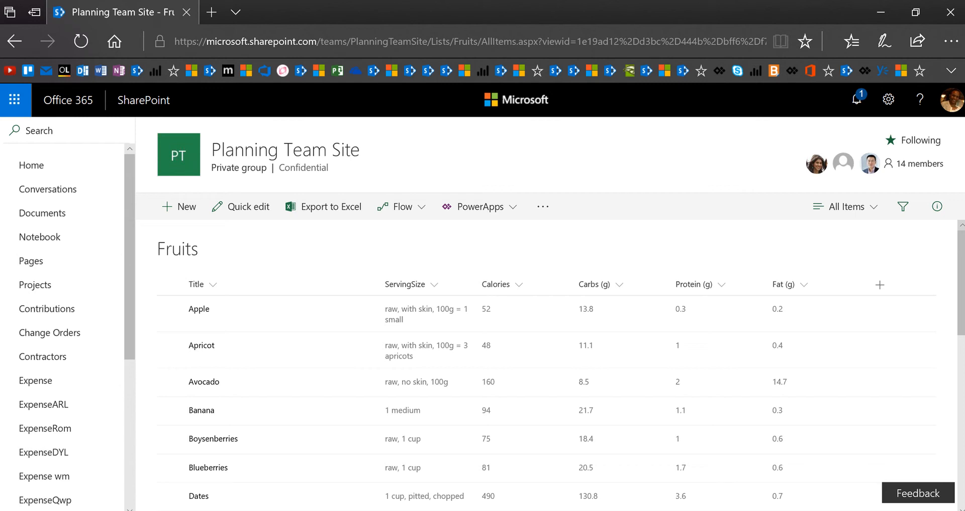
{"action": "mouse_move", "coordinate": [803, 256]}
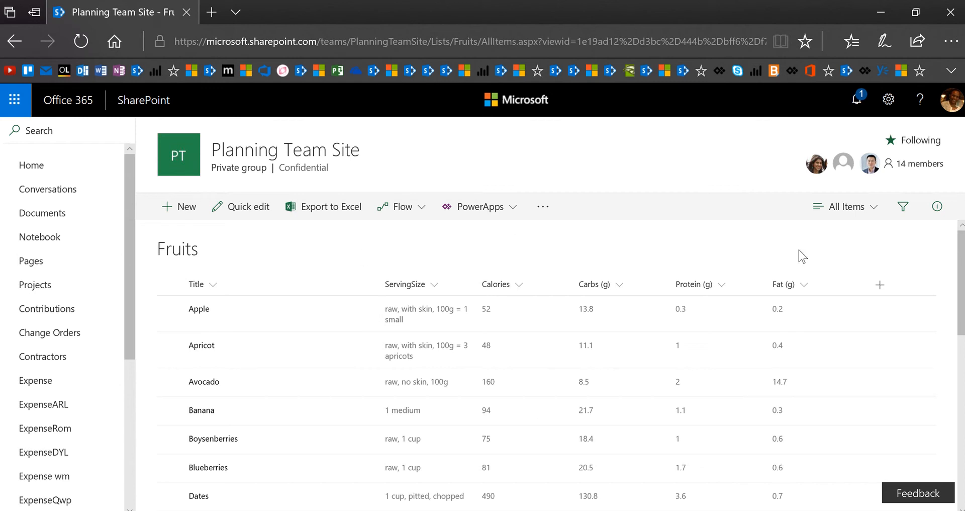
{"action": "mouse_move", "coordinate": [728, 259]}
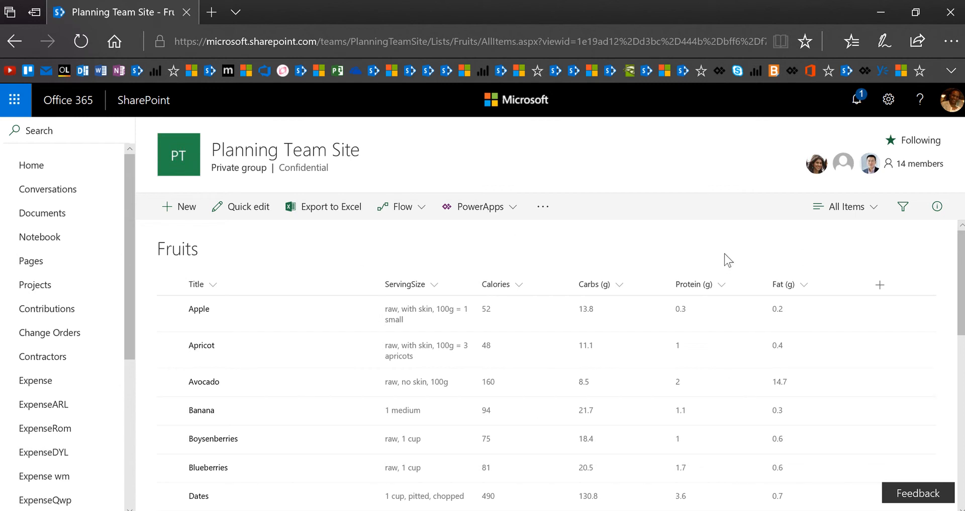
{"action": "mouse_move", "coordinate": [579, 245]}
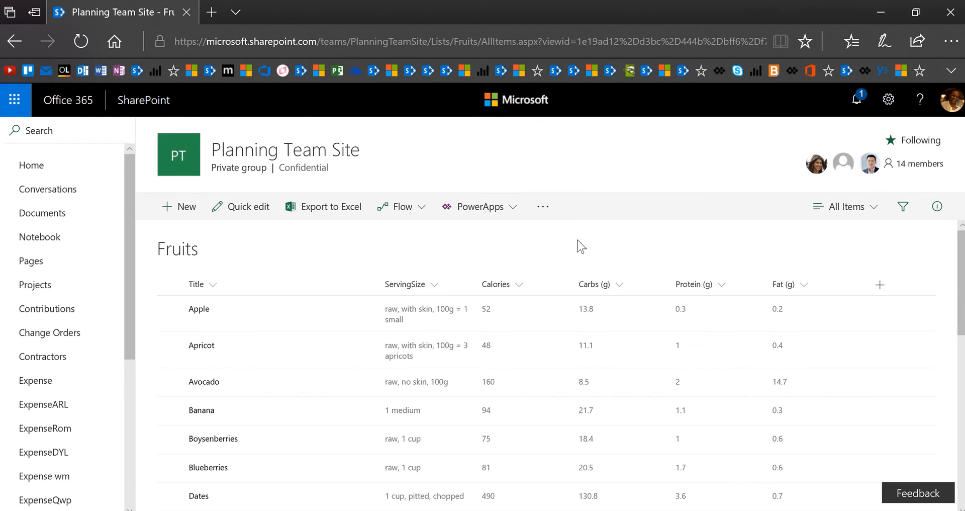
{"action": "mouse_move", "coordinate": [529, 264]}
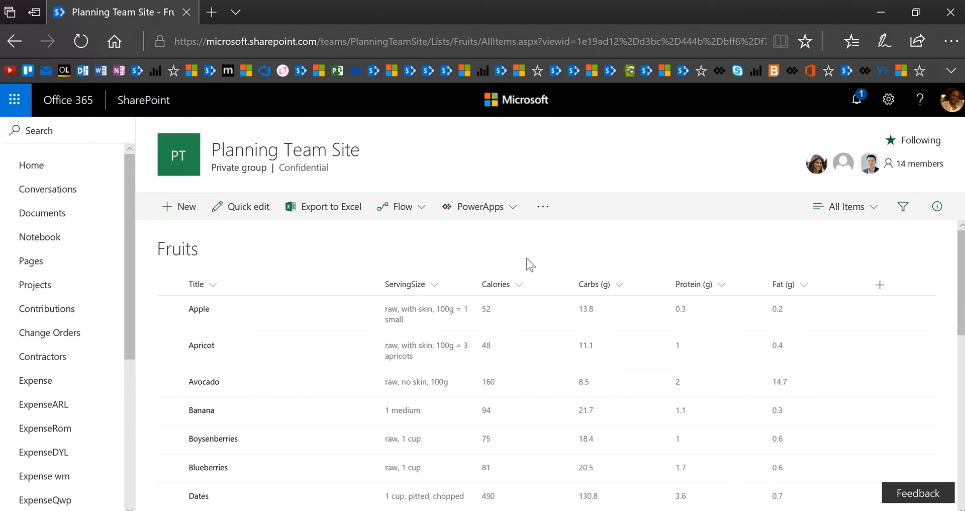
{"action": "mouse_move", "coordinate": [779, 249]}
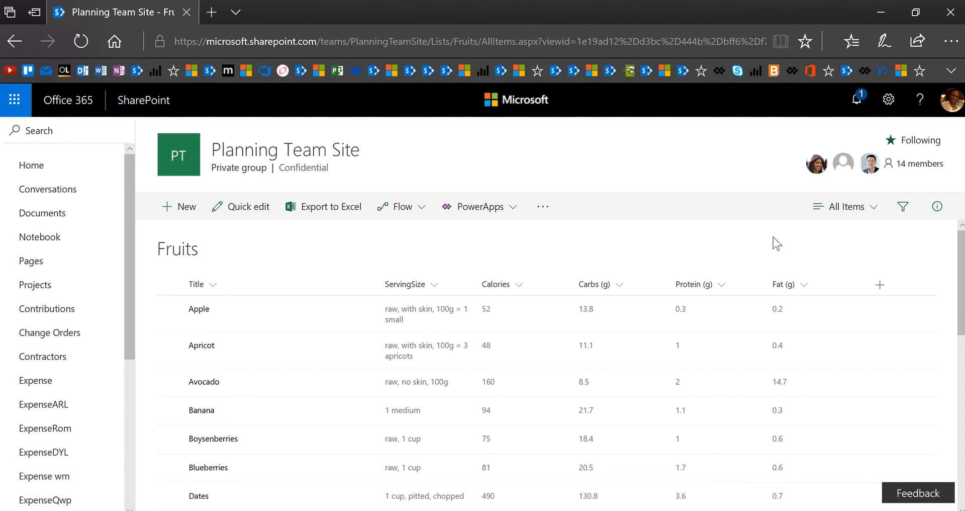
{"action": "mouse_move", "coordinate": [765, 263]}
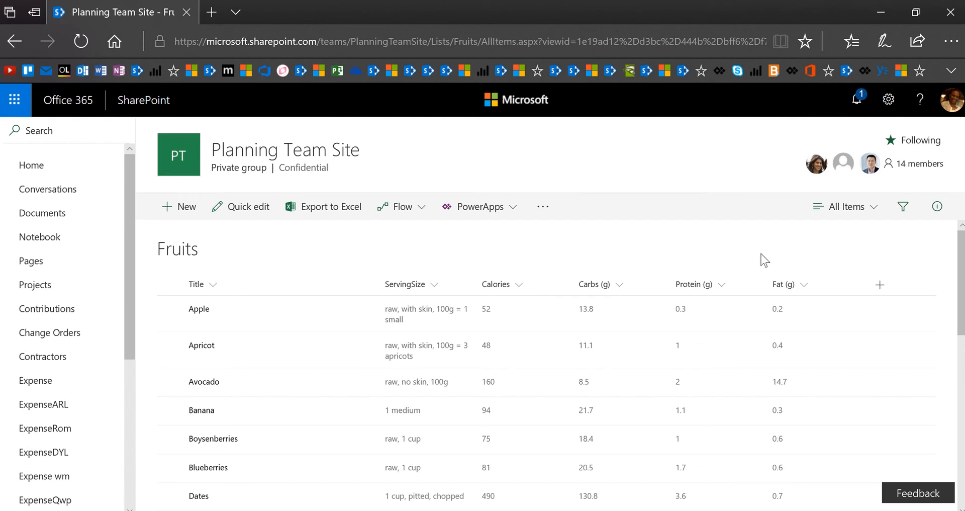
Start a new PowerApps app from the Fruits list named 'My Fruits Plan' and create it.
{"action": "left_click", "coordinate": [480, 206]}
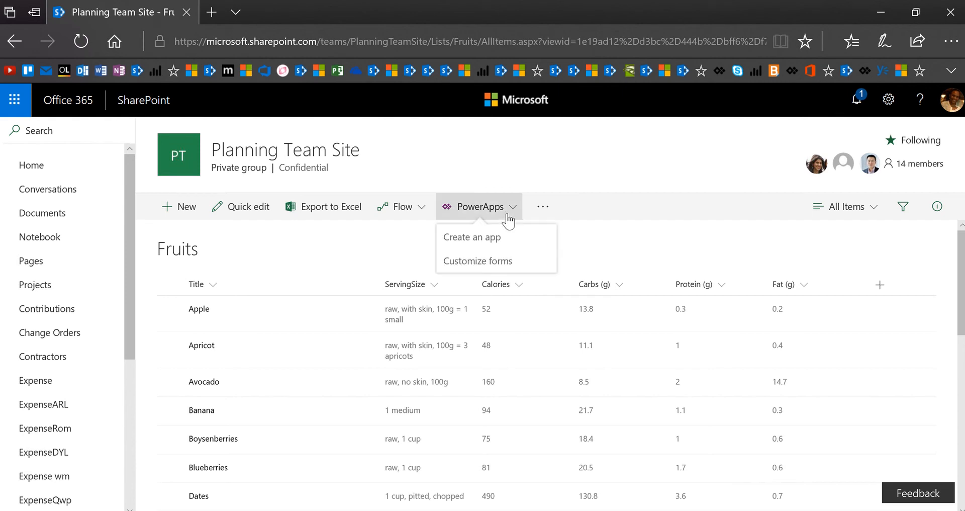
{"action": "left_click", "coordinate": [472, 237]}
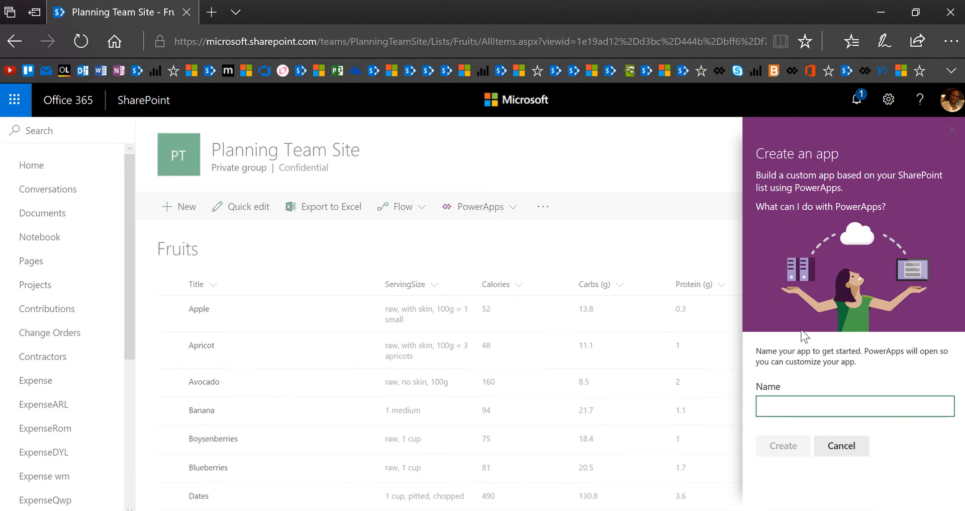
{"action": "type", "text": "My Fruits pl"}
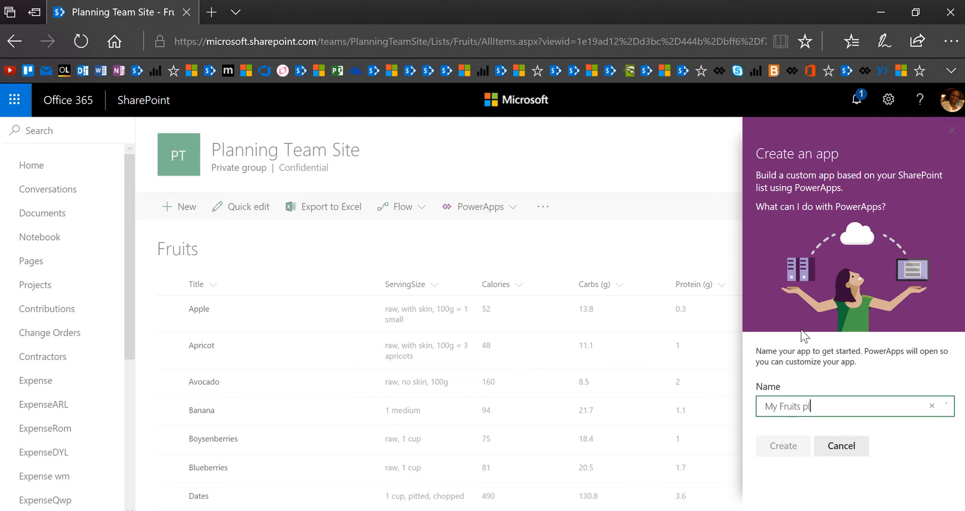
{"action": "key", "text": "Backspace"}
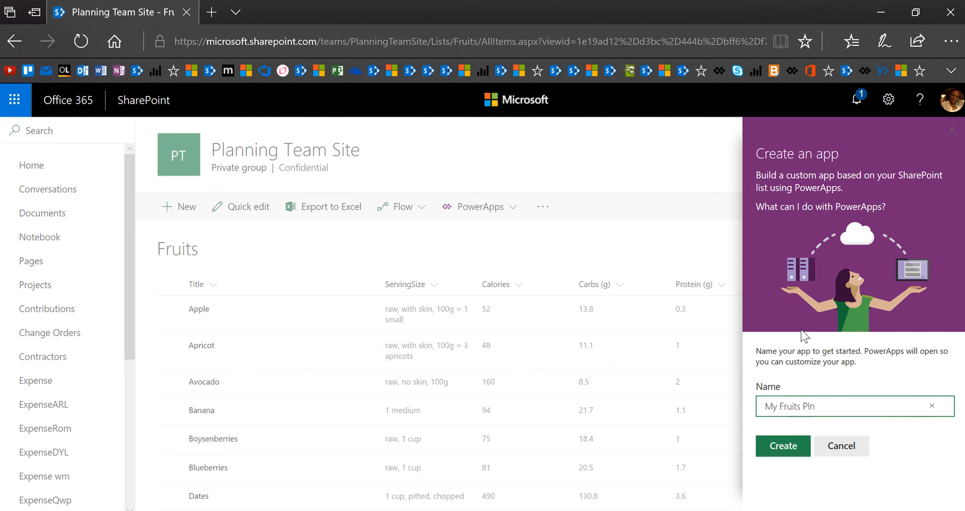
{"action": "type", "text": "a"}
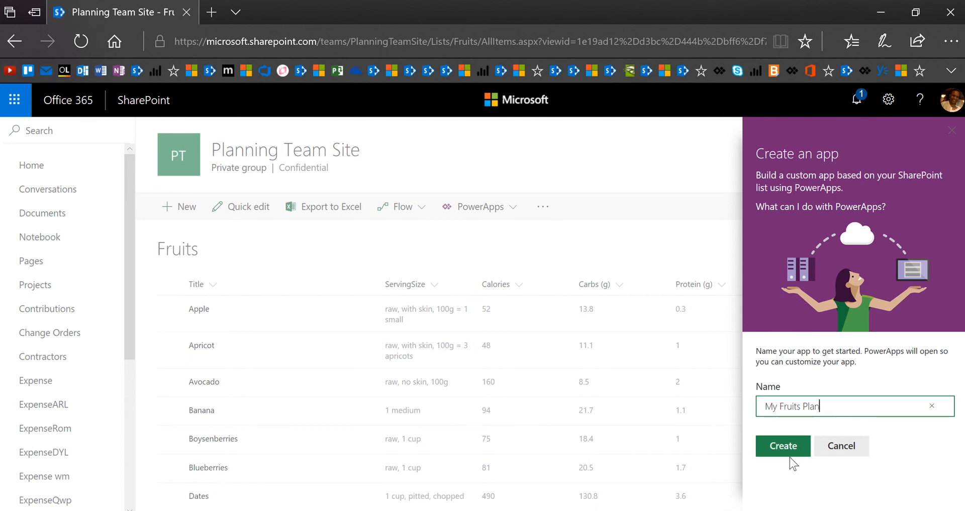
{"action": "left_click", "coordinate": [782, 445]}
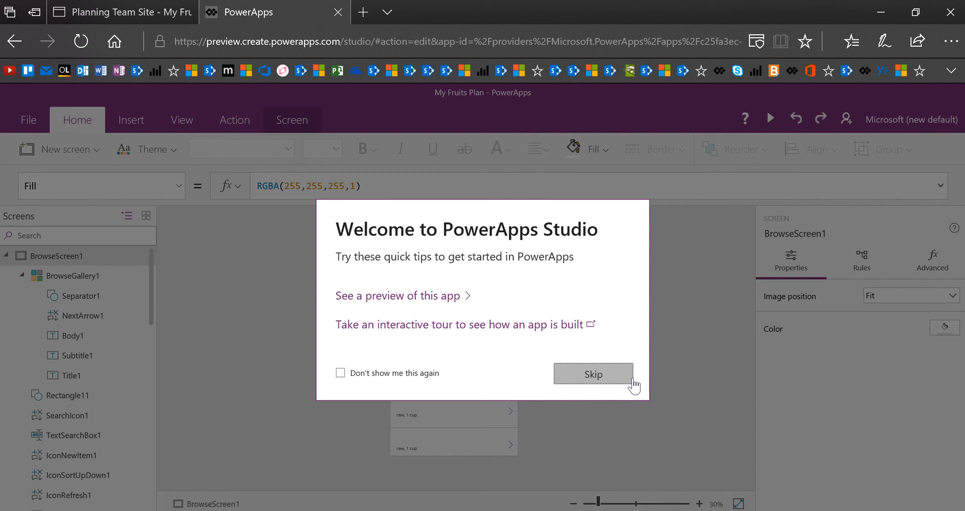
Skip the Welcome to PowerApps Studio tips to reveal the generated browse screen.
{"action": "left_click", "coordinate": [593, 373]}
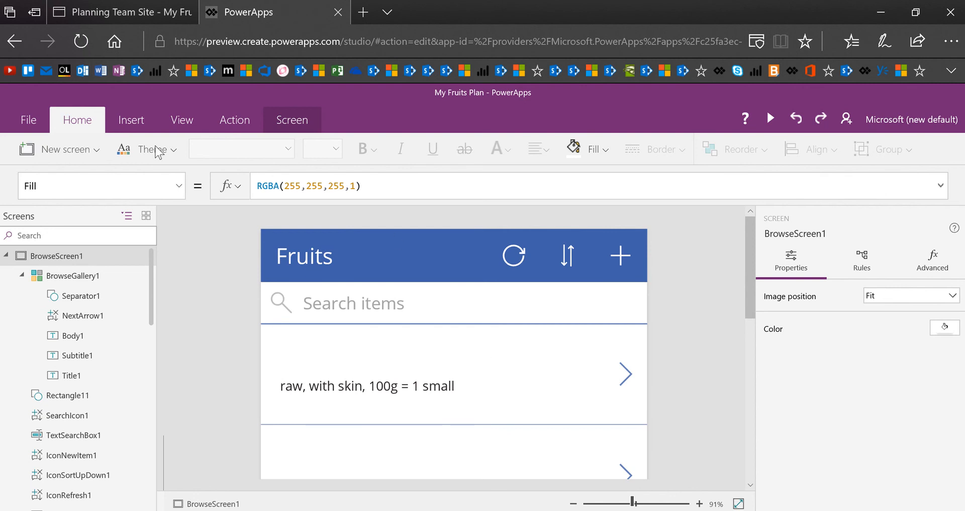
Show the available colour themes from the Home tab's Theme menu.
{"action": "left_click", "coordinate": [152, 149]}
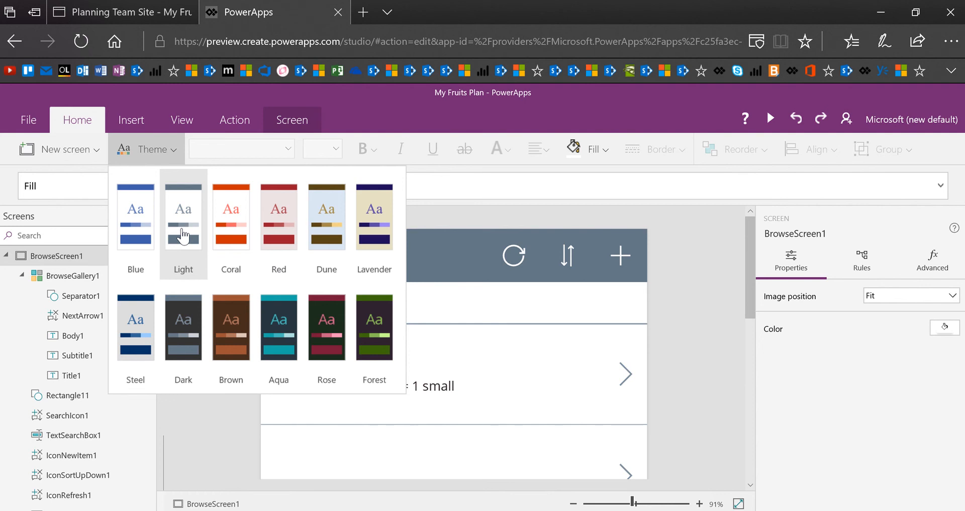
{"action": "mouse_move", "coordinate": [139, 183]}
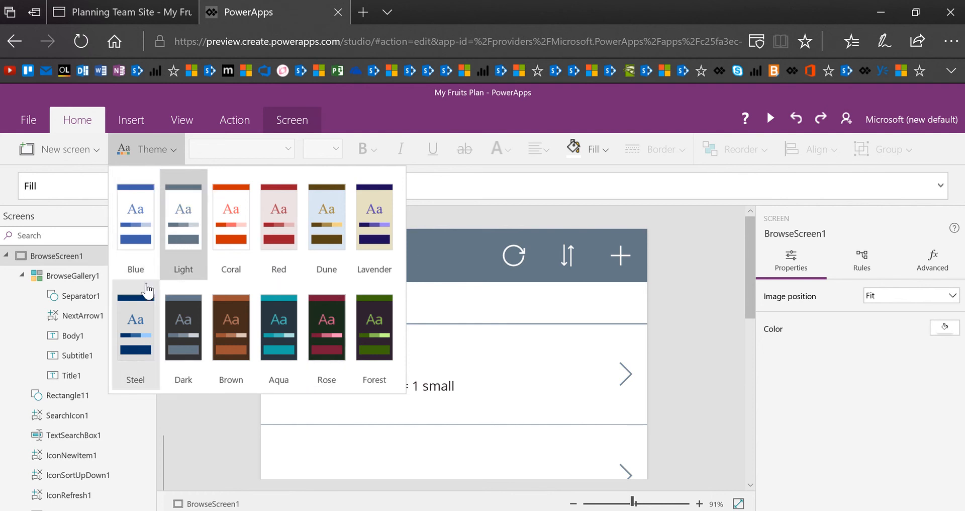
{"action": "mouse_move", "coordinate": [696, 301]}
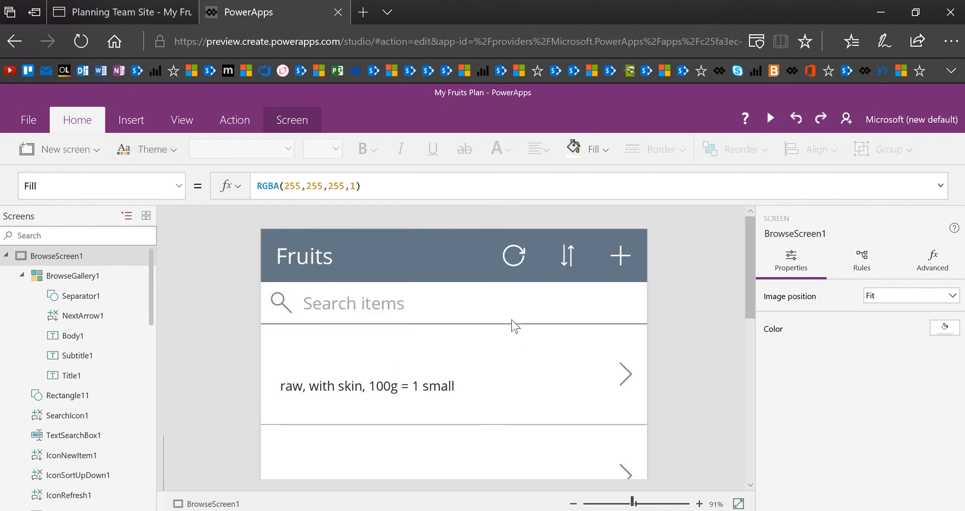
{"action": "mouse_move", "coordinate": [327, 353]}
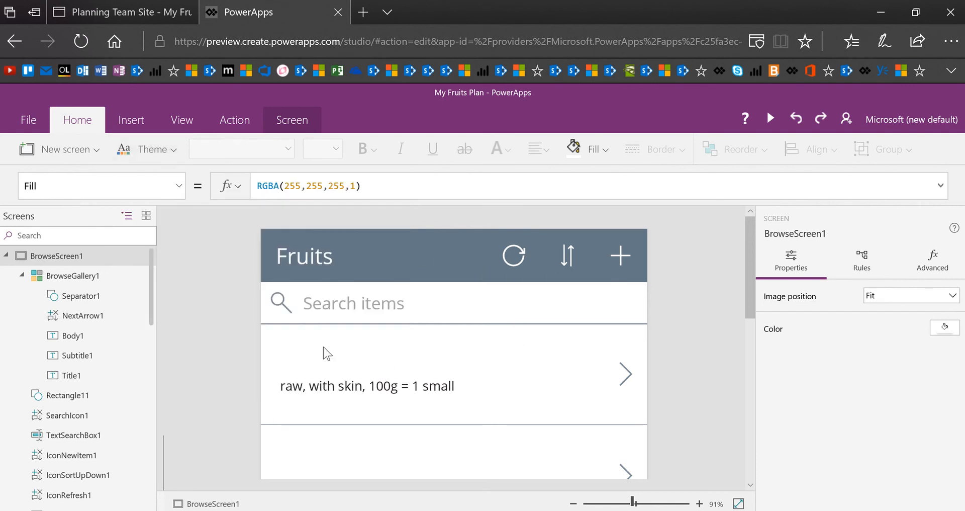
{"action": "mouse_move", "coordinate": [330, 337]}
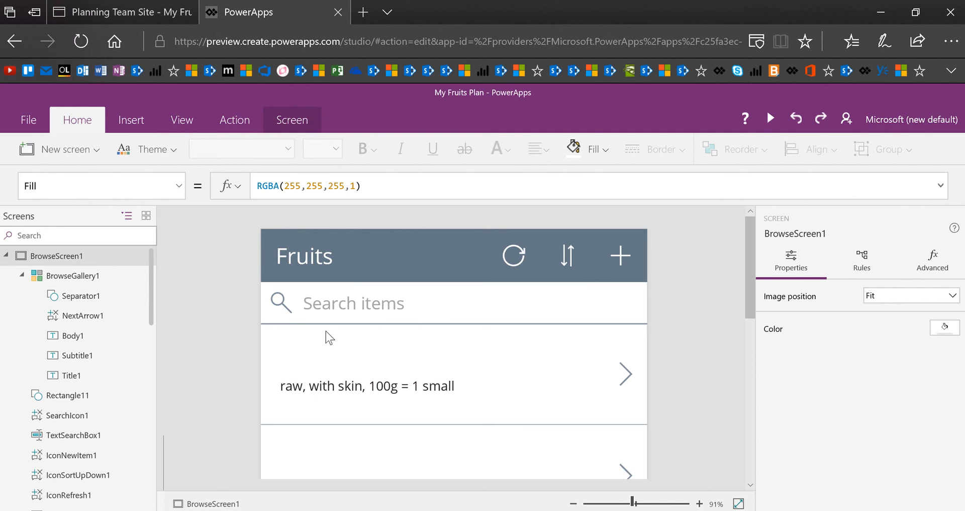
Select BrowseGallery1 and bring up its Data panel showing the Fruits source.
{"action": "left_click", "coordinate": [71, 275]}
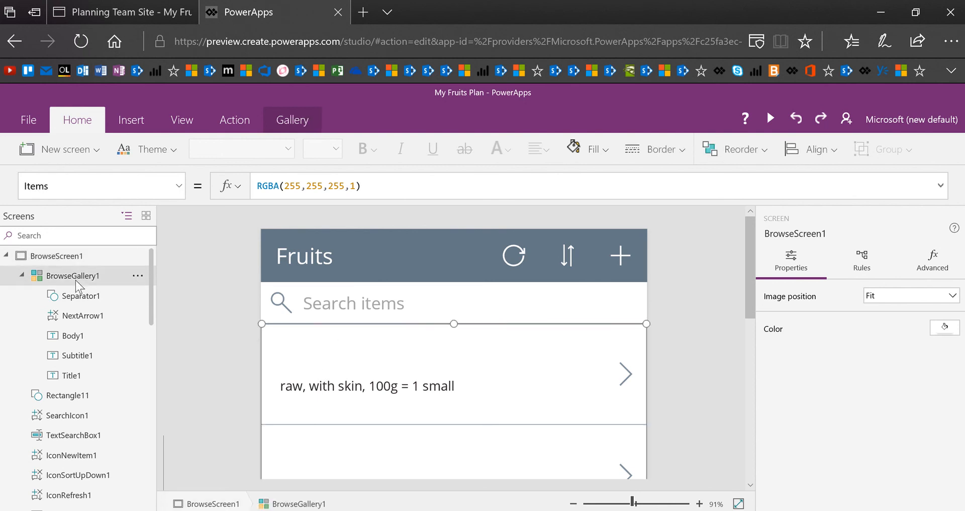
{"action": "left_click", "coordinate": [72, 275]}
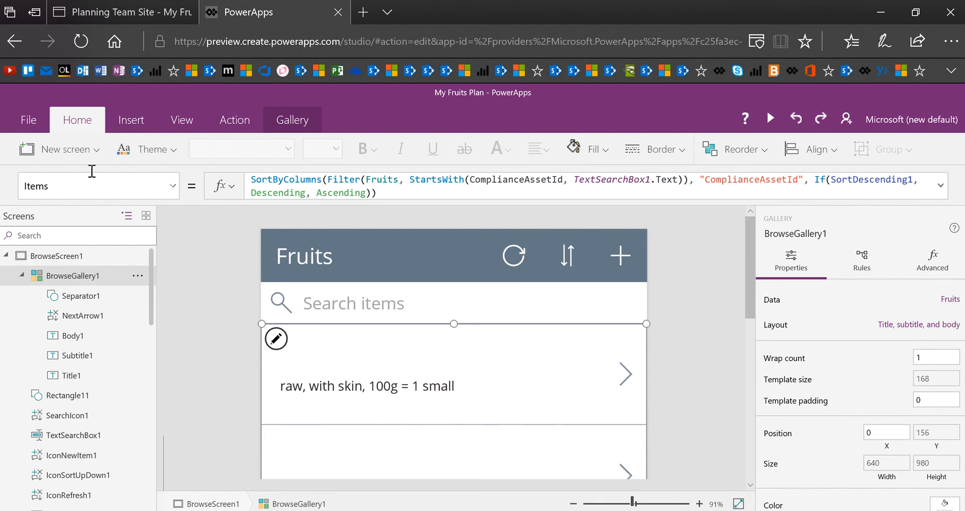
{"action": "mouse_move", "coordinate": [69, 280]}
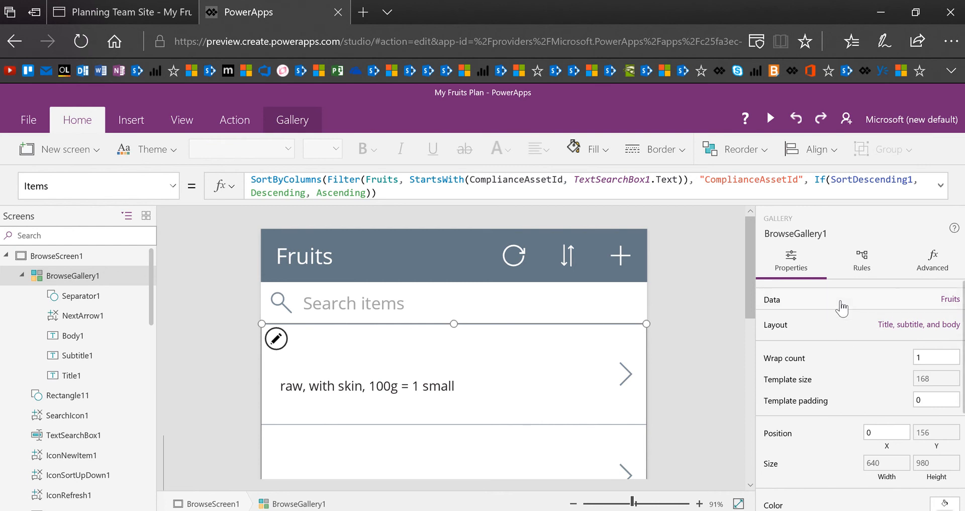
{"action": "mouse_move", "coordinate": [774, 307]}
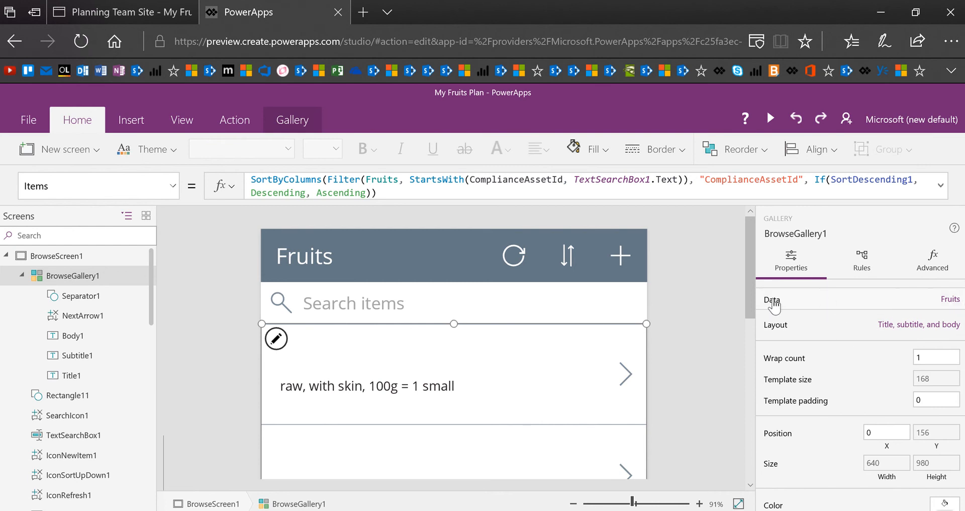
{"action": "mouse_move", "coordinate": [950, 307]}
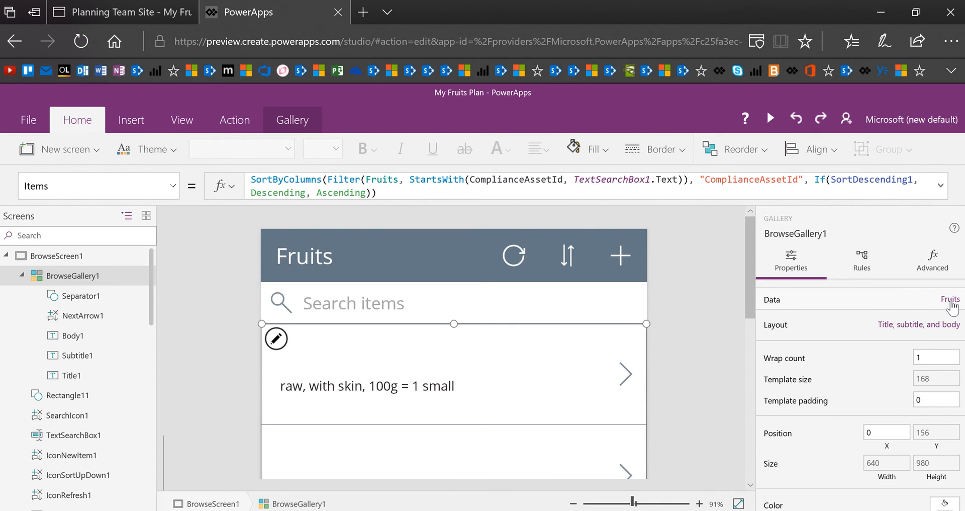
{"action": "left_click", "coordinate": [950, 299]}
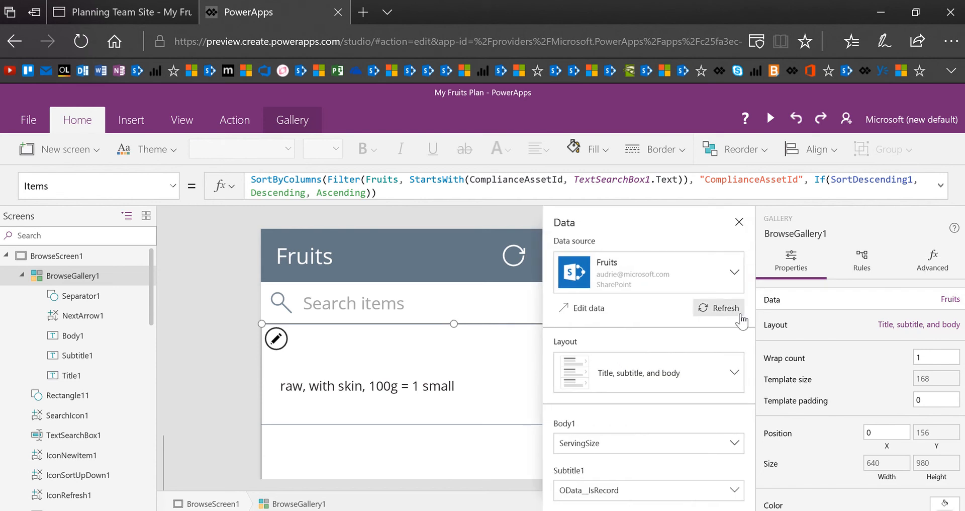
{"action": "mouse_move", "coordinate": [668, 335]}
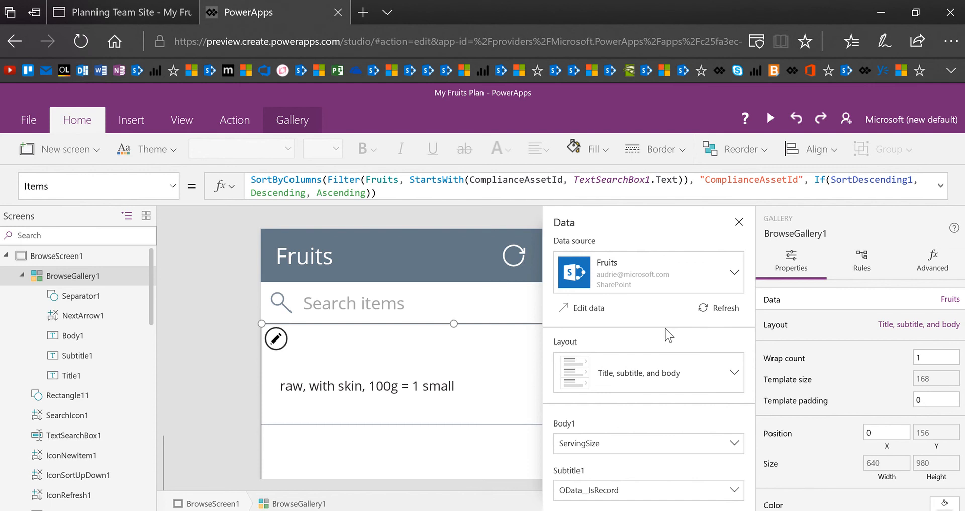
{"action": "mouse_move", "coordinate": [585, 307]}
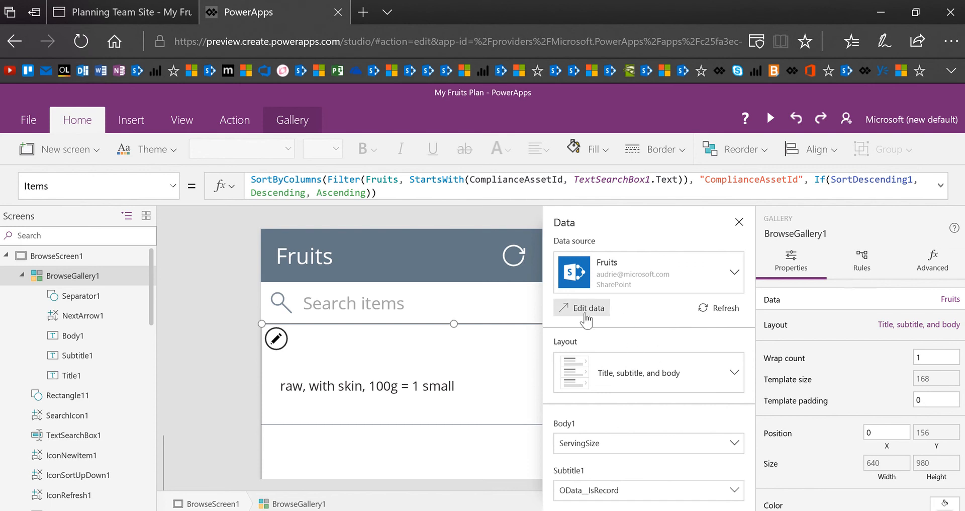
{"action": "mouse_move", "coordinate": [585, 312]}
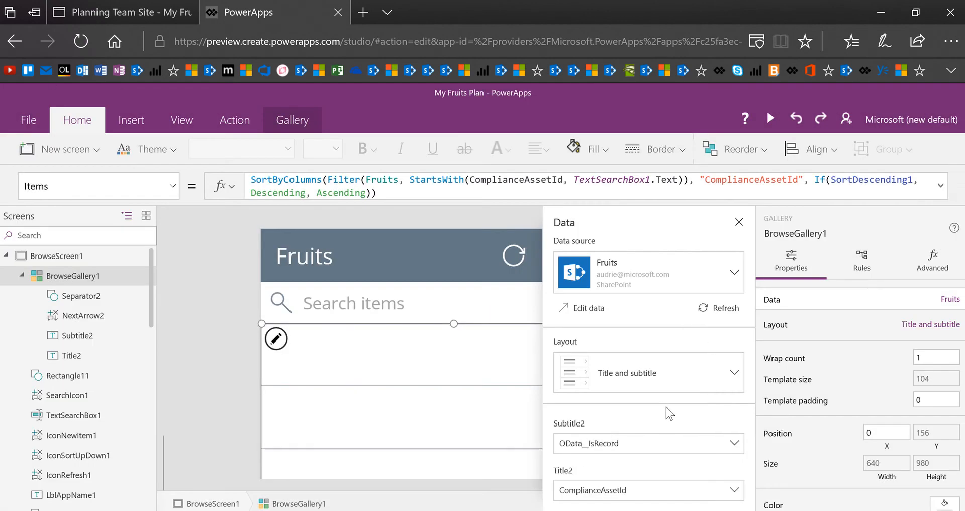
{"action": "mouse_move", "coordinate": [656, 505]}
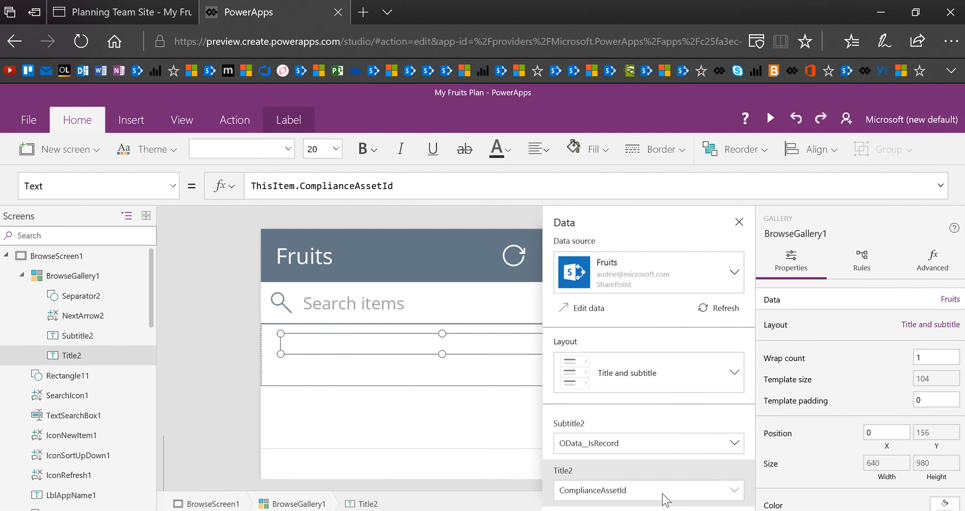
Bind the gallery's Subtitle2 label to the ServingSize field.
{"action": "left_click", "coordinate": [647, 489]}
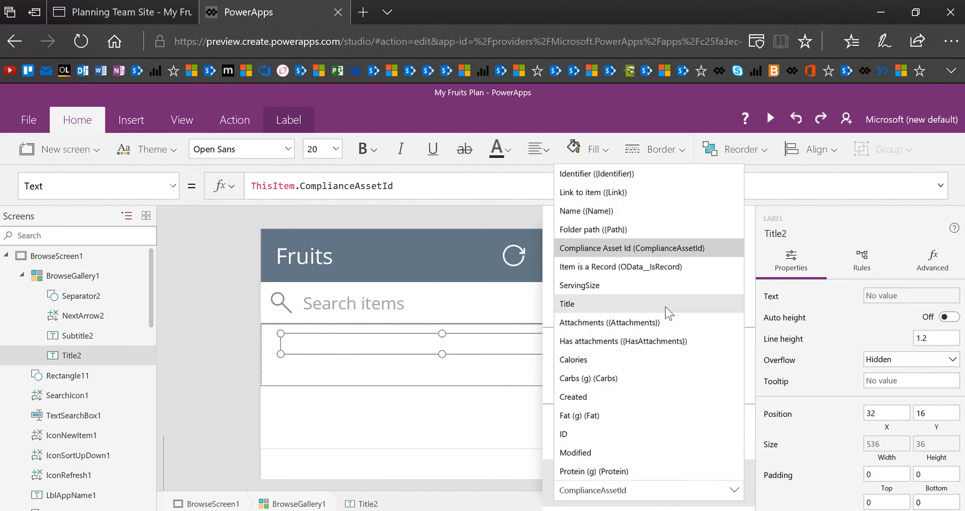
{"action": "left_click", "coordinate": [567, 303]}
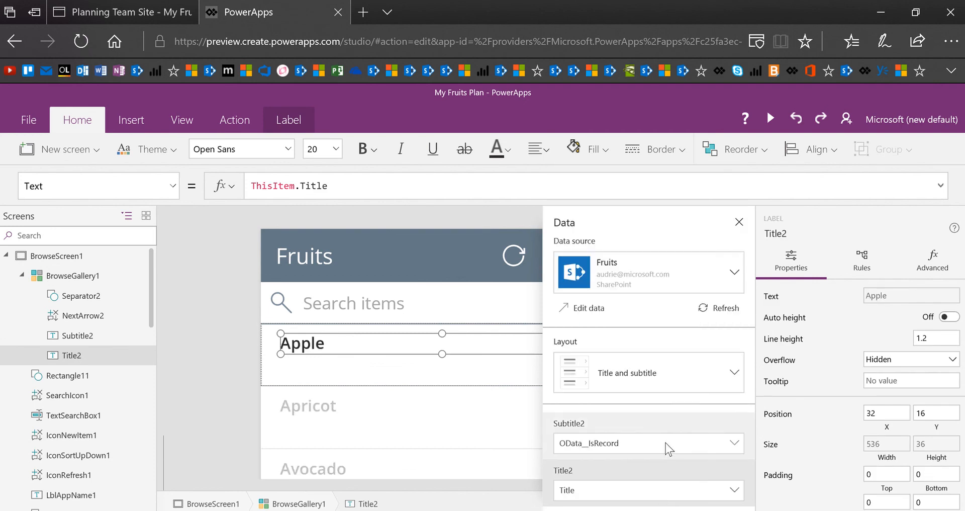
{"action": "left_click", "coordinate": [78, 335]}
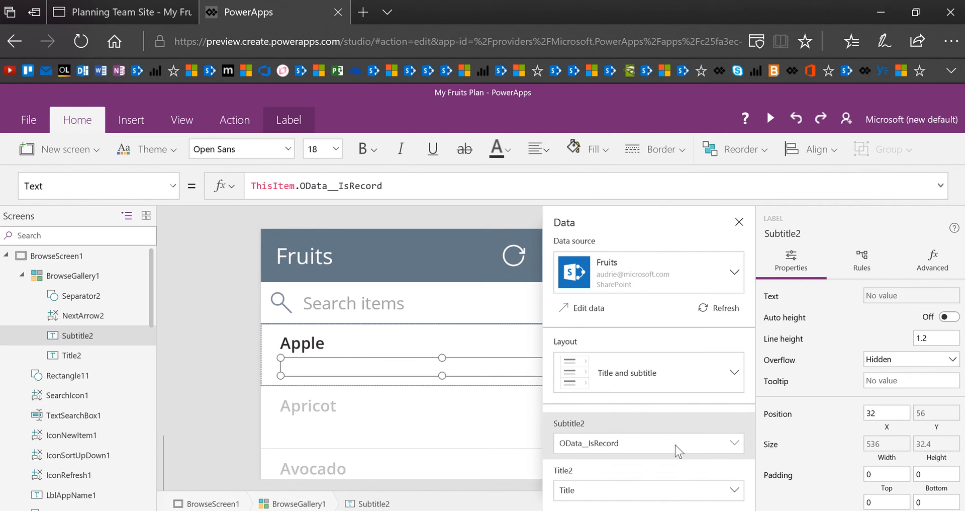
{"action": "left_click", "coordinate": [647, 442]}
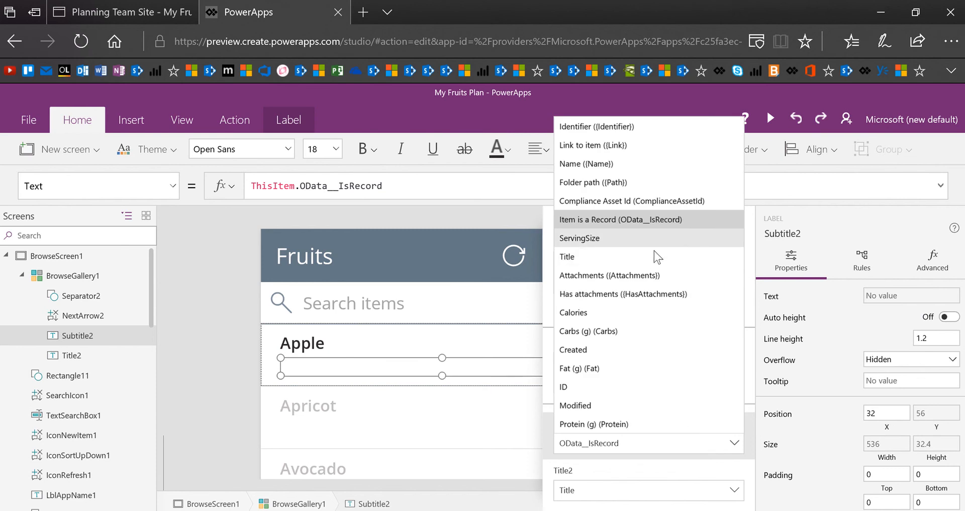
{"action": "left_click", "coordinate": [578, 238]}
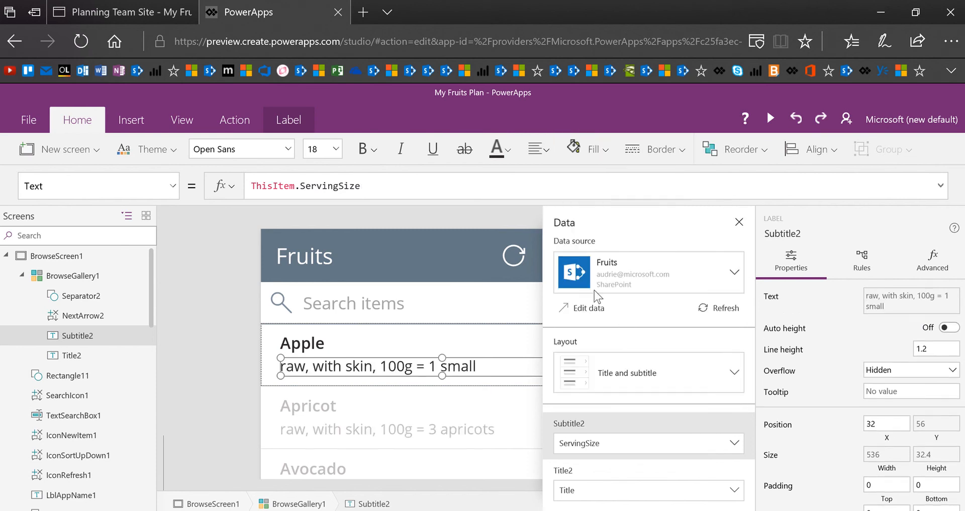
{"action": "mouse_move", "coordinate": [497, 148]}
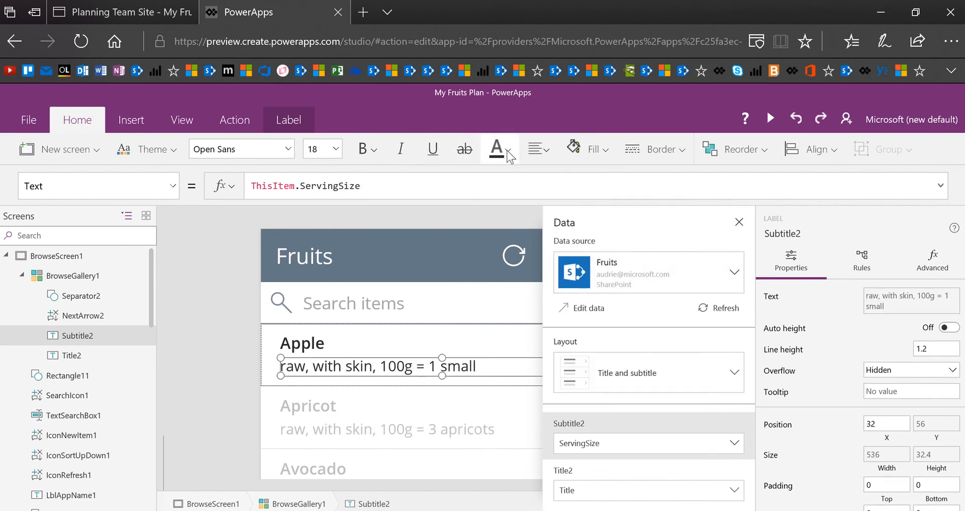
Make Subtitle2 gray at font size 16 with AutoHeight set to true.
{"action": "left_click", "coordinate": [496, 149]}
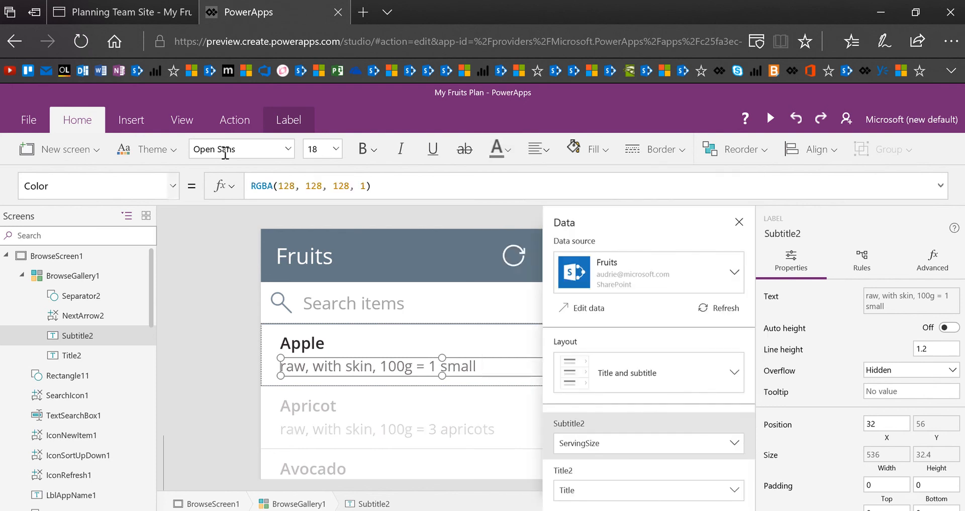
{"action": "left_click", "coordinate": [338, 149]}
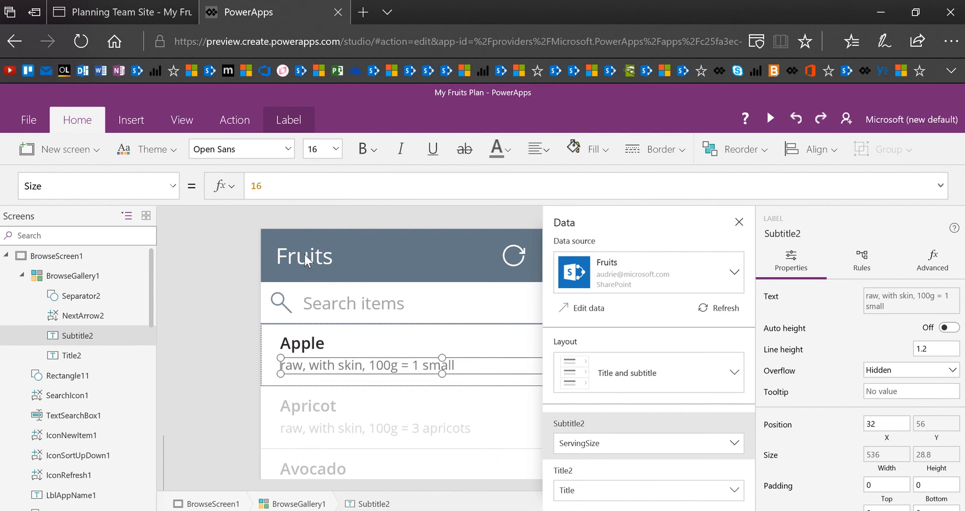
{"action": "left_click", "coordinate": [173, 185]}
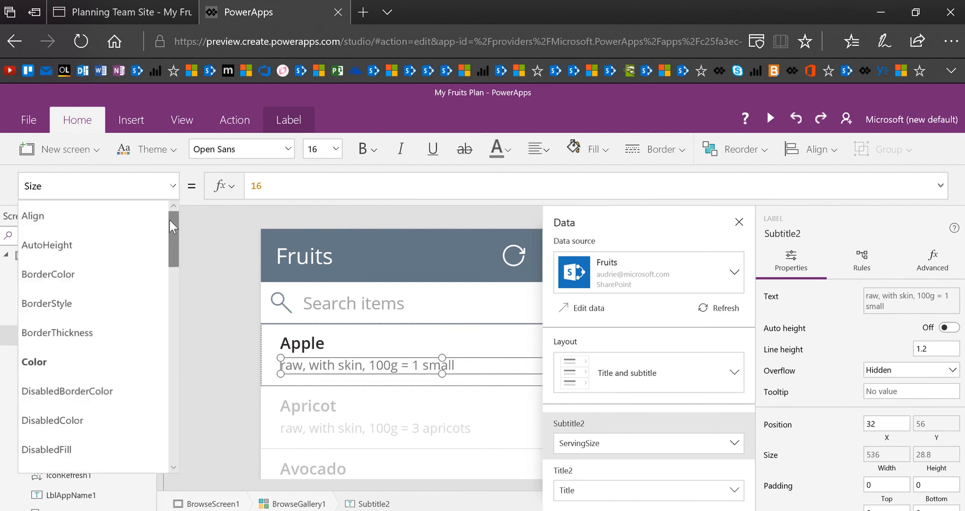
{"action": "left_click", "coordinate": [46, 245]}
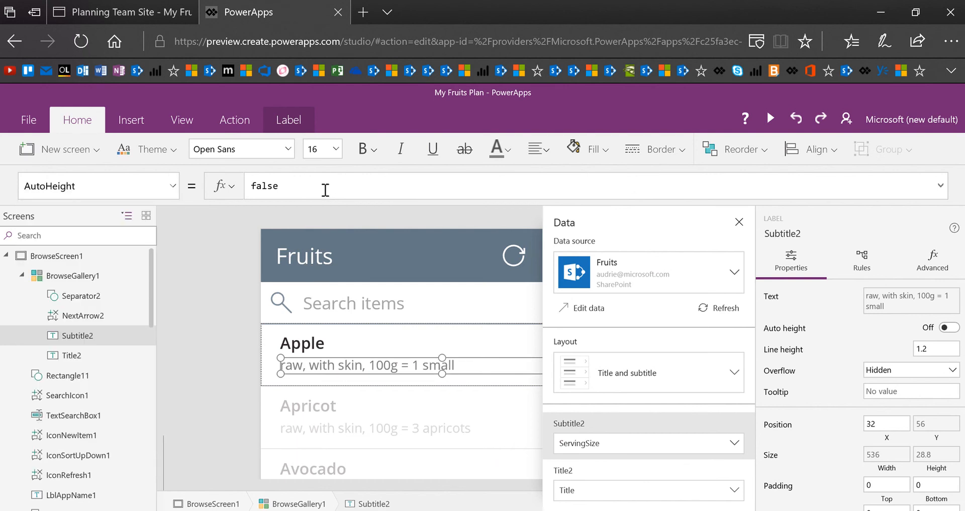
{"action": "type", "text": "true"}
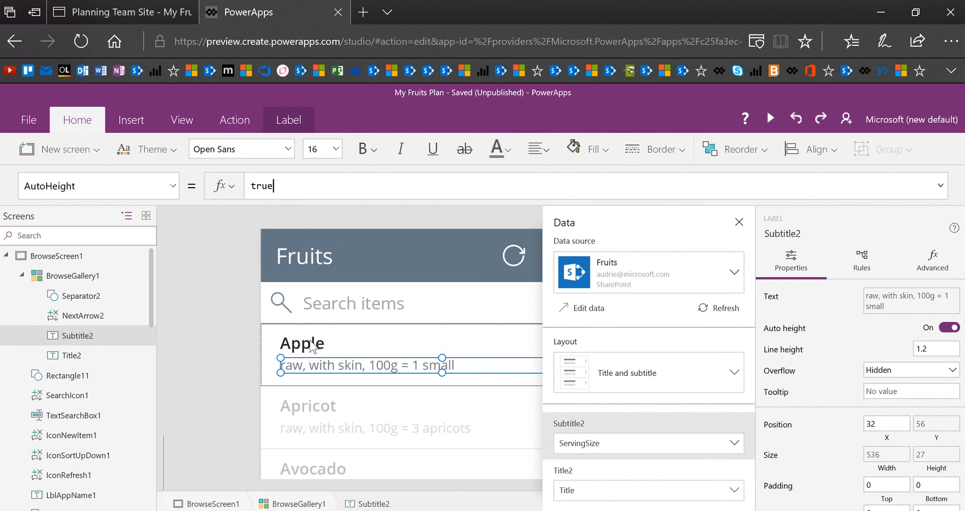
{"action": "left_click", "coordinate": [71, 355]}
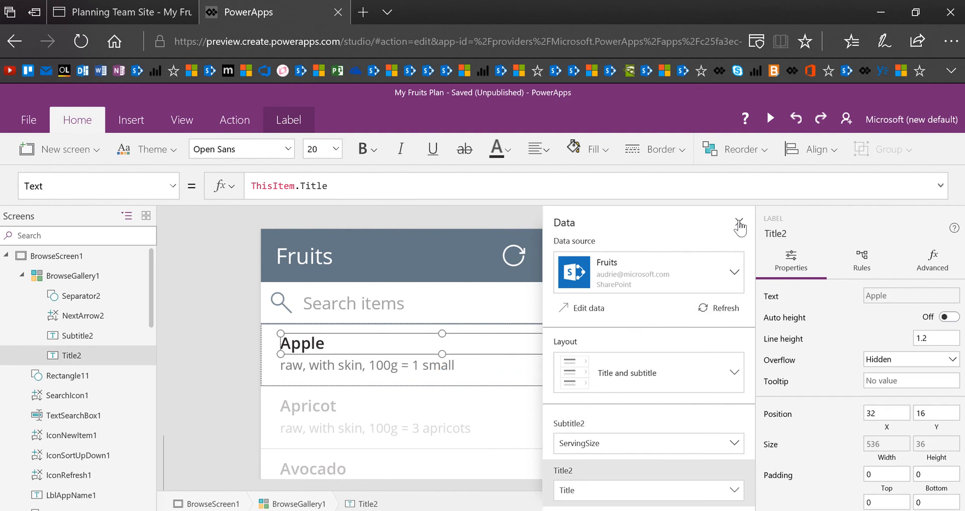
Close the Data panel and resize BrowseGallery1 to X 146, width 494.
{"action": "left_click", "coordinate": [741, 225]}
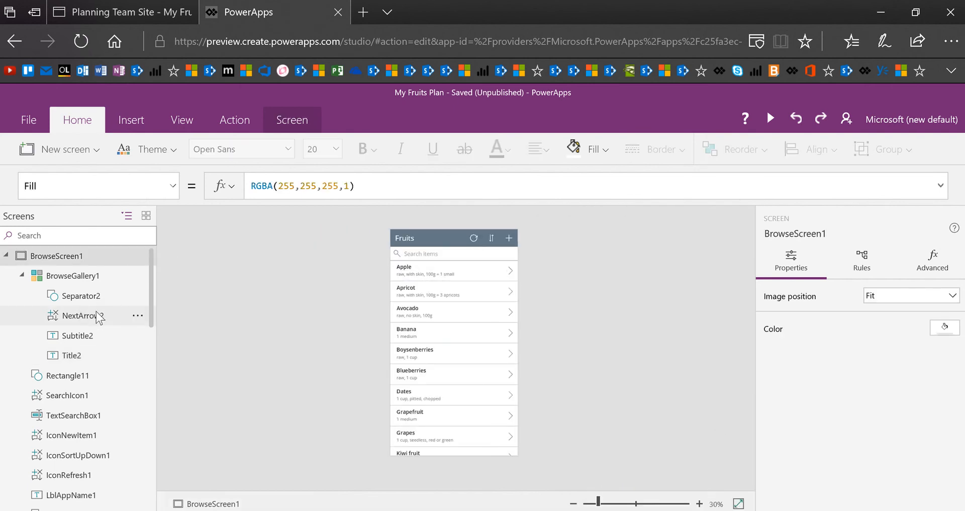
{"action": "left_click", "coordinate": [72, 275]}
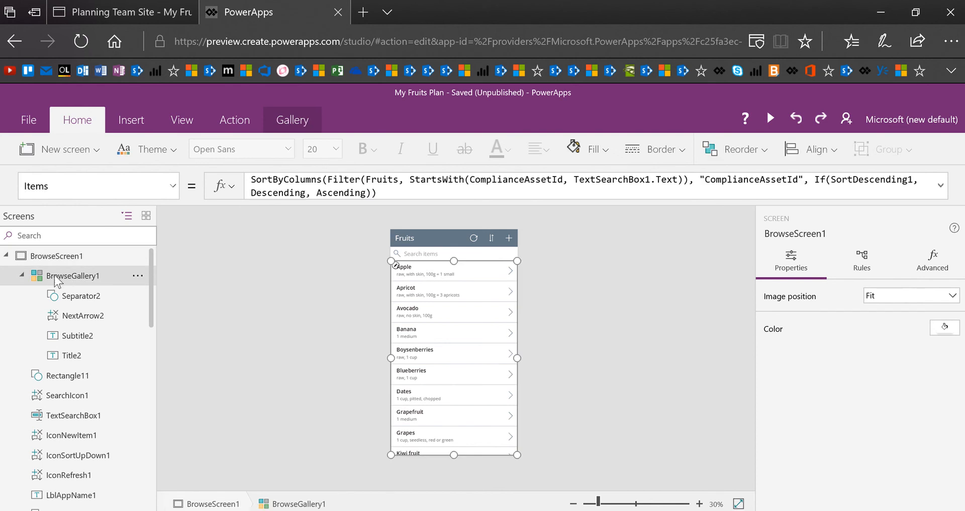
{"action": "left_click", "coordinate": [73, 276]}
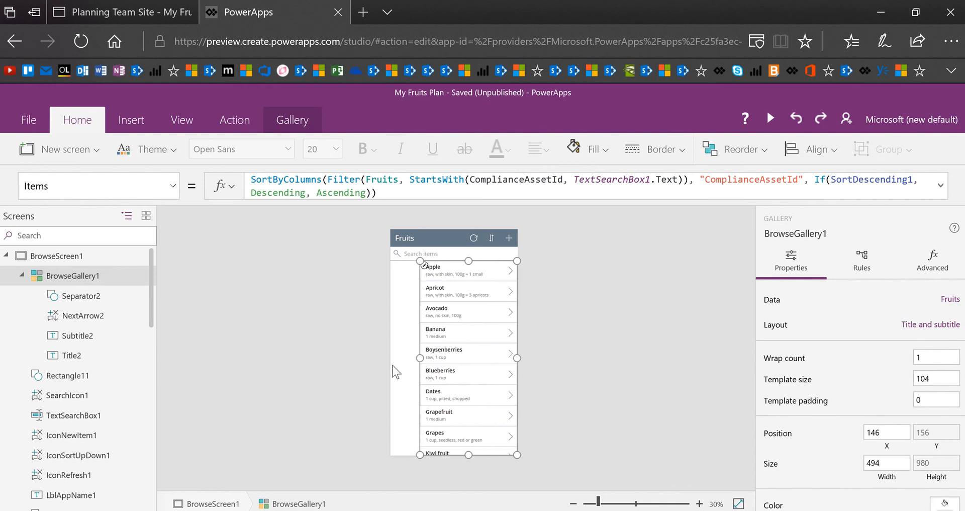
Delete Separator2 so no dividing lines show between fruit items.
{"action": "left_click", "coordinate": [80, 296]}
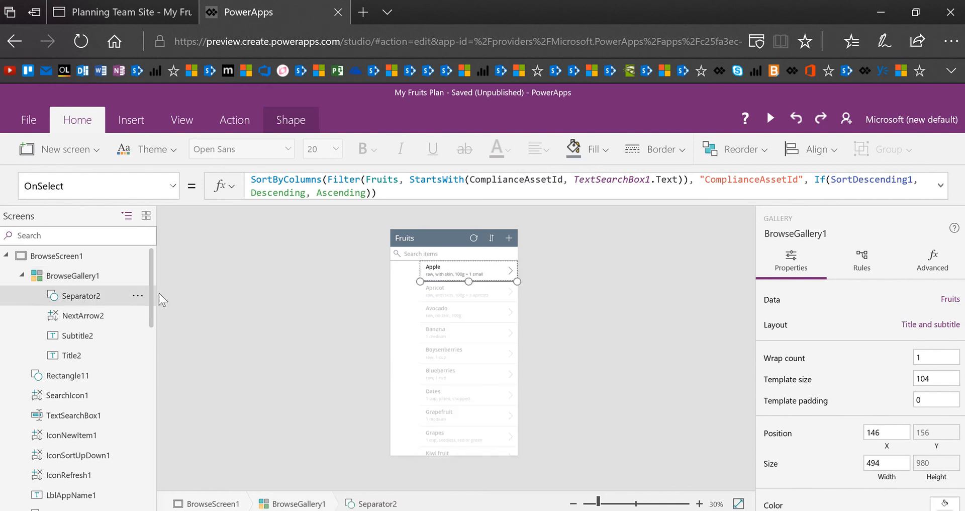
{"action": "left_click", "coordinate": [138, 296]}
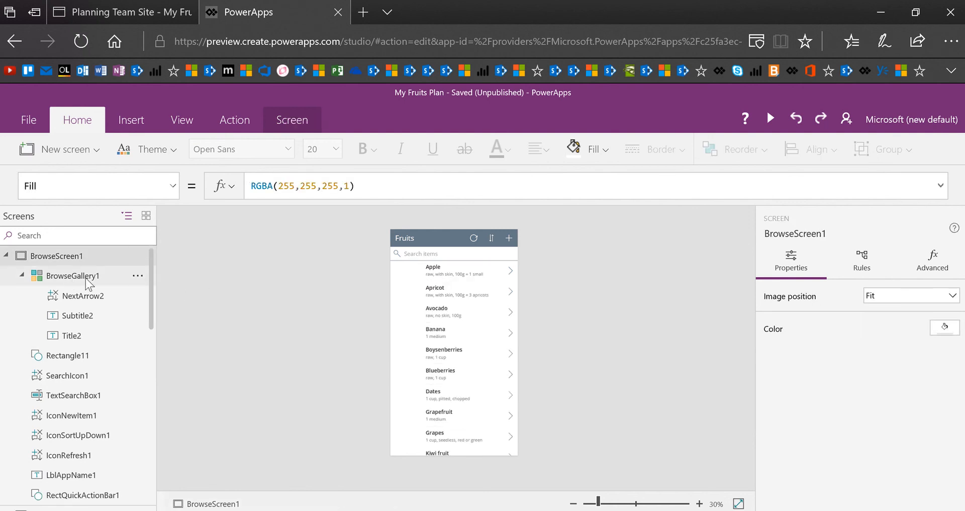
{"action": "mouse_move", "coordinate": [72, 274]}
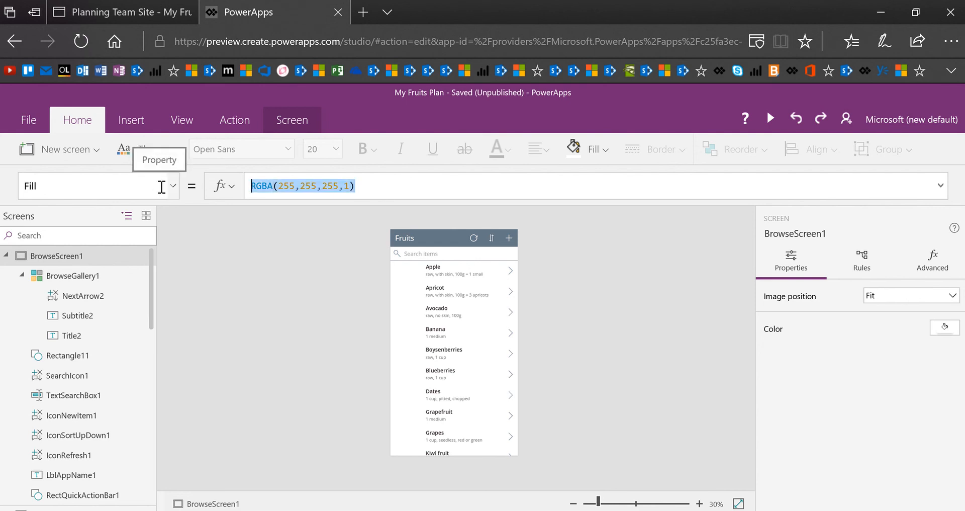
{"action": "mouse_move", "coordinate": [449, 248]}
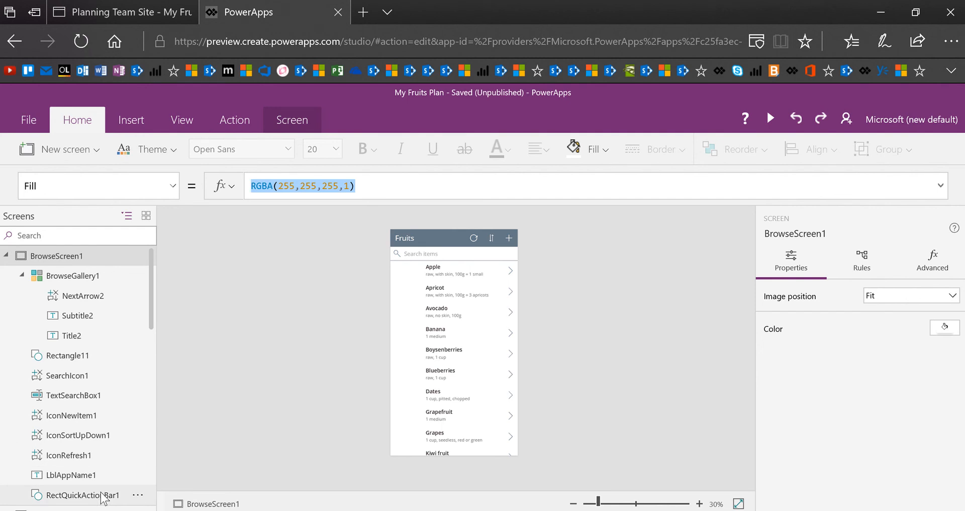
Set the browse screen's Fill to ColorFade(RectQuickActionBar1.Fill,80%).
{"action": "left_click", "coordinate": [82, 495]}
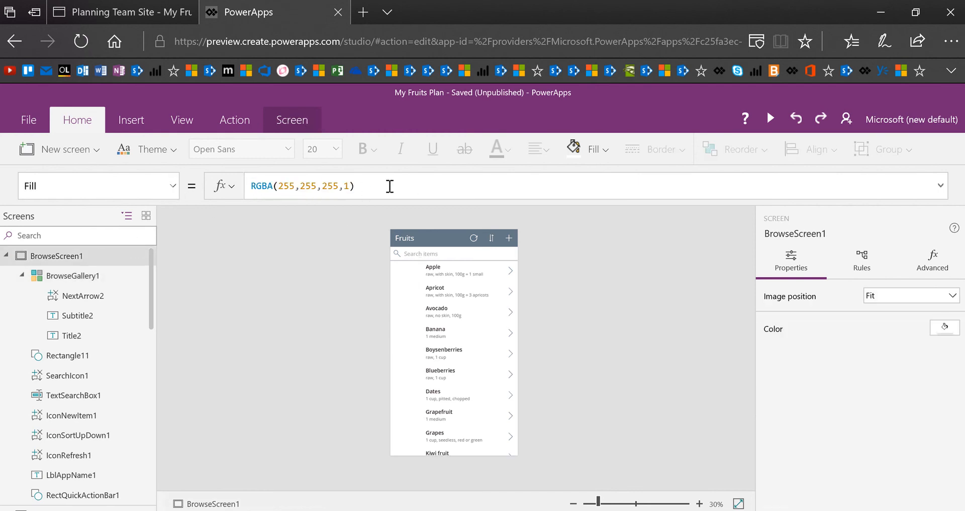
{"action": "triple_click", "coordinate": [302, 186]}
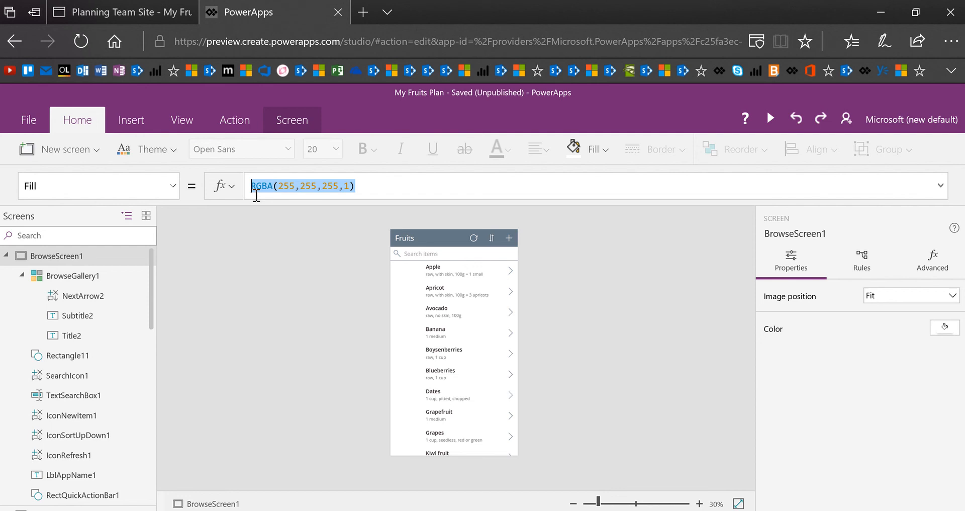
{"action": "type", "text": "ColorFade"}
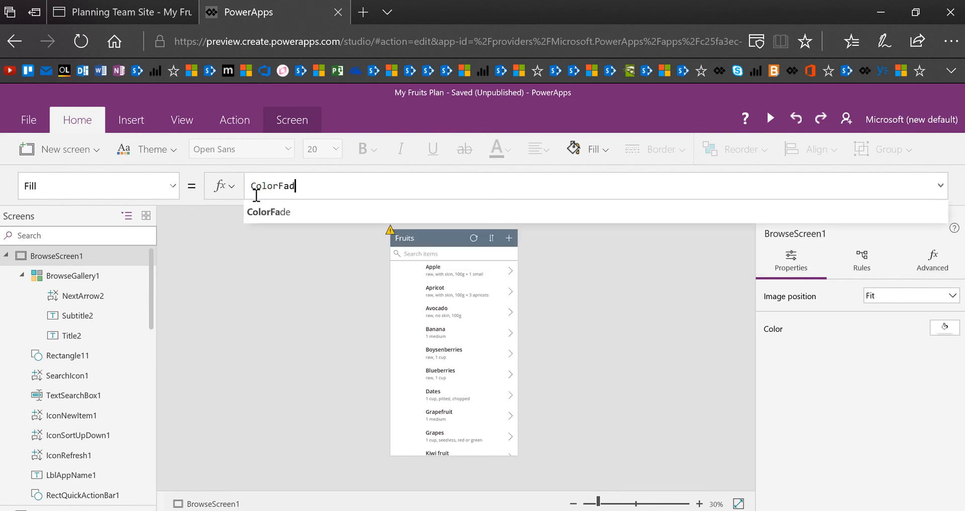
{"action": "type", "text": "e(Rec"}
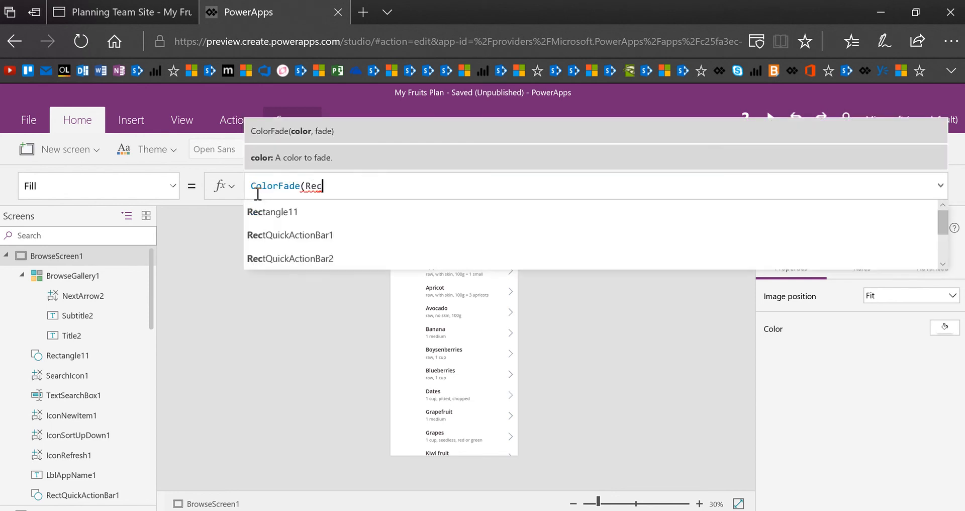
{"action": "left_click", "coordinate": [289, 235]}
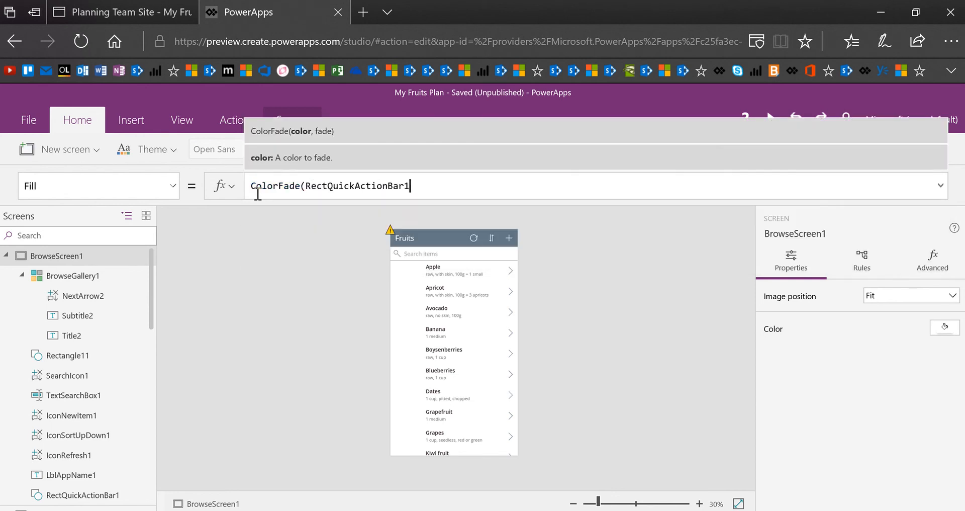
{"action": "type", "text": ".Fill"}
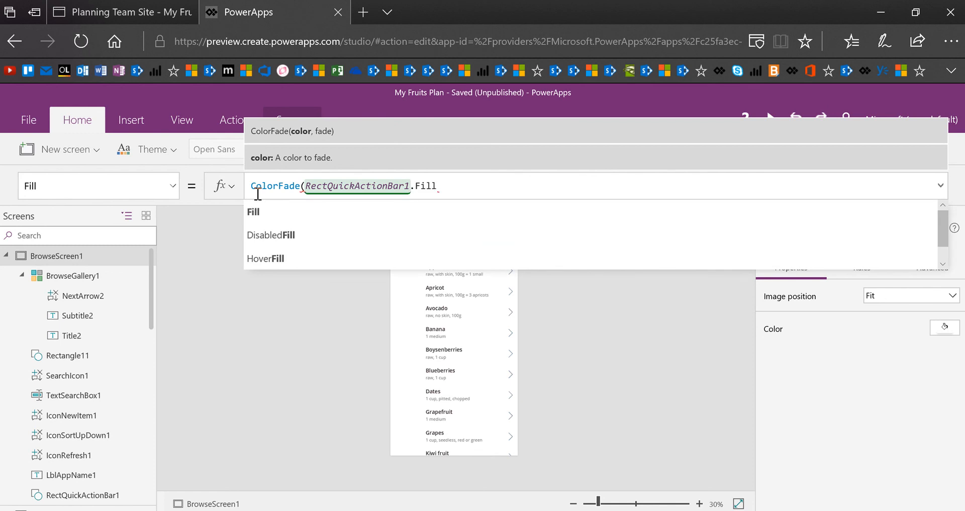
{"action": "type", "text": ","}
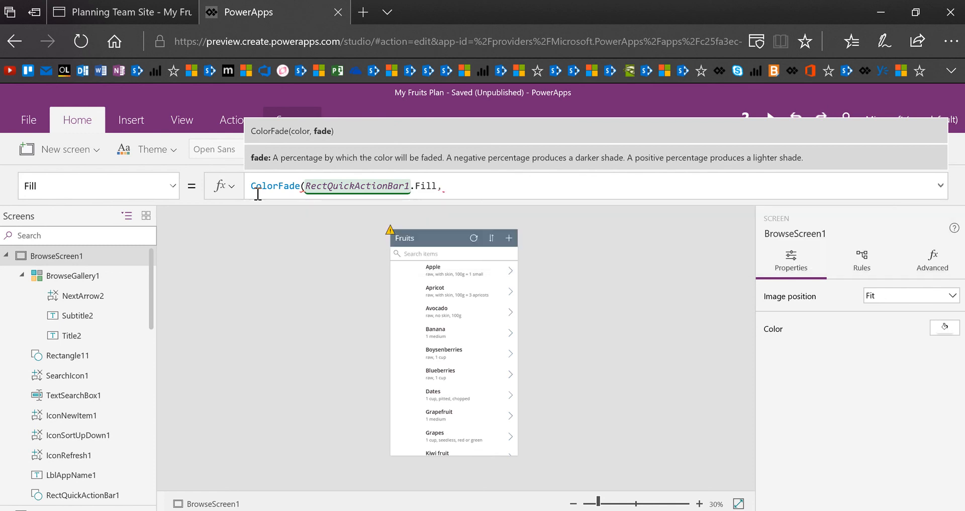
{"action": "type", "text": "80%)"}
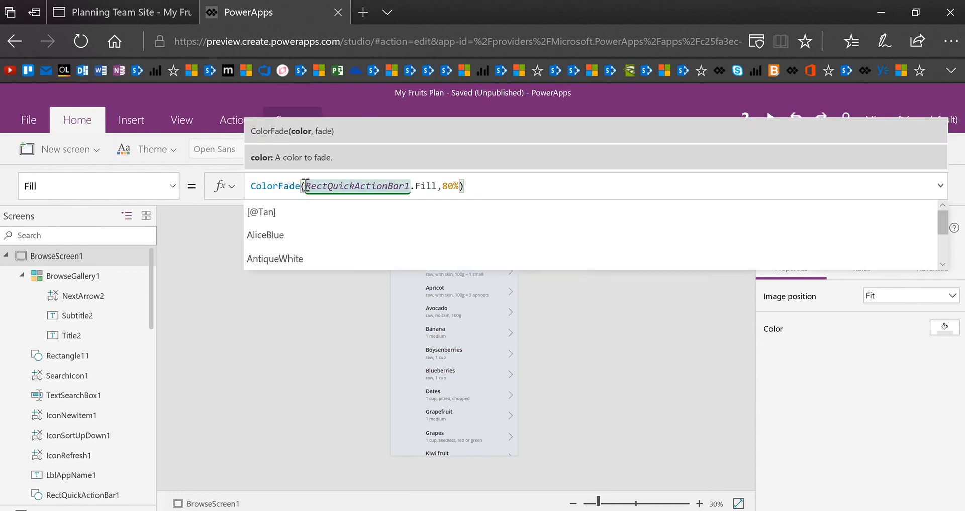
{"action": "mouse_move", "coordinate": [305, 134]}
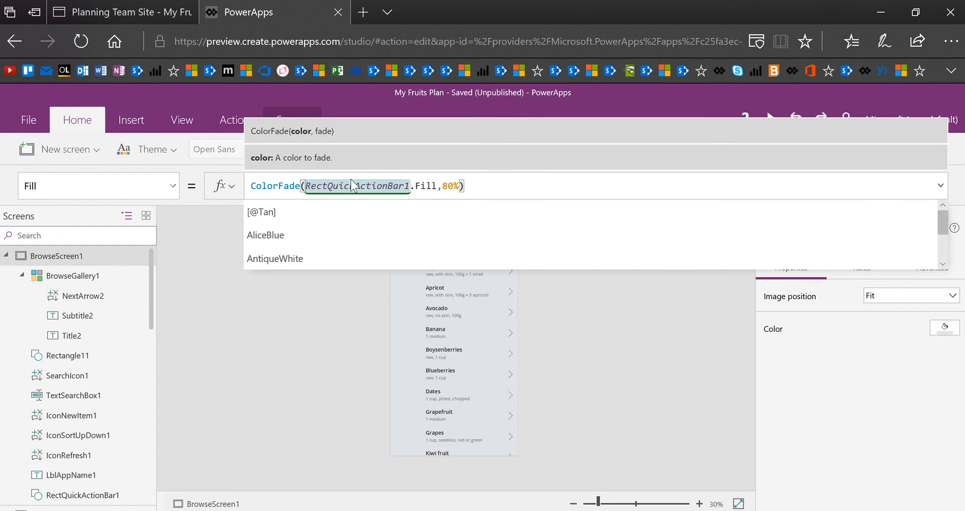
{"action": "mouse_move", "coordinate": [378, 181]}
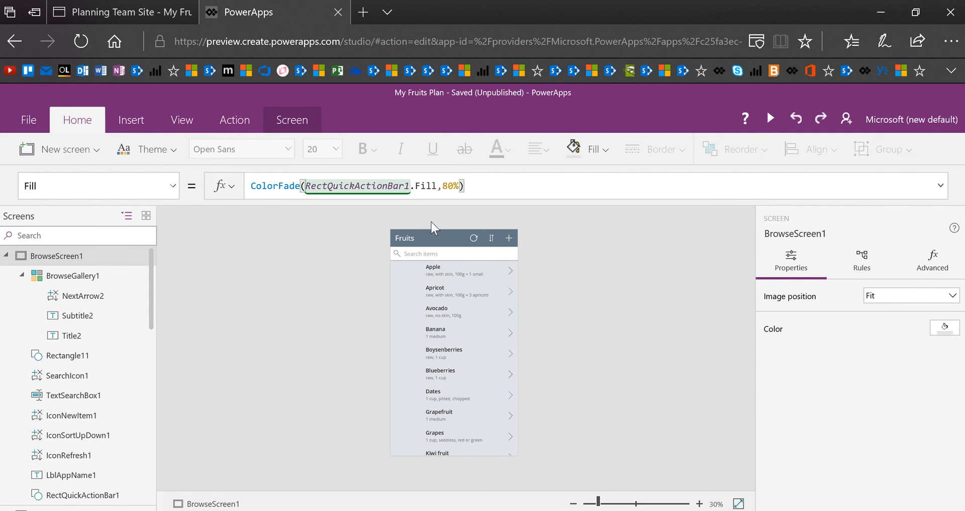
{"action": "mouse_move", "coordinate": [451, 318]}
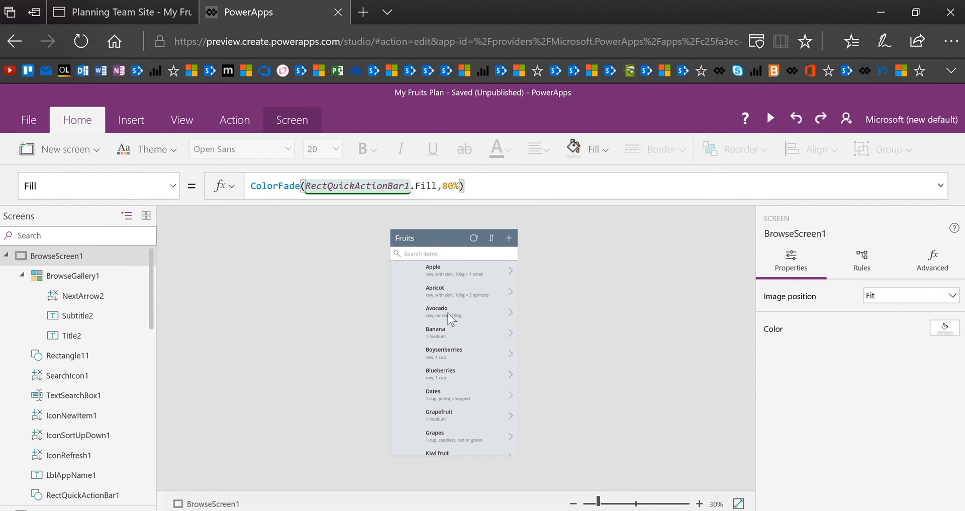
{"action": "mouse_move", "coordinate": [516, 358]}
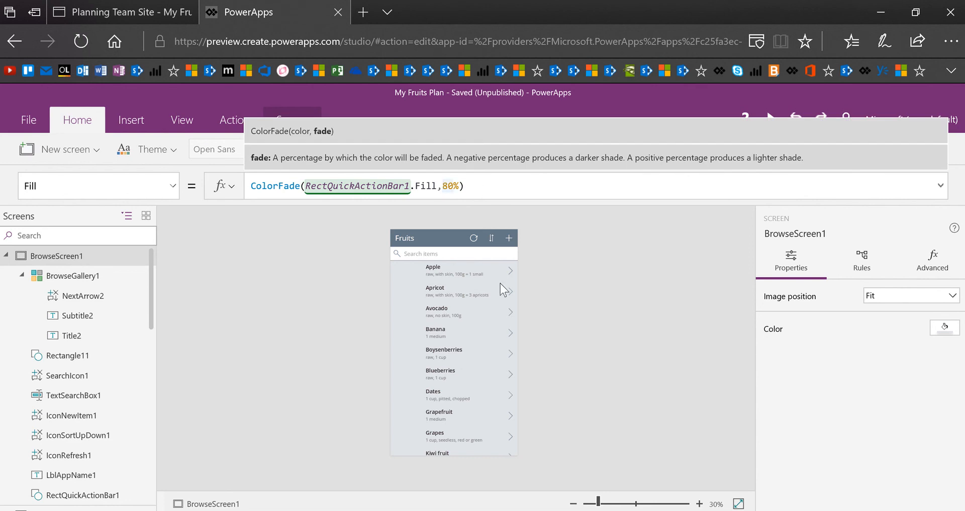
{"action": "mouse_move", "coordinate": [586, 352]}
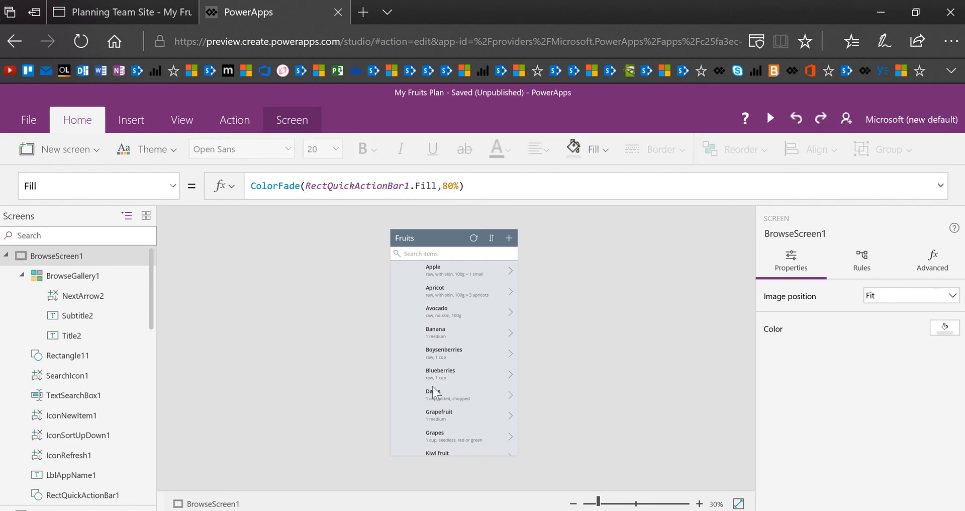
Set BrowseGallery1 TemplateFill to White and TemplatePadding to 20.
{"action": "left_click", "coordinate": [72, 275]}
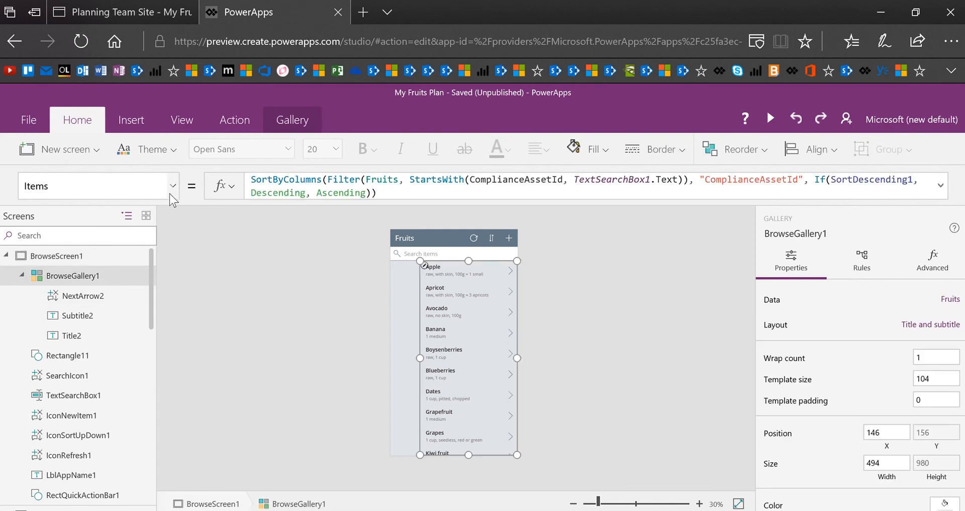
{"action": "left_click", "coordinate": [173, 186]}
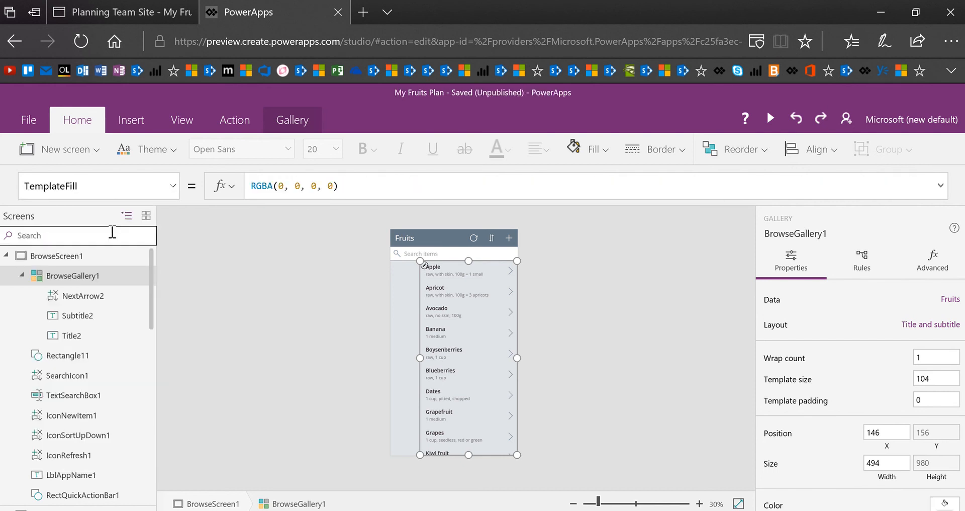
{"action": "left_click", "coordinate": [293, 186]}
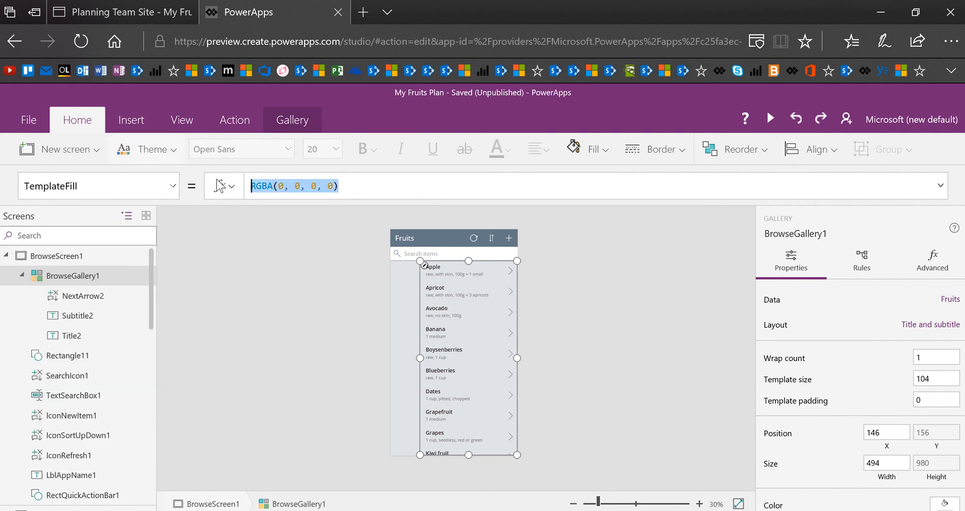
{"action": "type", "text": "White"}
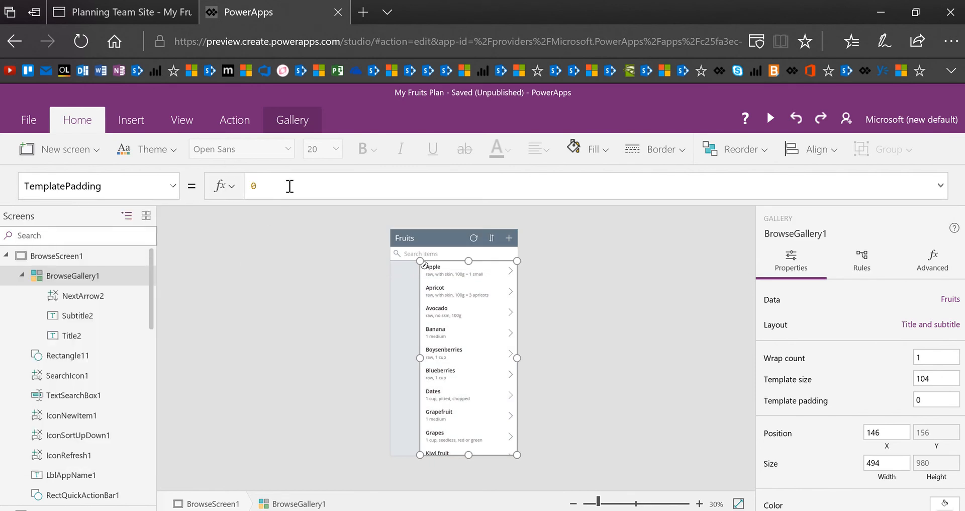
{"action": "type", "text": "20"}
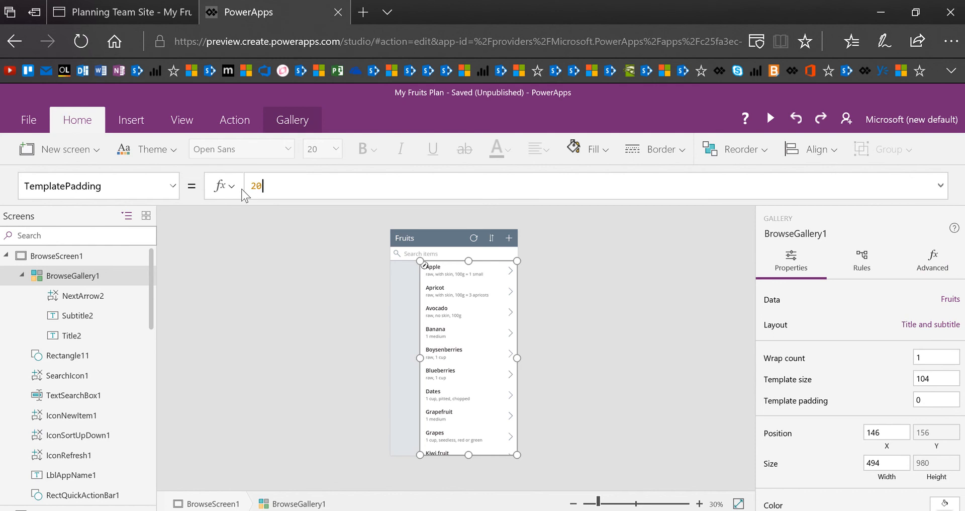
{"action": "type", "text": "20"}
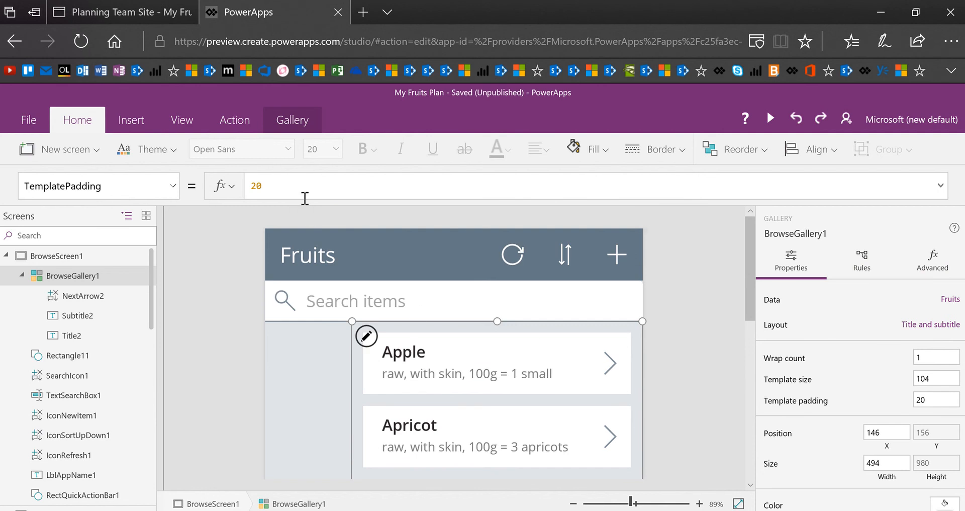
{"action": "type", "text": "25"}
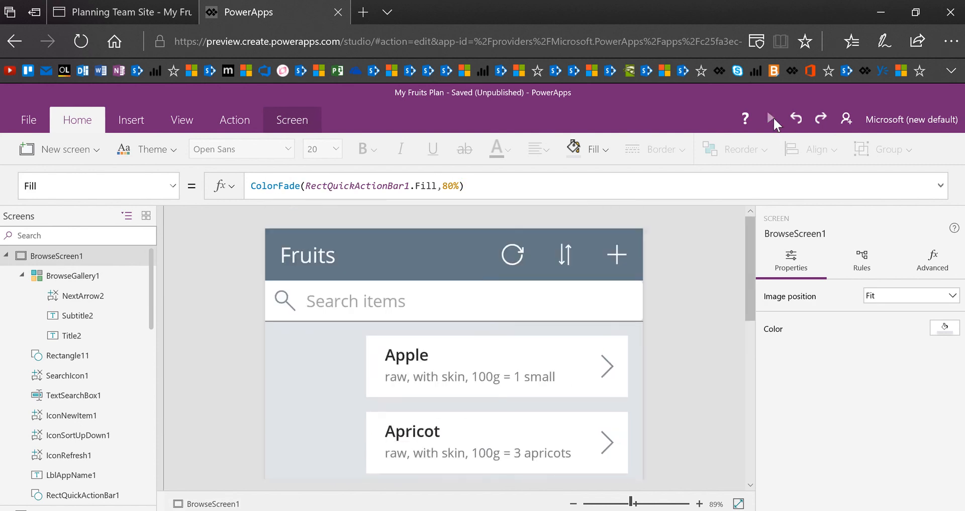
{"action": "left_click", "coordinate": [773, 119]}
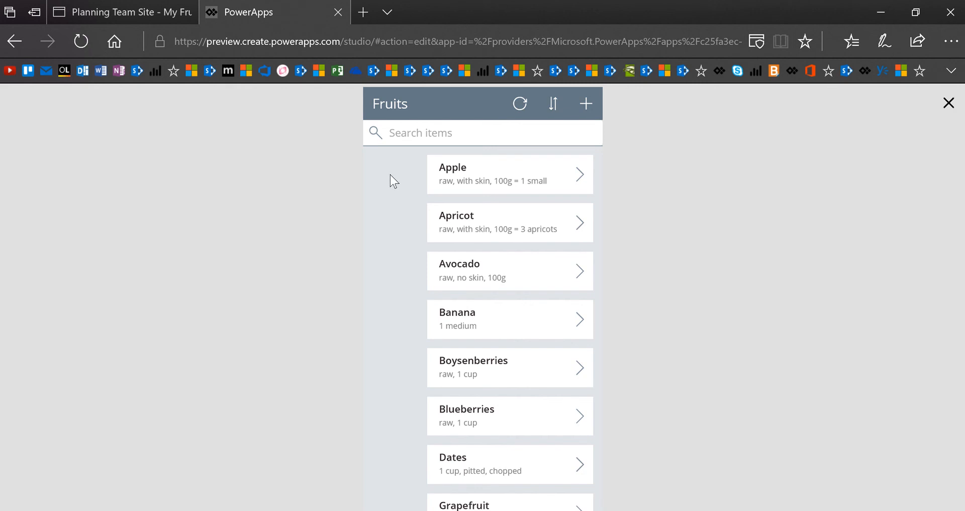
{"action": "mouse_move", "coordinate": [504, 288]}
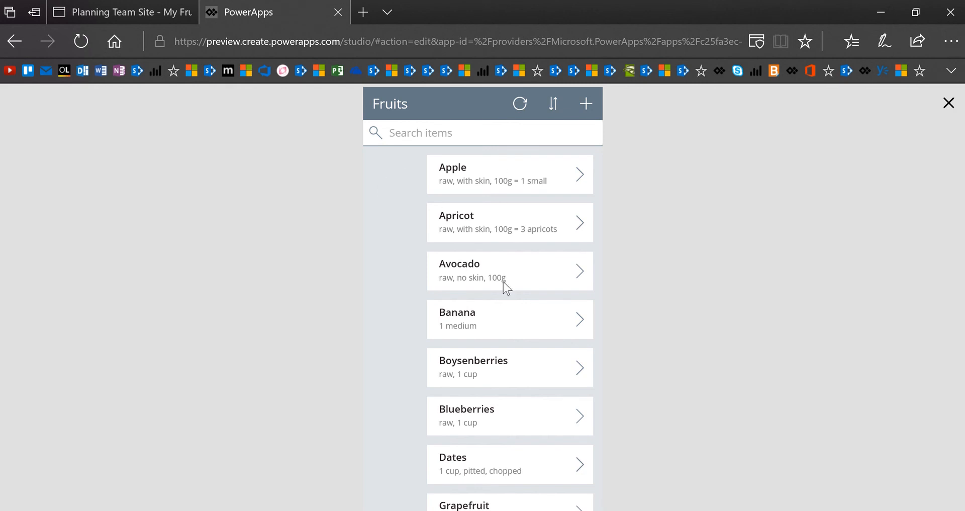
{"action": "mouse_move", "coordinate": [464, 481]}
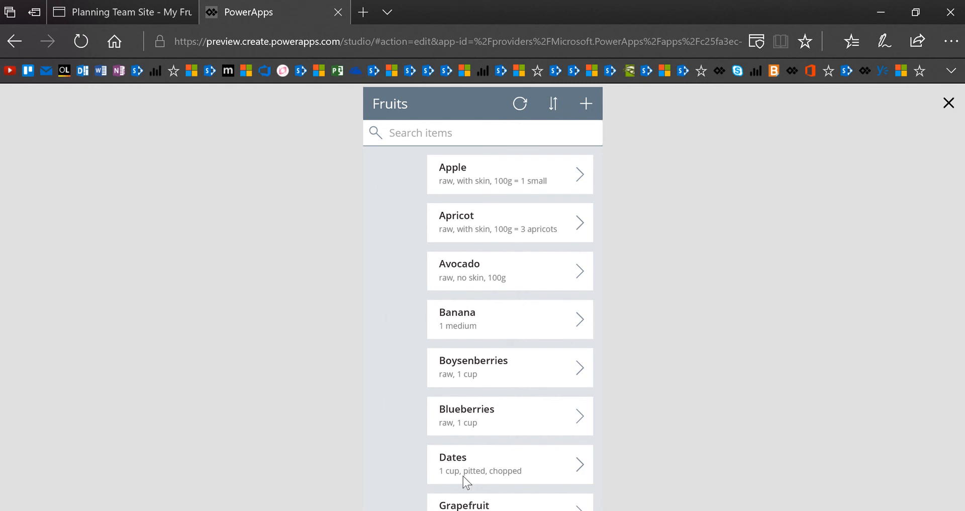
{"action": "mouse_move", "coordinate": [951, 105]}
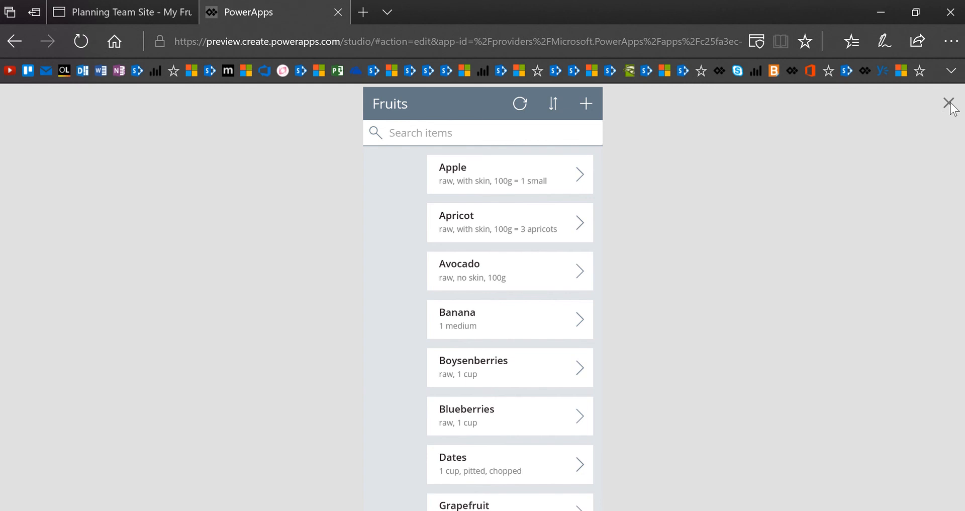
{"action": "left_click", "coordinate": [950, 103]}
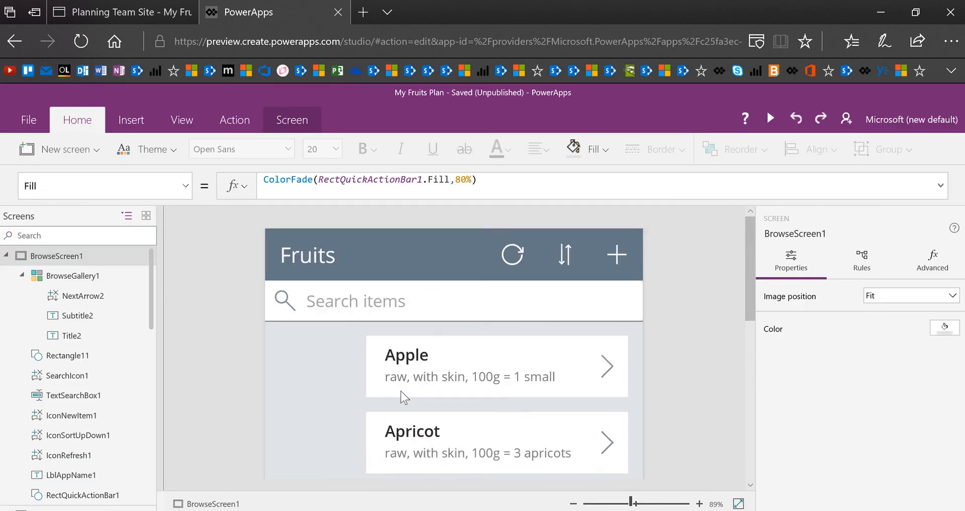
Insert a blank vertical gallery and connect it to the Fruits SharePoint list.
{"action": "left_click", "coordinate": [131, 119]}
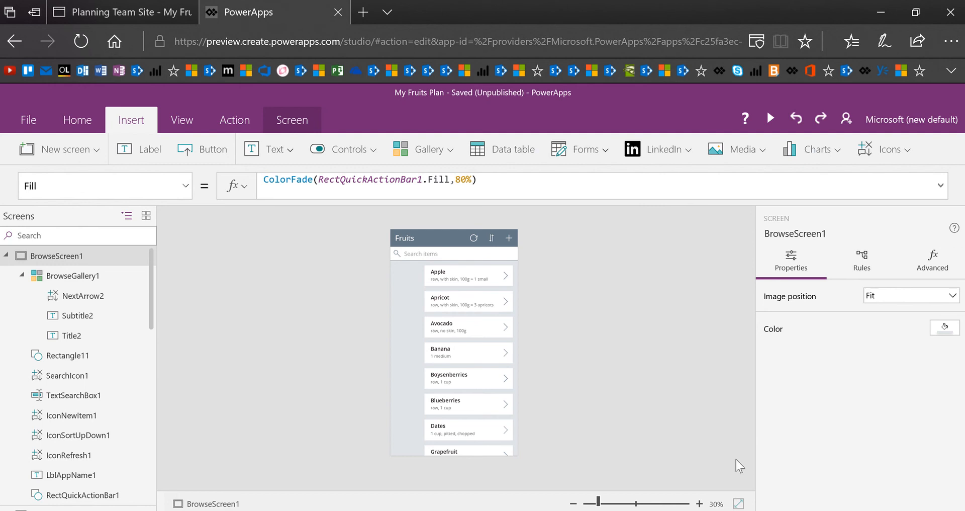
{"action": "left_click", "coordinate": [428, 148]}
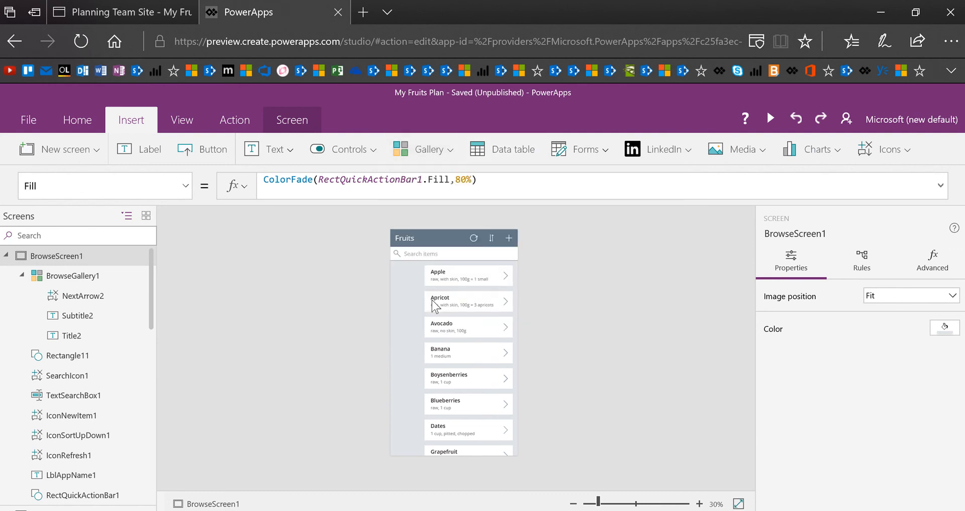
{"action": "left_click", "coordinate": [429, 148]}
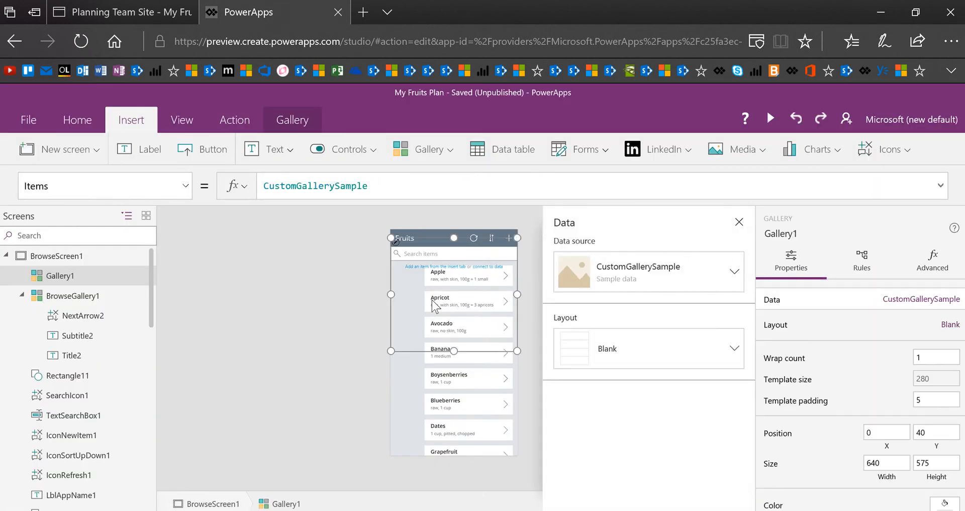
{"action": "left_click", "coordinate": [733, 272]}
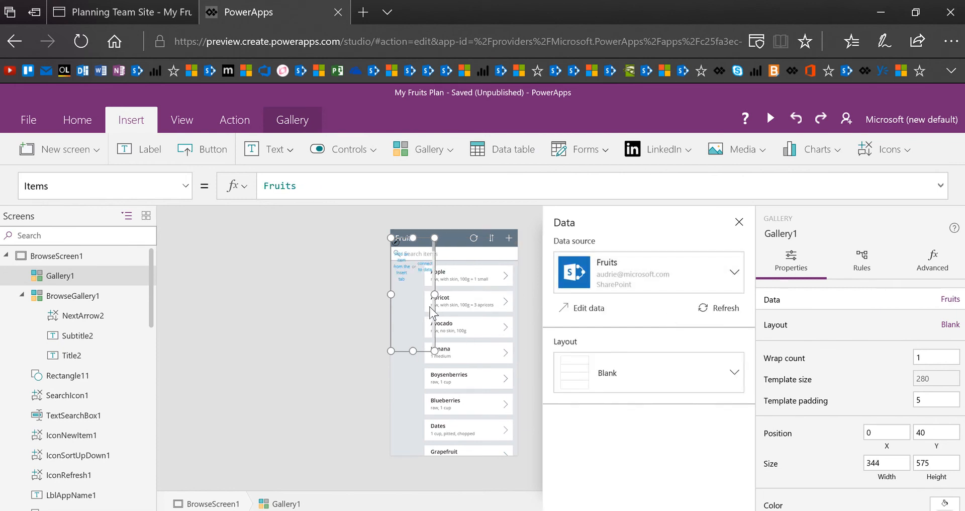
Resize Gallery1 into a narrow column below the search bar in the left strip.
{"action": "left_click_drag", "start_coordinate": [435, 294], "coordinate": [414, 294]}
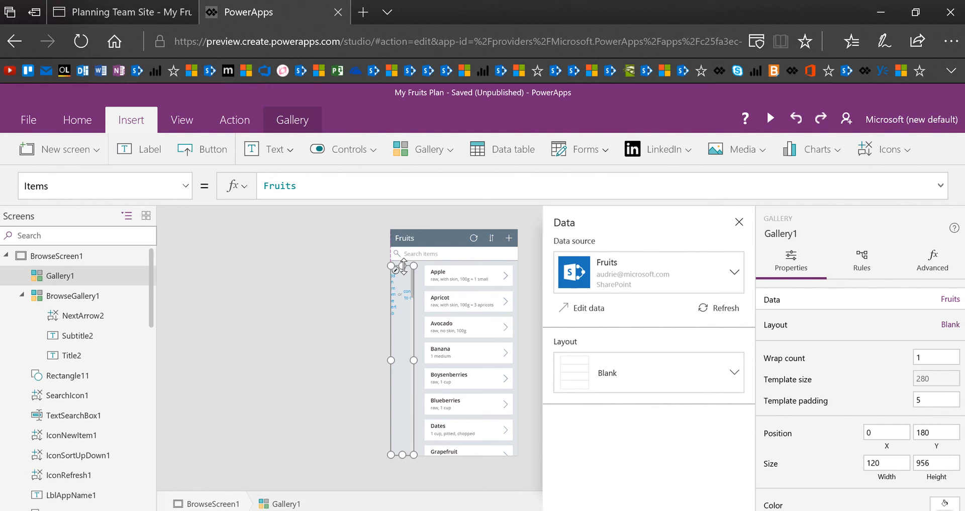
{"action": "left_click_drag", "start_coordinate": [403, 266], "coordinate": [412, 349]}
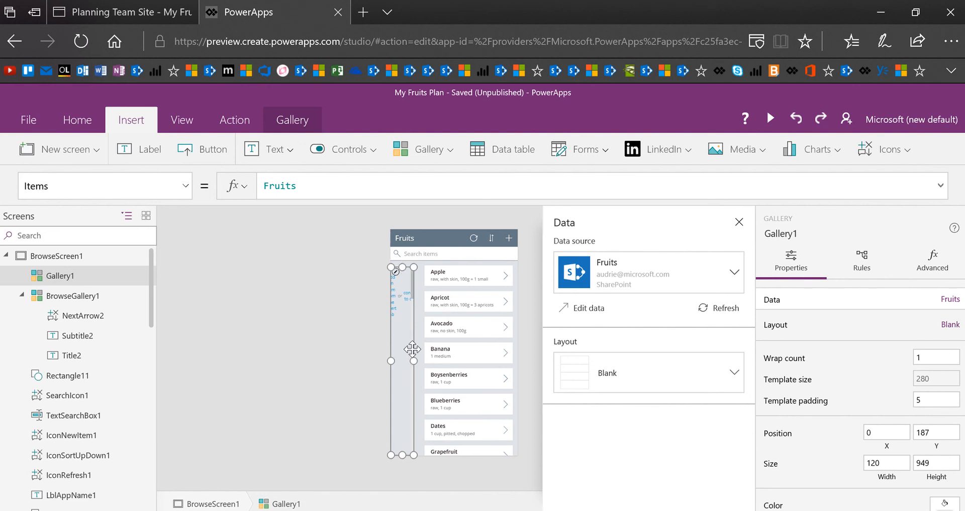
{"action": "left_click_drag", "start_coordinate": [412, 349], "coordinate": [434, 349]}
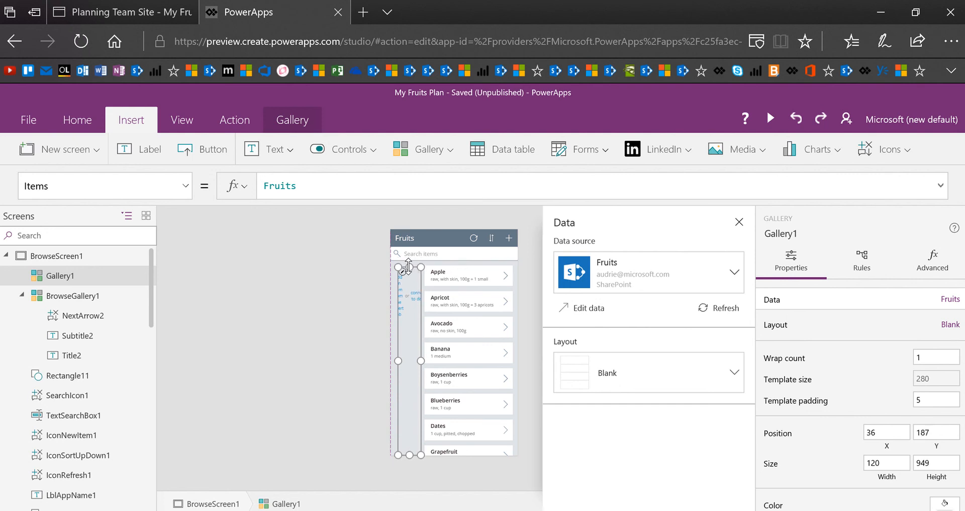
{"action": "left_click_drag", "start_coordinate": [406, 265], "coordinate": [407, 263]}
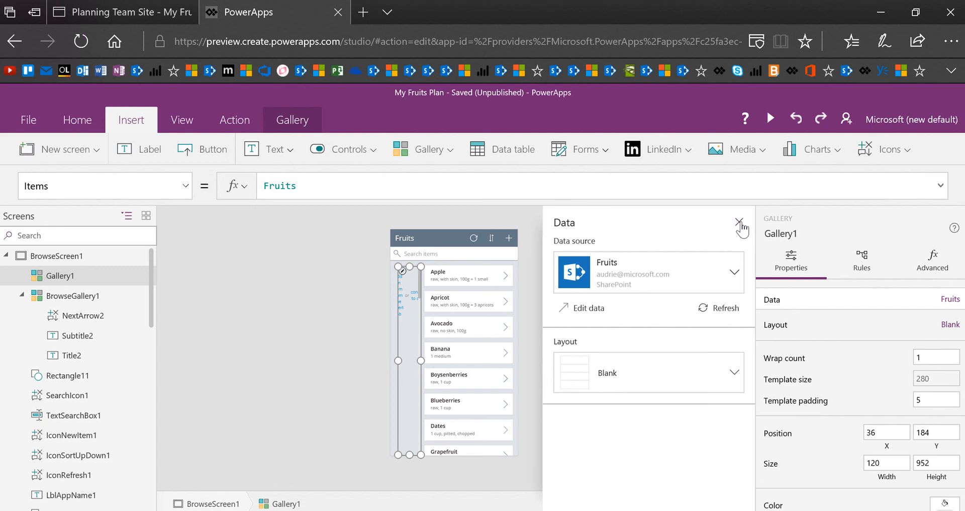
Set Gallery1's Items to Distinct(Fruits,Left(Title,1)) so it lists unique first letters.
{"action": "left_click", "coordinate": [741, 223]}
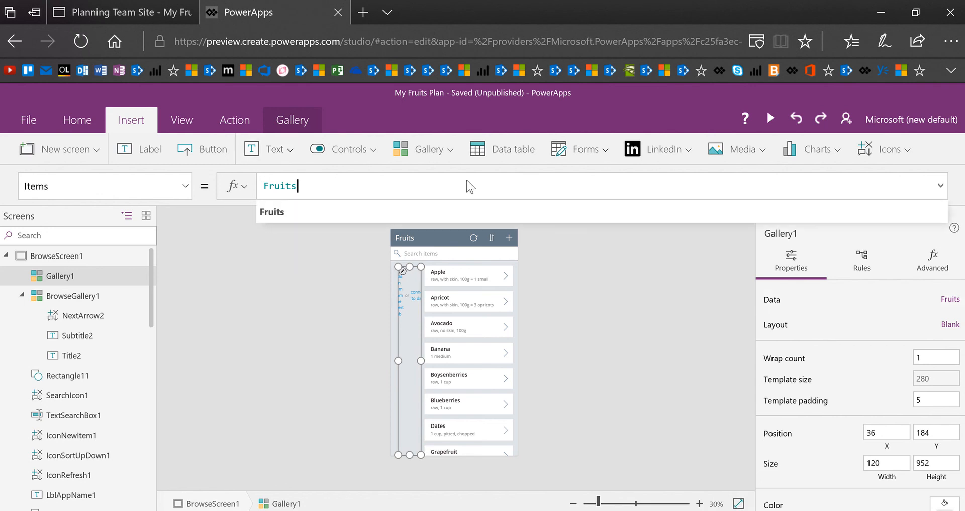
{"action": "mouse_move", "coordinate": [472, 184]}
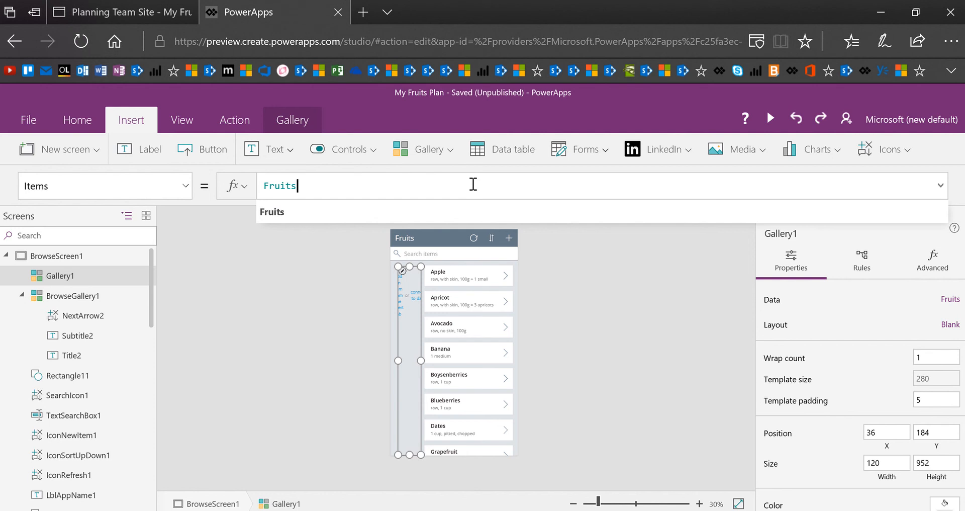
{"action": "type", "text": "D"}
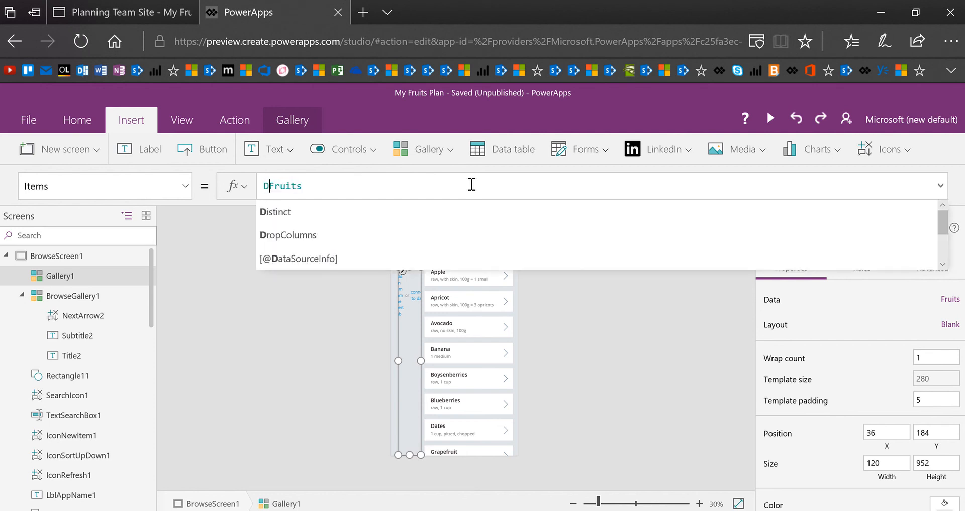
{"action": "left_click", "coordinate": [275, 211]}
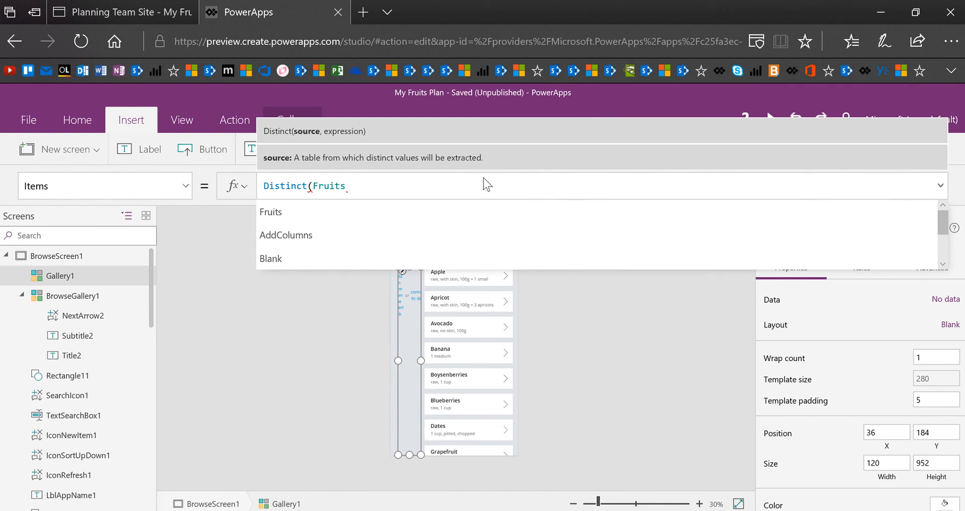
{"action": "type", "text": ",Left("}
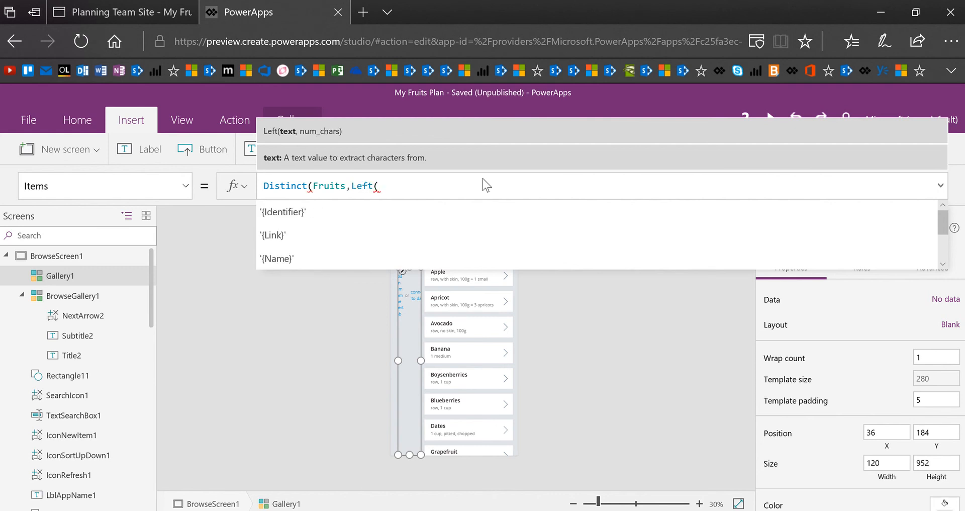
{"action": "type", "text": "T"}
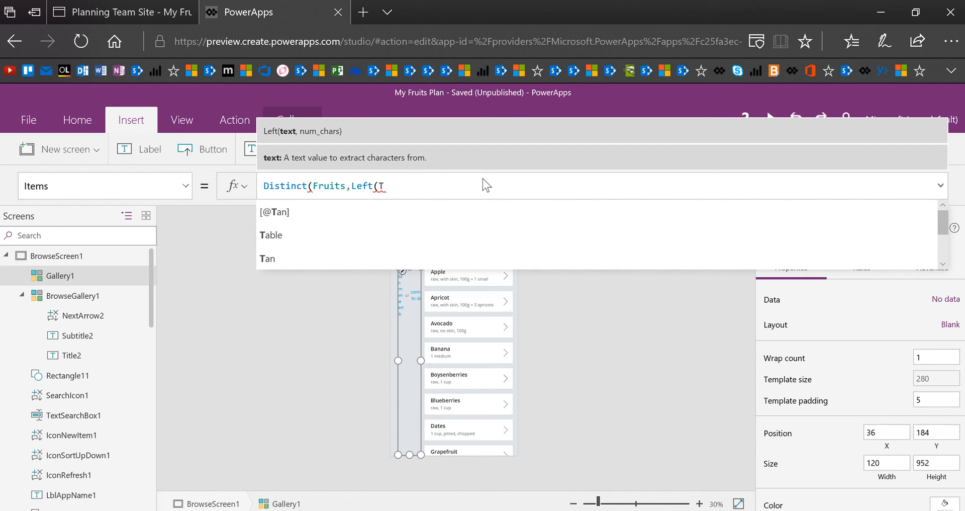
{"action": "key", "text": "Backspace"}
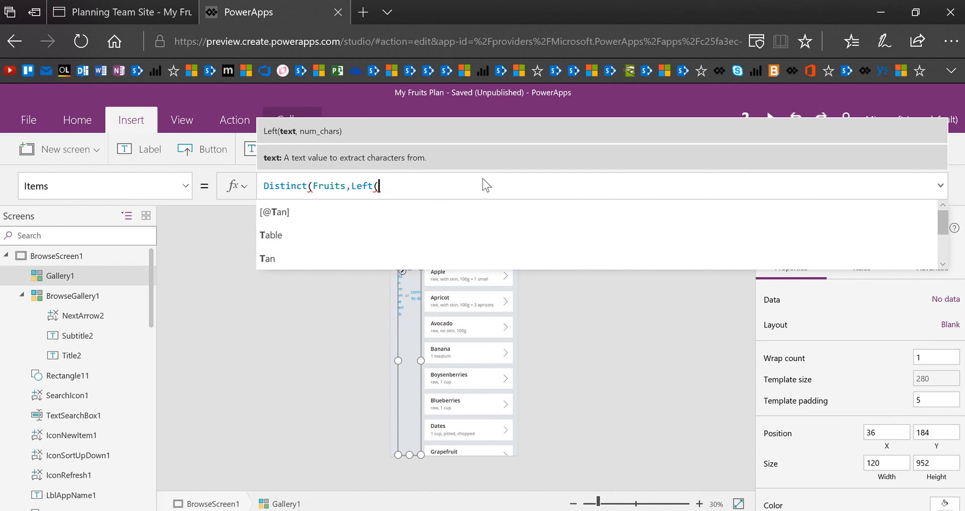
{"action": "type", "text": "Title"}
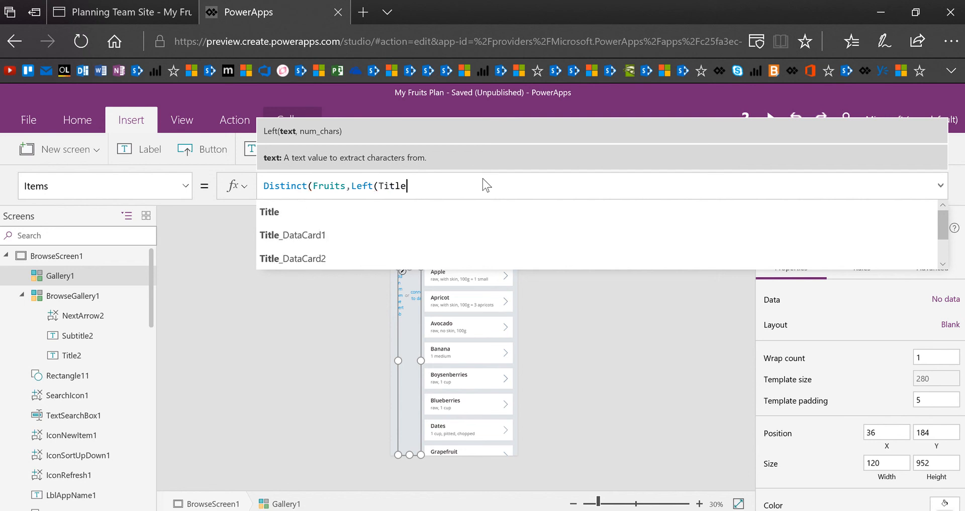
{"action": "type", "text": ","}
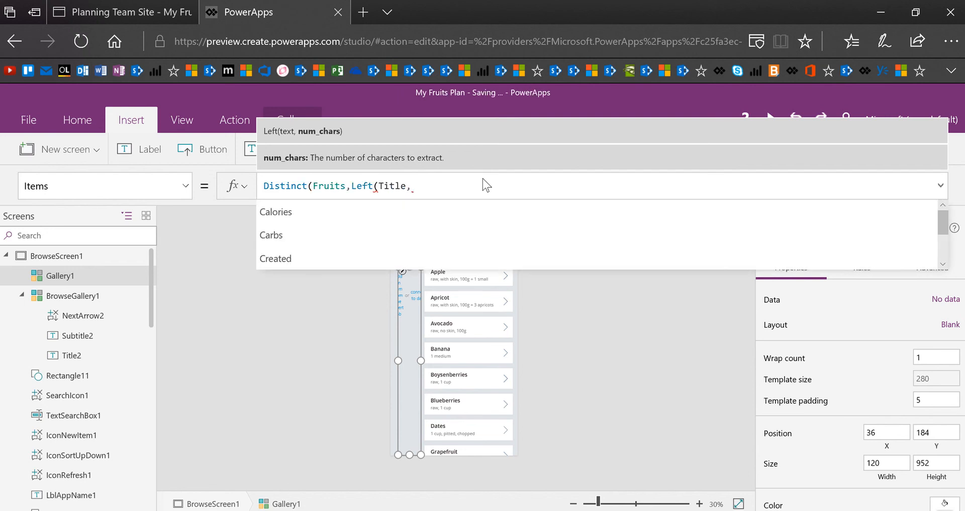
{"action": "type", "text": "1))"}
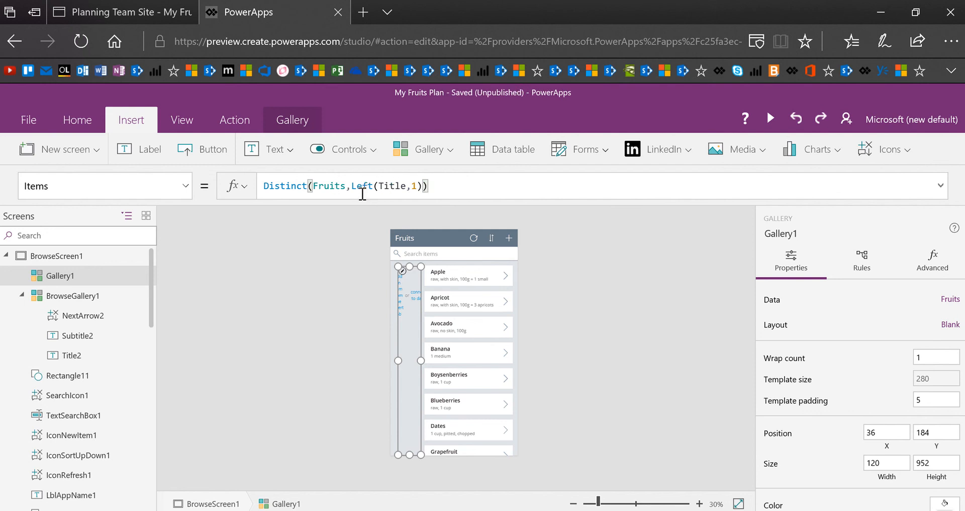
{"action": "mouse_move", "coordinate": [371, 185]}
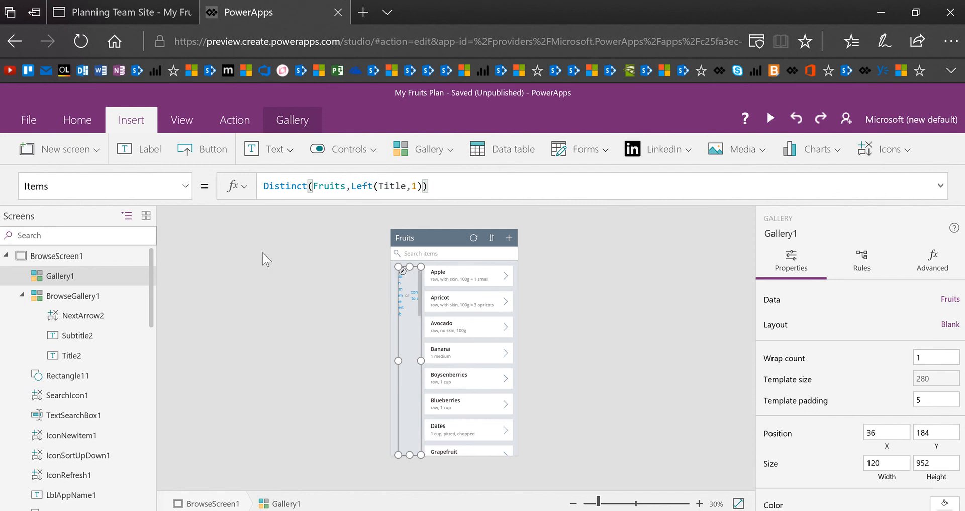
Add a label showing ThisItem.Result at the top of Gallery1's template, stacking A to M.
{"action": "left_click_drag", "start_coordinate": [597, 504], "coordinate": [643, 503]}
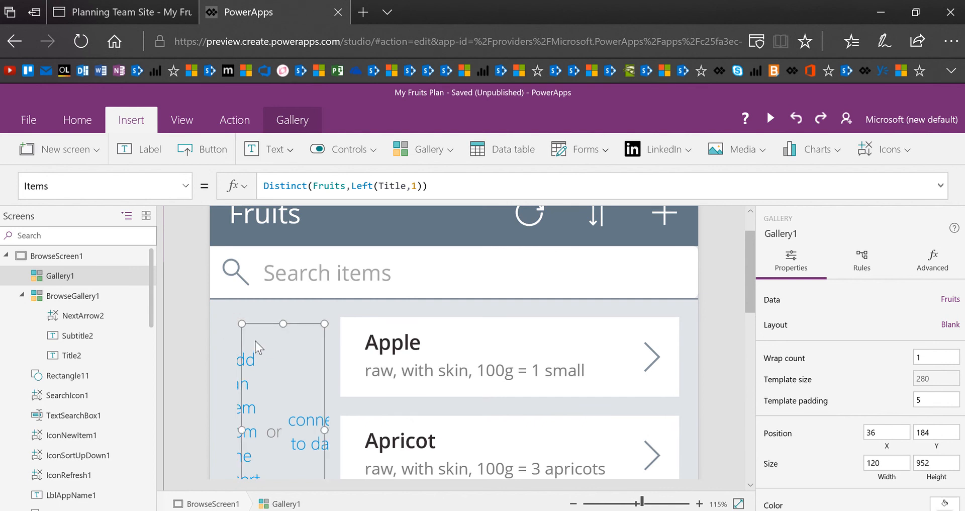
{"action": "left_click", "coordinate": [150, 148]}
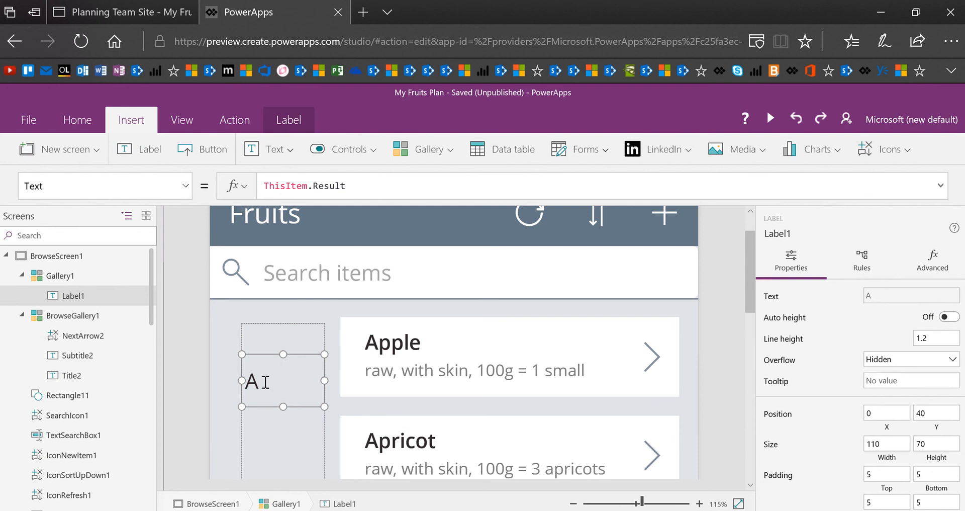
{"action": "mouse_move", "coordinate": [281, 354]}
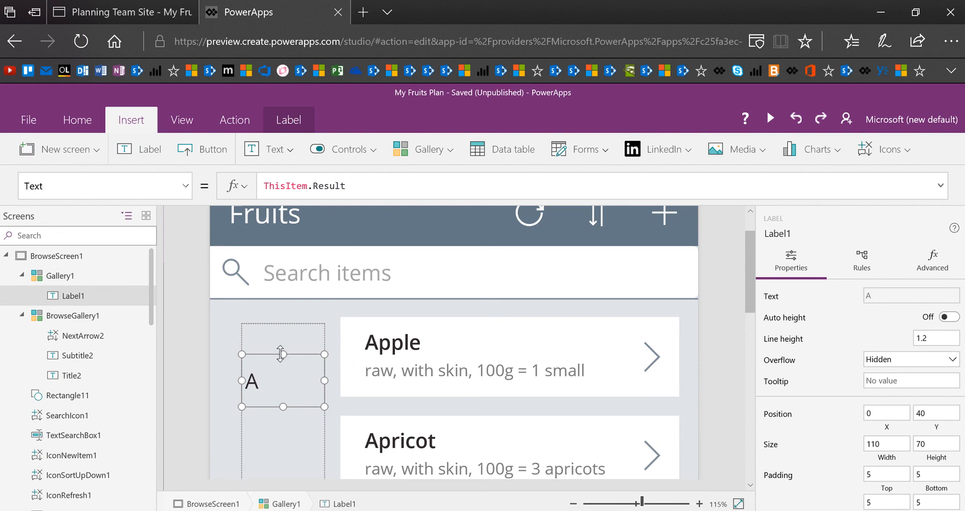
{"action": "mouse_move", "coordinate": [355, 356]}
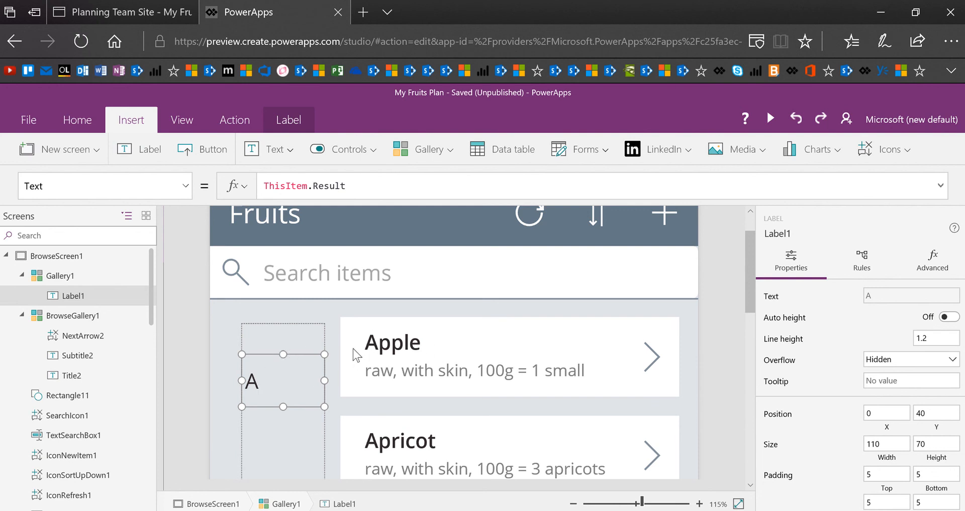
{"action": "mouse_move", "coordinate": [248, 368]}
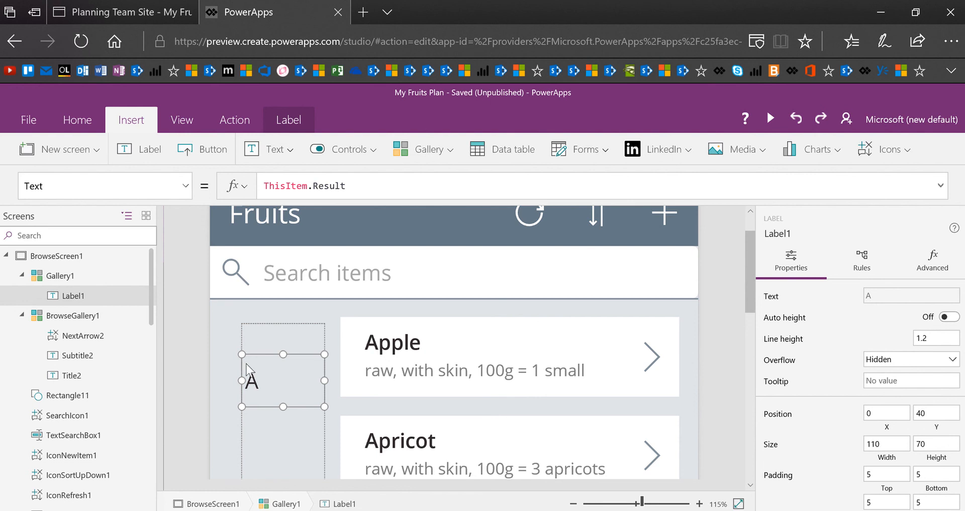
{"action": "left_click_drag", "start_coordinate": [250, 379], "coordinate": [271, 357]}
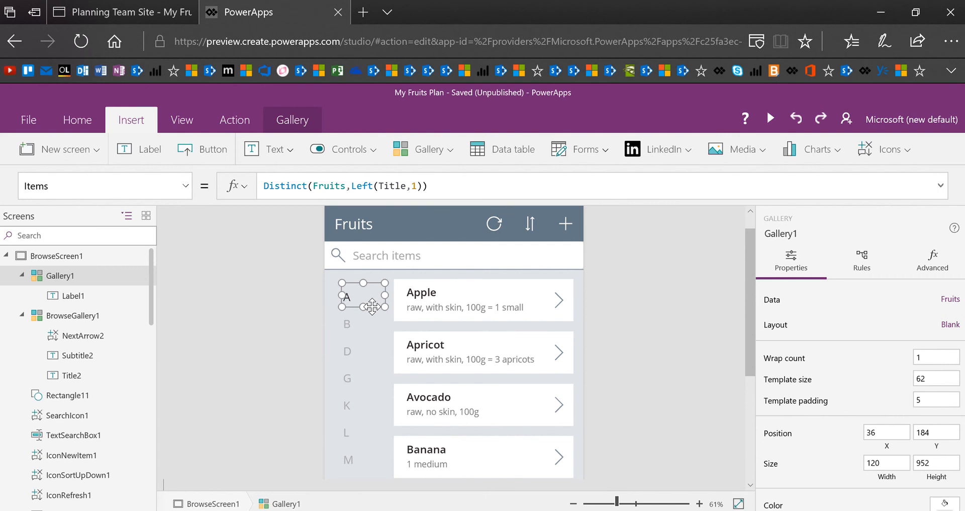
{"action": "mouse_move", "coordinate": [386, 301]}
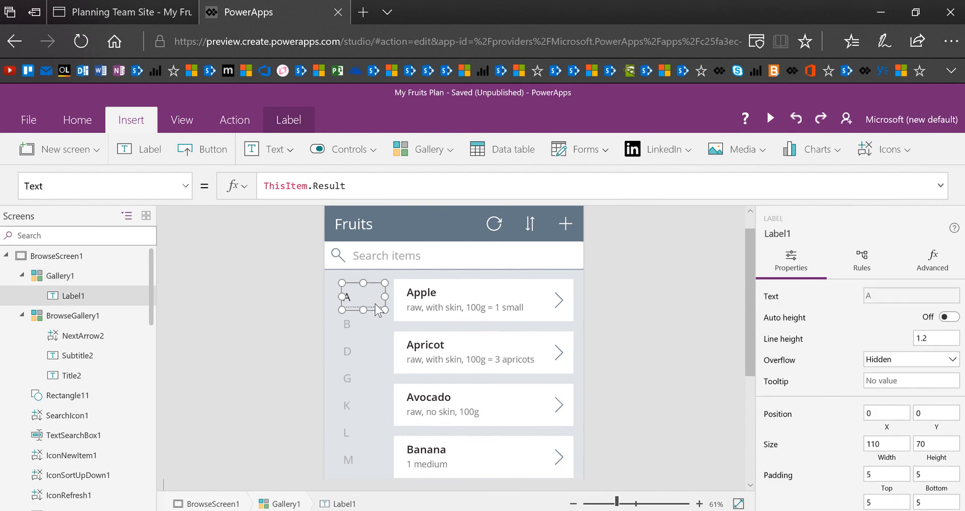
{"action": "mouse_move", "coordinate": [92, 299]}
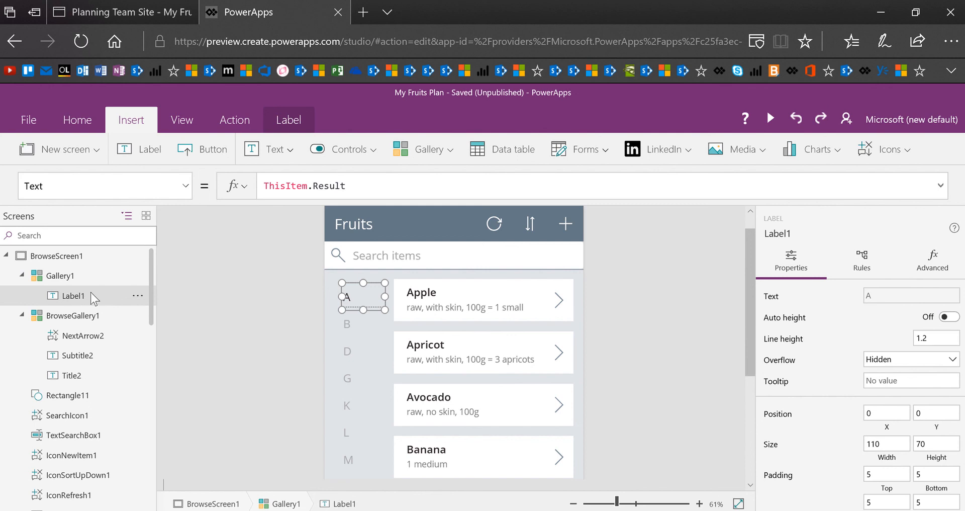
Rename the letter label Label1 to LetterAlphabet.
{"action": "left_click", "coordinate": [137, 296]}
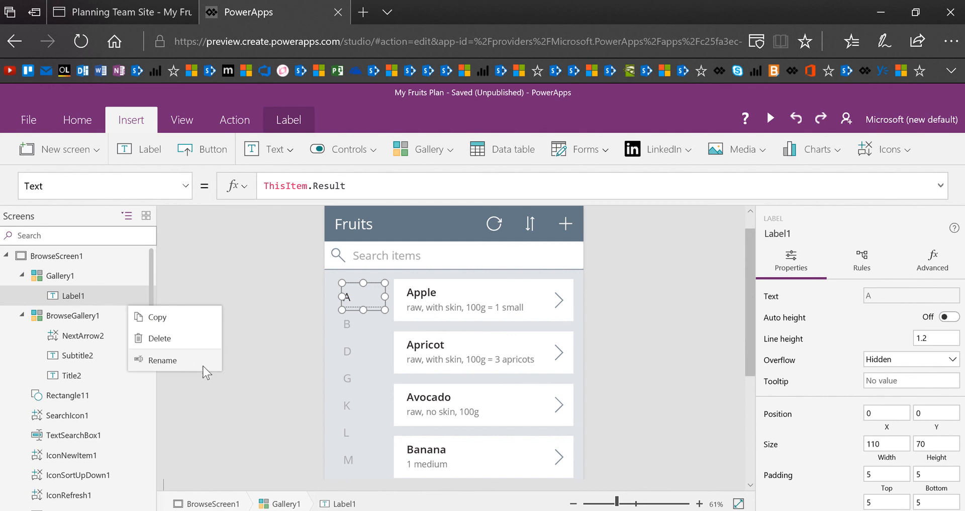
{"action": "left_click", "coordinate": [162, 360]}
{"action": "type", "text": "Leter"}
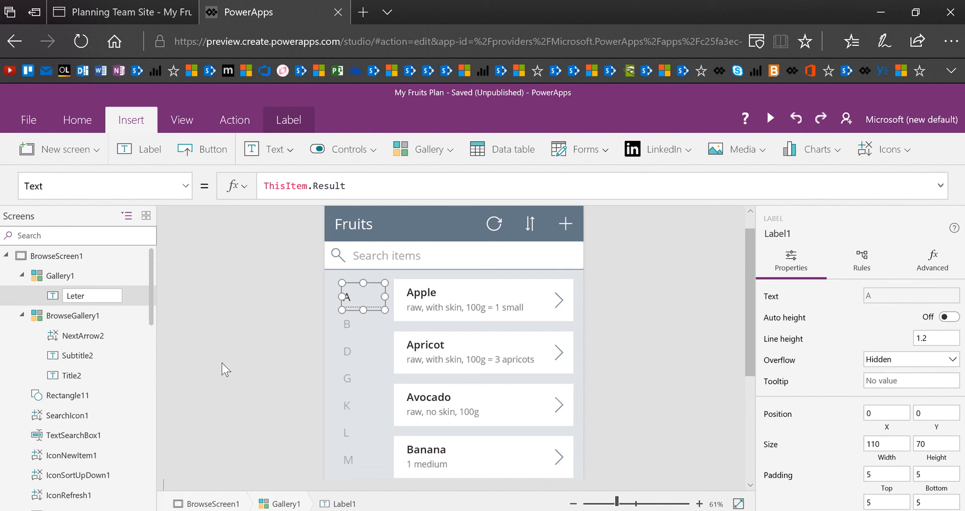
{"action": "type", "text": "LetterofA"}
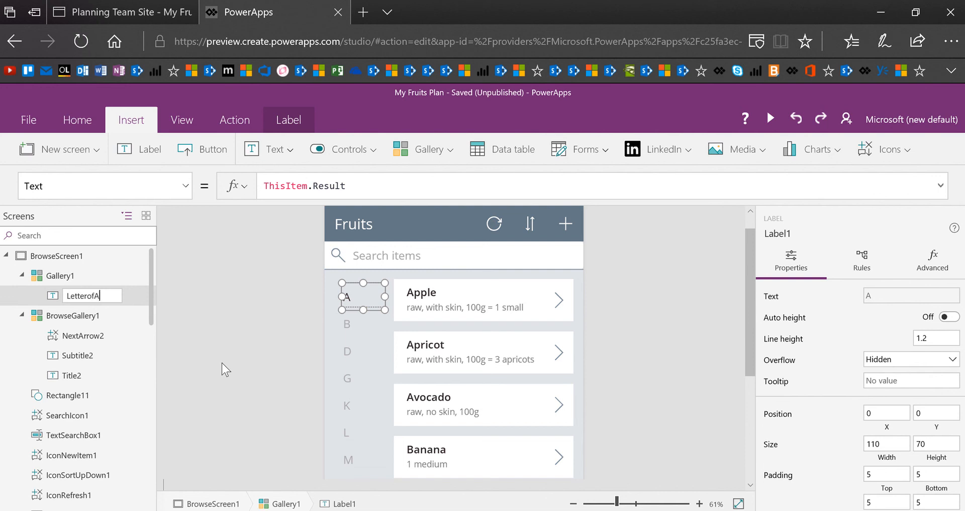
{"action": "type", "text": "lphabet"}
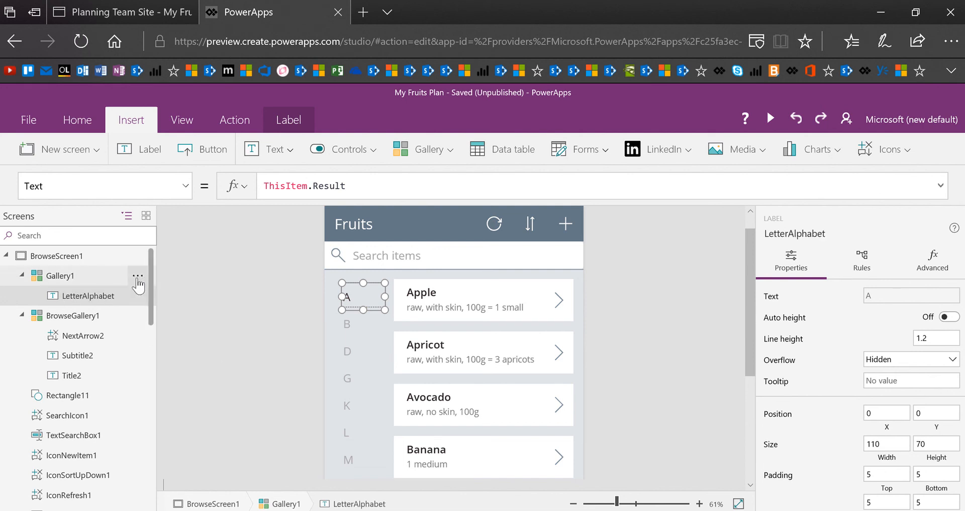
Rename the letter gallery Gallery1 to GalleryFilter.
{"action": "left_click", "coordinate": [138, 275]}
{"action": "type", "text": "Filt"}
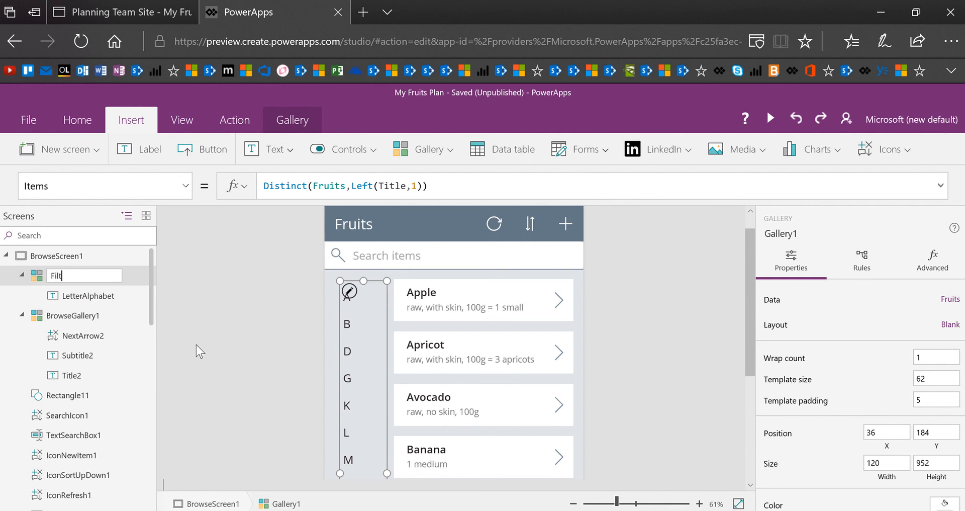
{"action": "type", "text": "erforFruit"}
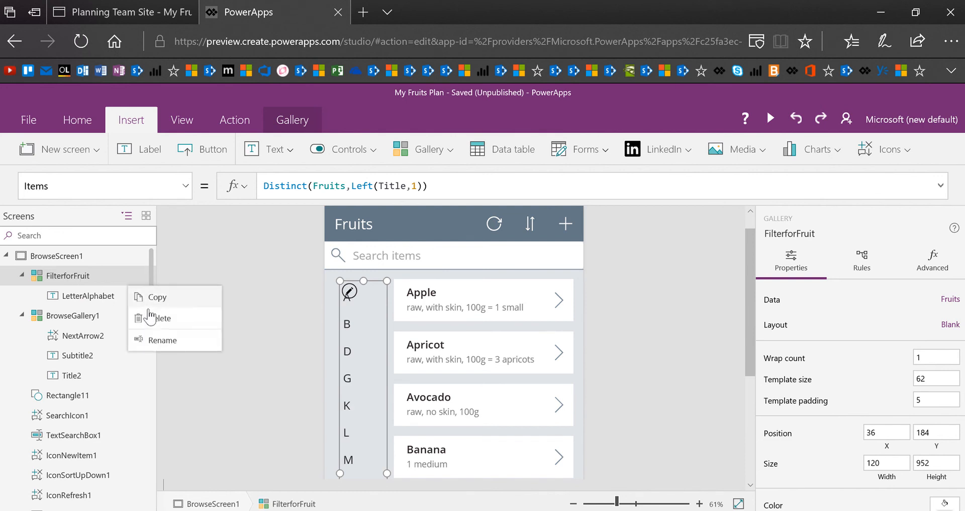
{"action": "left_click", "coordinate": [162, 340]}
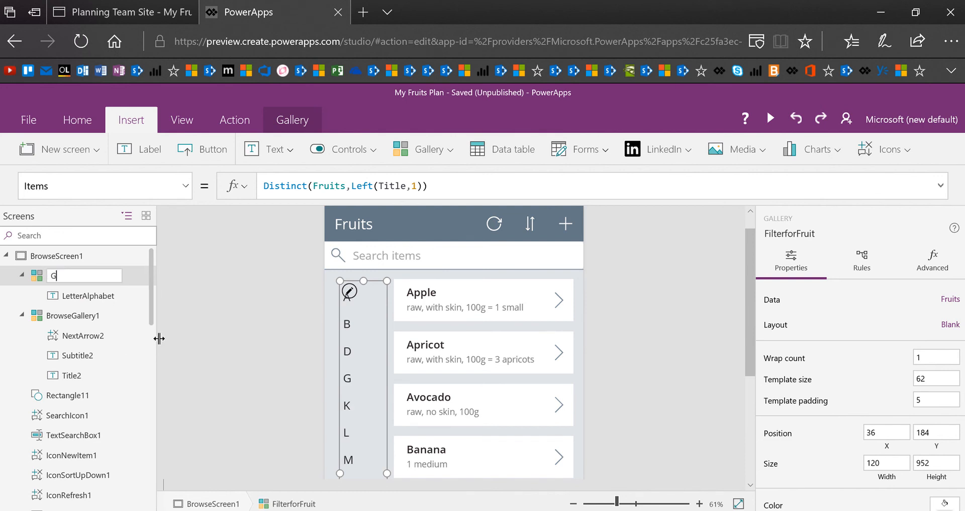
{"action": "type", "text": "alleryFilter"}
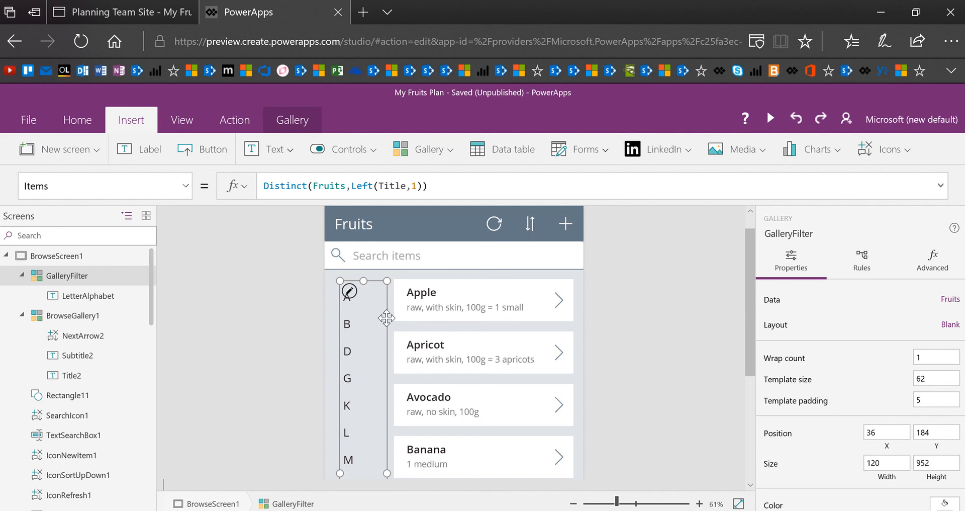
{"action": "mouse_move", "coordinate": [376, 347]}
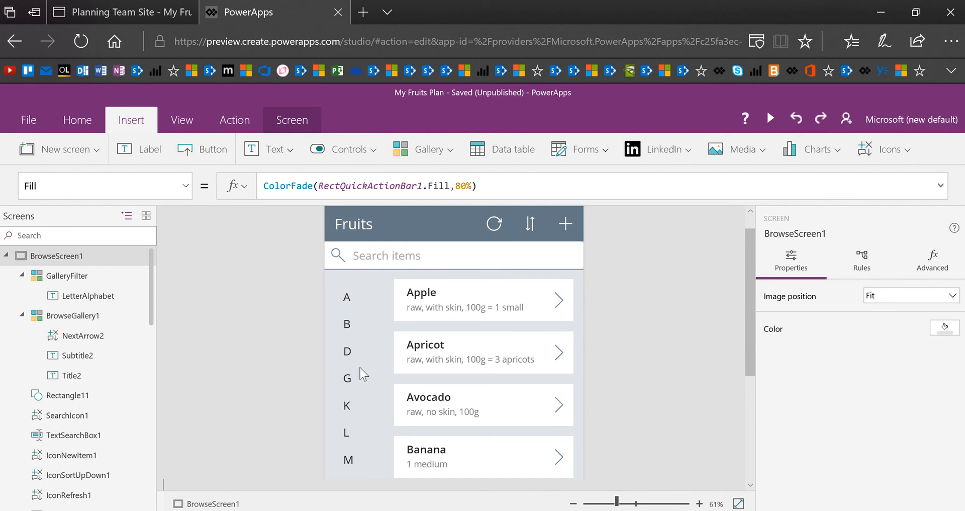
{"action": "left_click", "coordinate": [346, 297]}
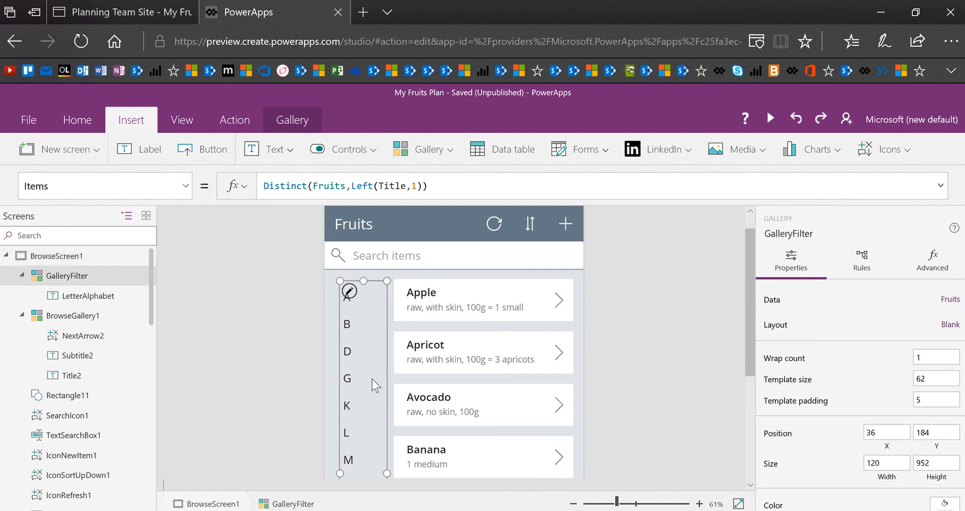
{"action": "mouse_move", "coordinate": [378, 389]}
{"action": "type", "text": "Righ"}
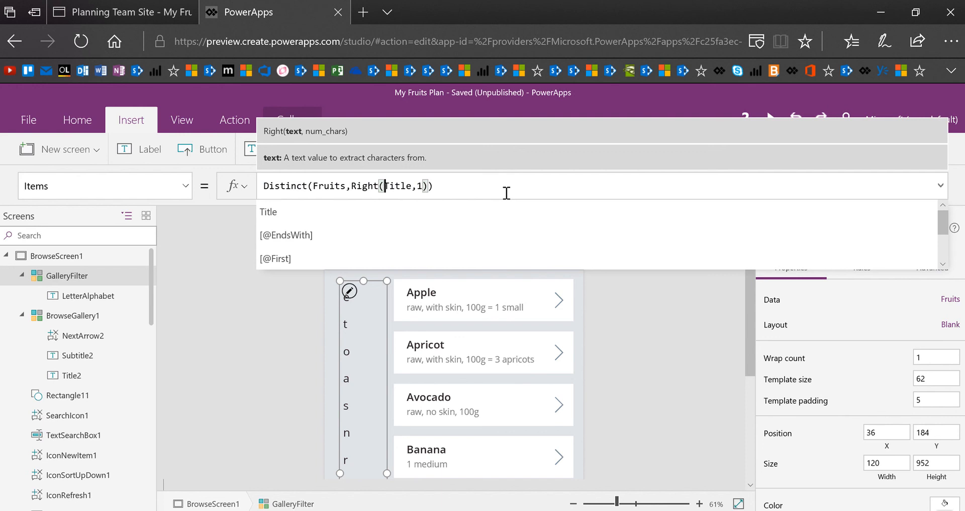
{"action": "mouse_move", "coordinate": [515, 192]}
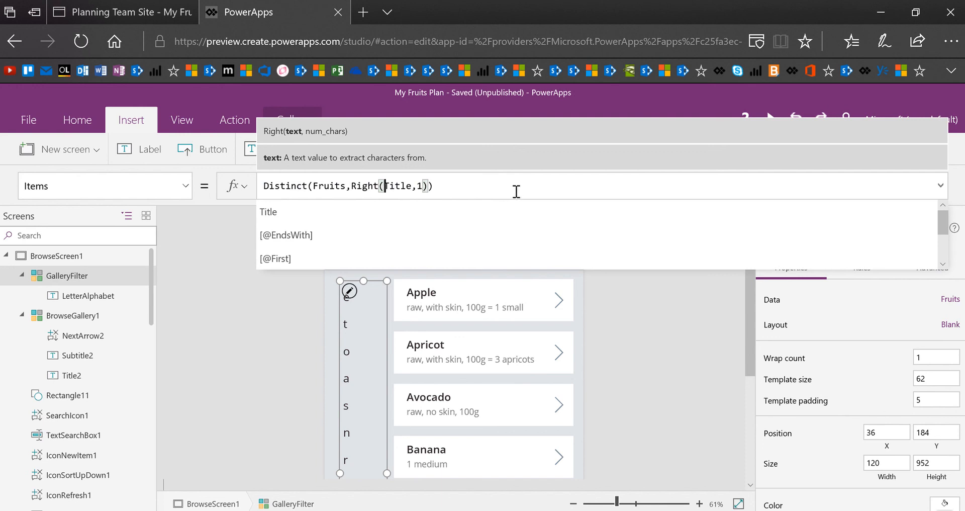
{"action": "mouse_move", "coordinate": [350, 377]}
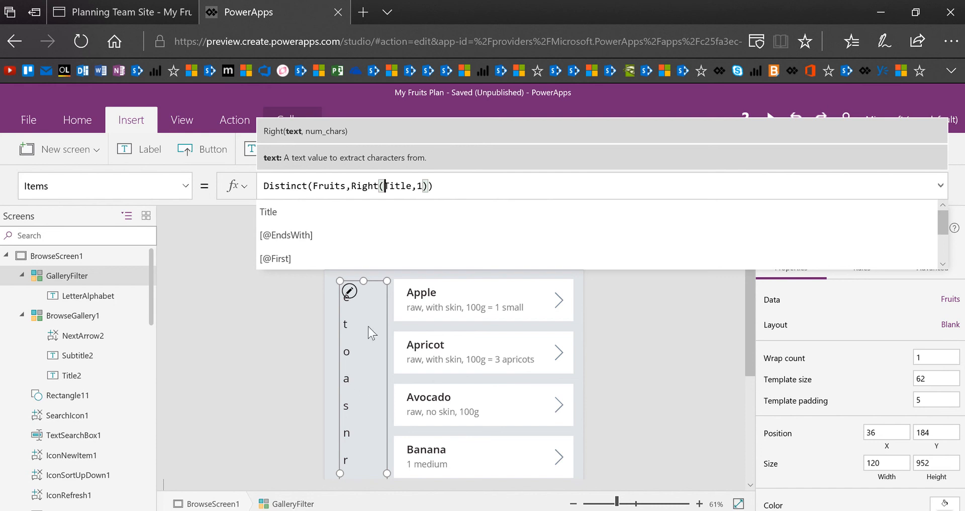
{"action": "mouse_move", "coordinate": [469, 408]}
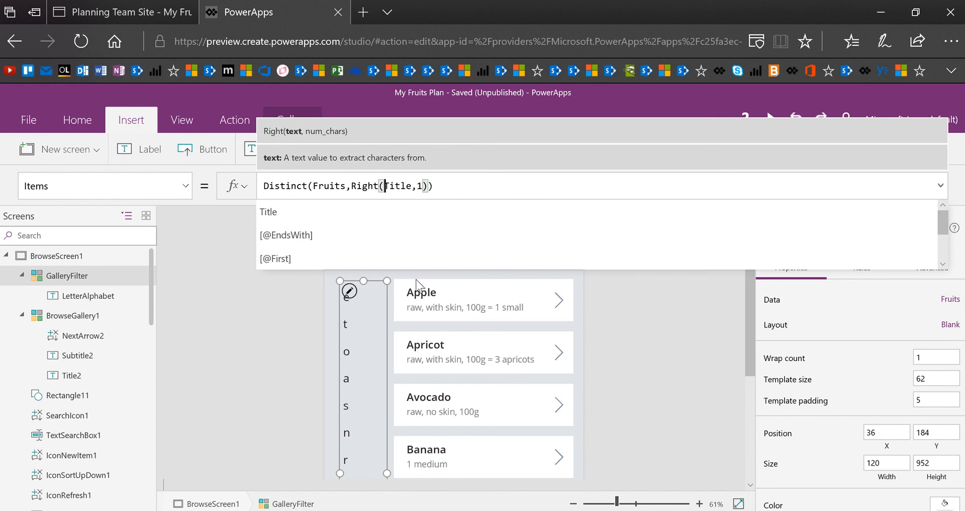
{"action": "mouse_move", "coordinate": [346, 327]}
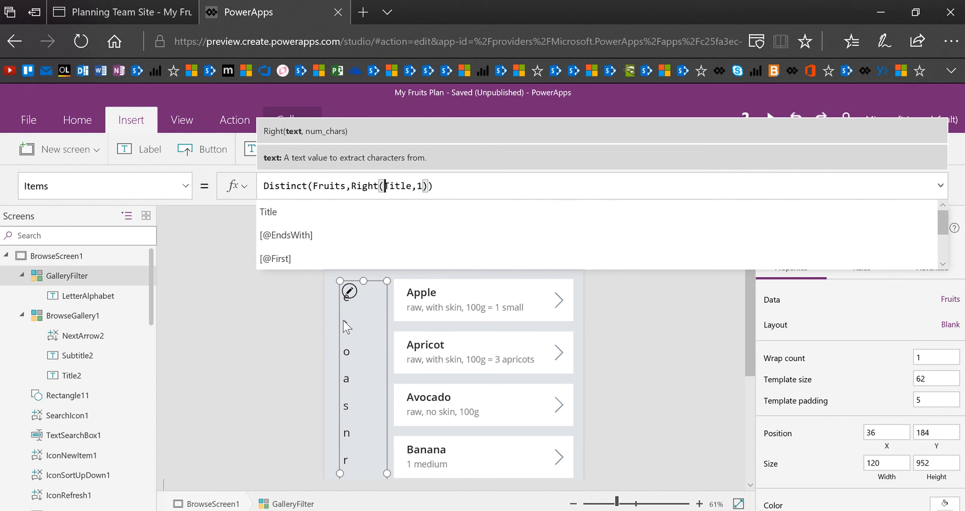
{"action": "double_click", "coordinate": [362, 185]}
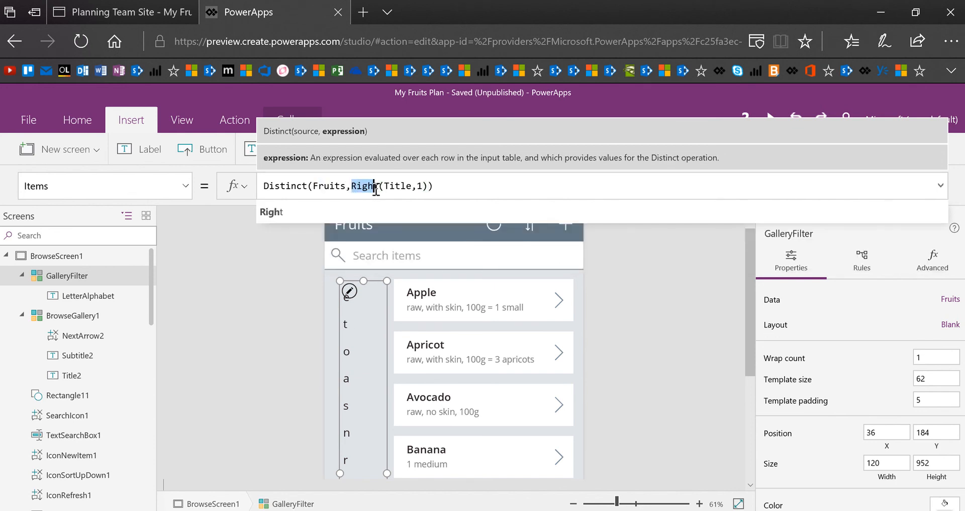
{"action": "type", "text": "Left"}
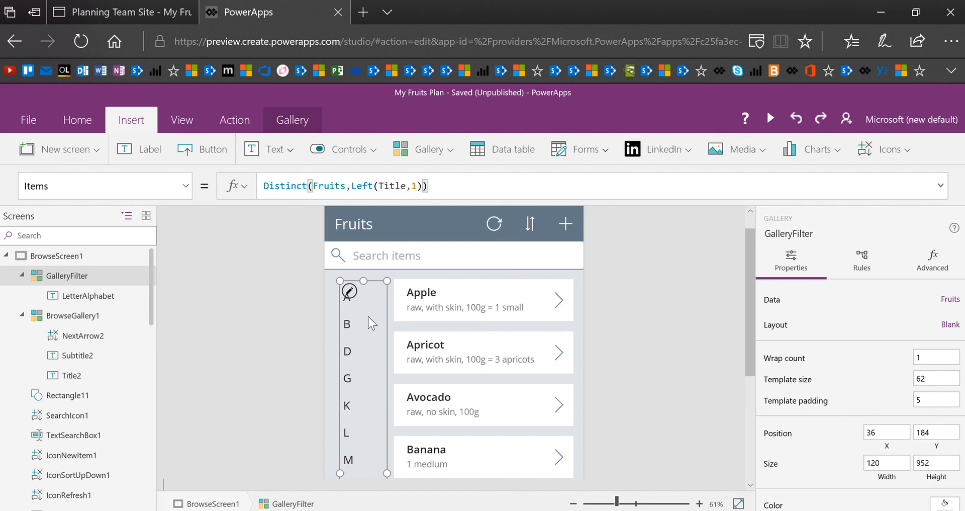
{"action": "mouse_move", "coordinate": [349, 308]}
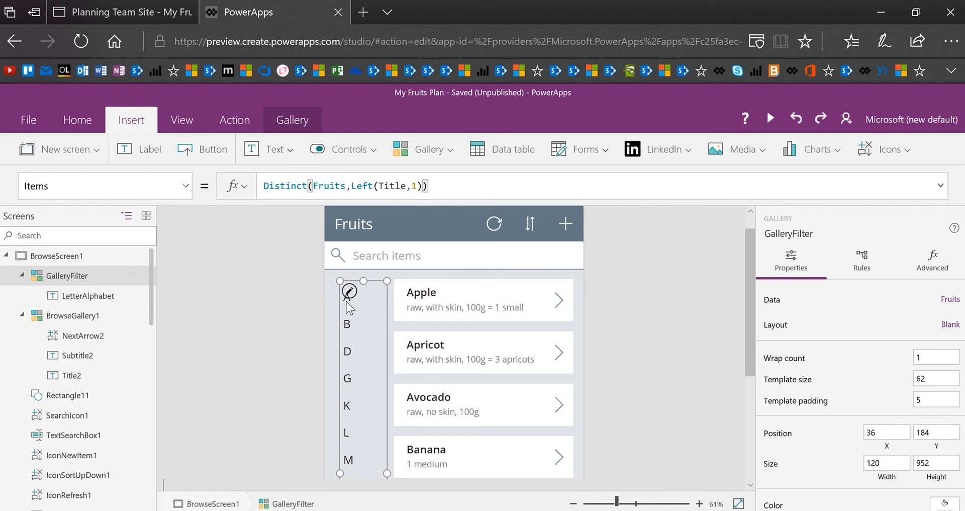
Set LetterAlphabet's FontWeight to If(ThisItem.IsSelected,FontWeight.Bold,FontWeight.Normal).
{"action": "left_click", "coordinate": [348, 297]}
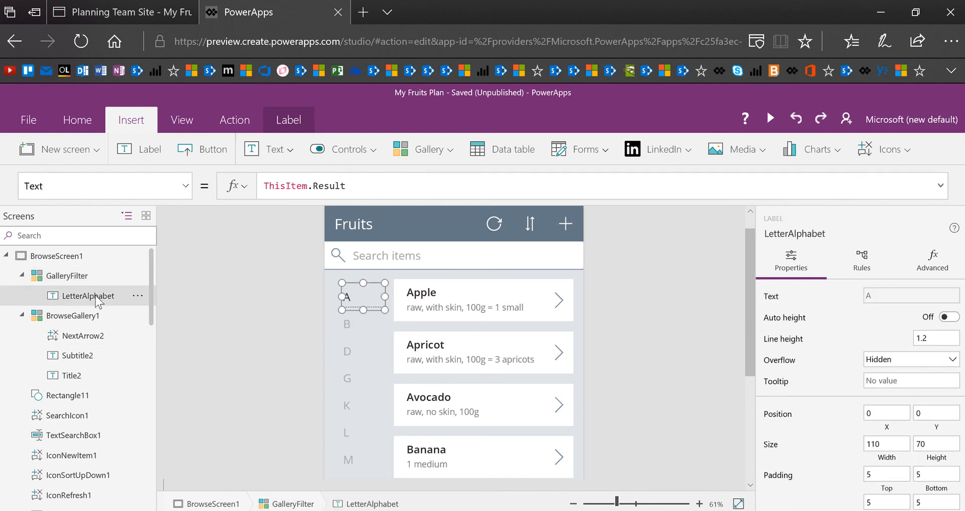
{"action": "mouse_move", "coordinate": [121, 299]}
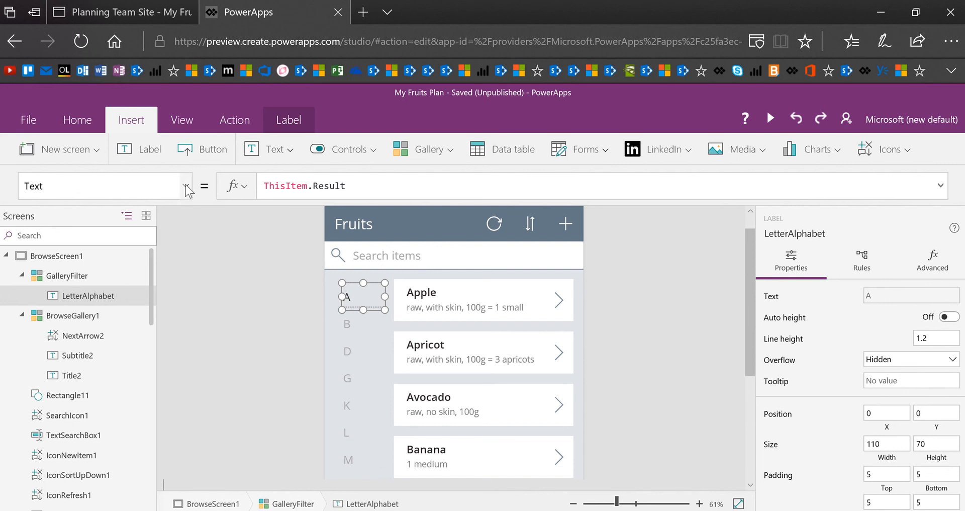
{"action": "left_click", "coordinate": [188, 186]}
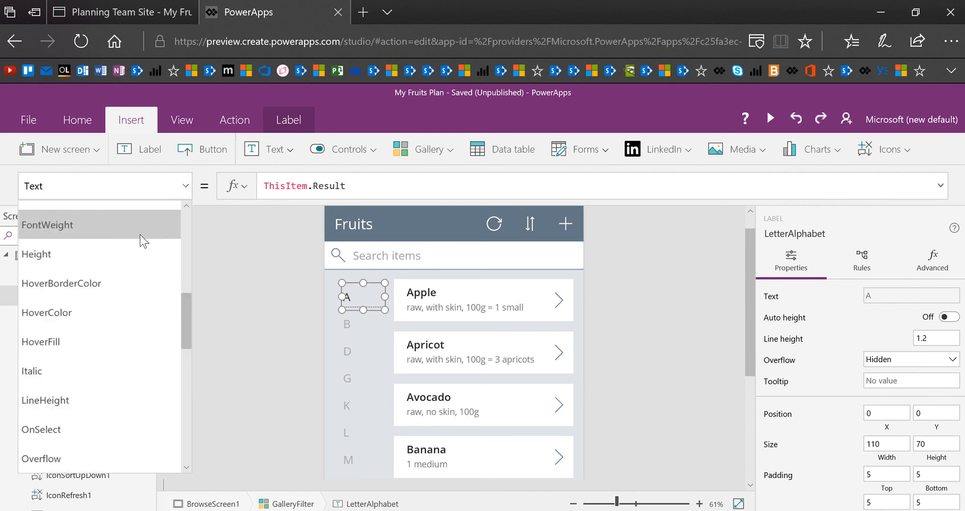
{"action": "left_click", "coordinate": [47, 224]}
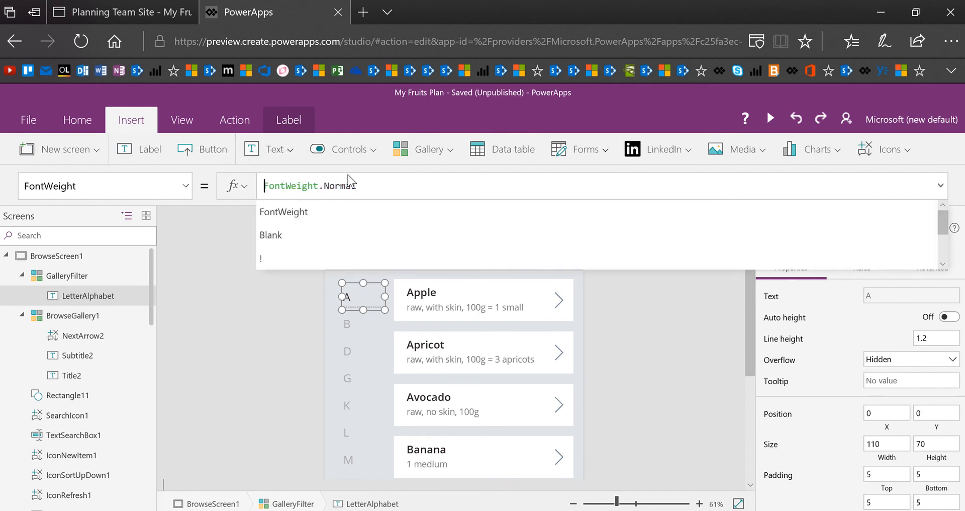
{"action": "type", "text": "If(ThisItem.Is"}
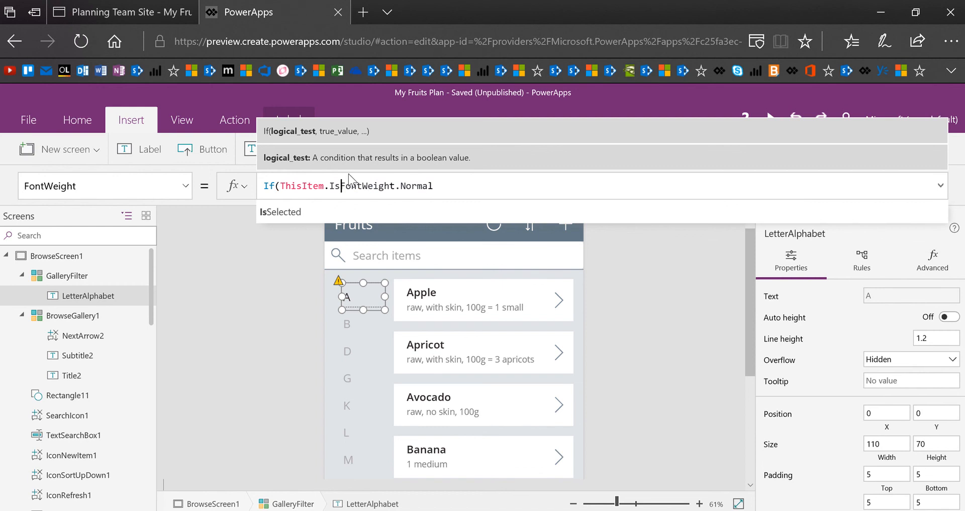
{"action": "type", "text": ",Fo"}
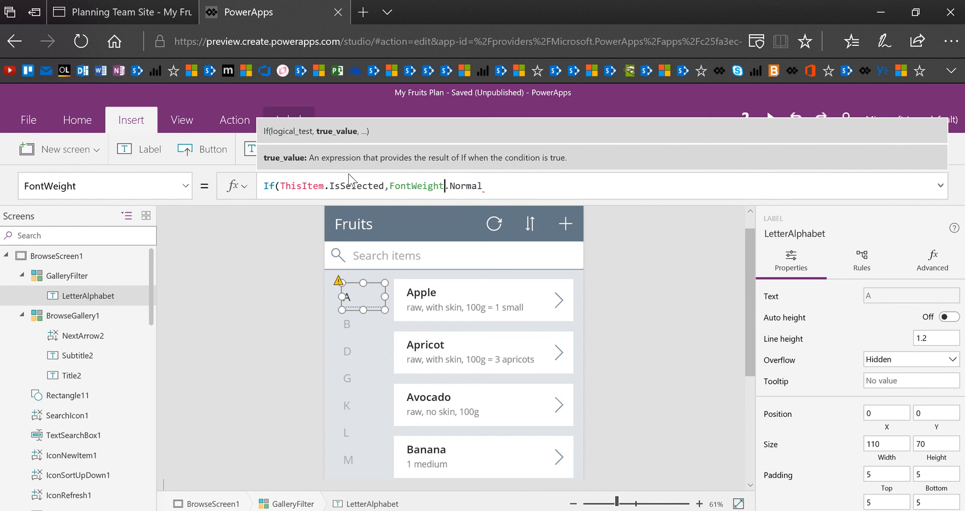
{"action": "type", "text": "Bold,FontWeight."}
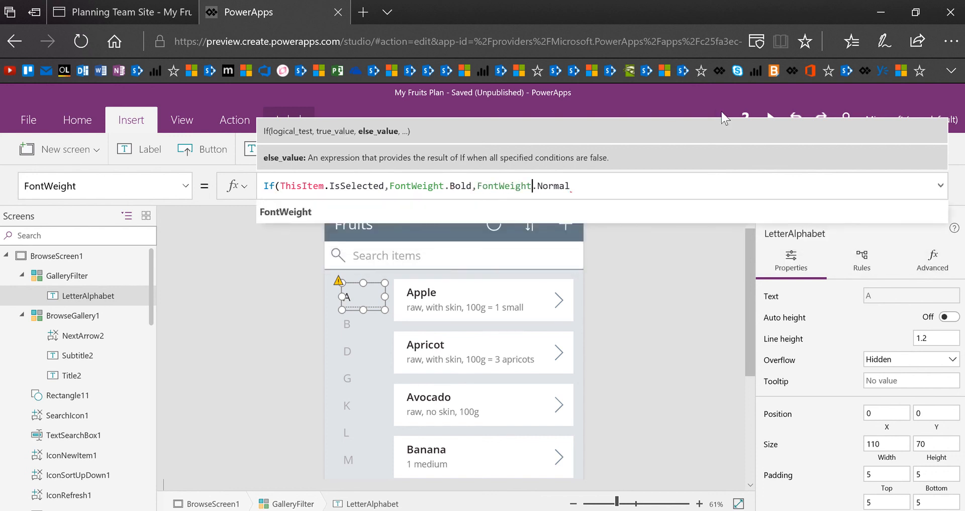
{"action": "double_click", "coordinate": [552, 185]}
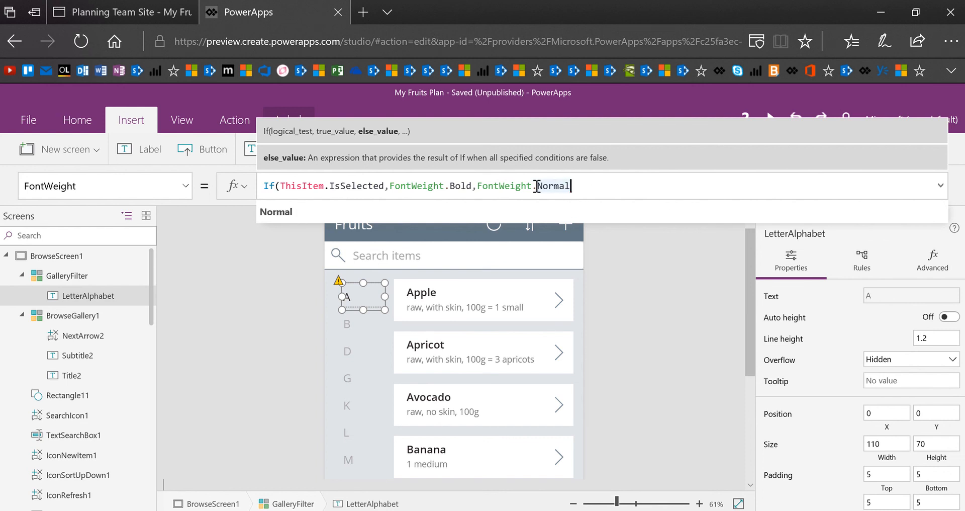
{"action": "mouse_move", "coordinate": [620, 188]}
{"action": "type", "text": ")"}
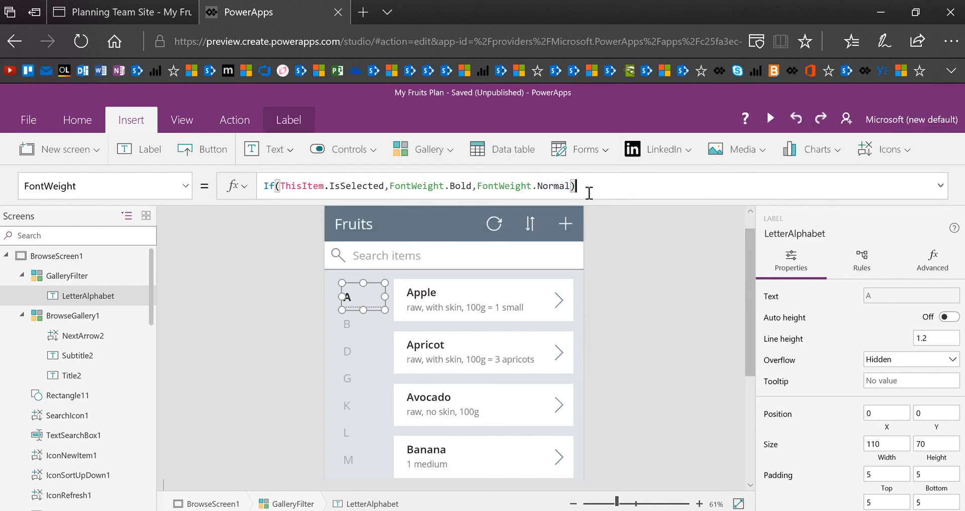
{"action": "mouse_move", "coordinate": [335, 380]}
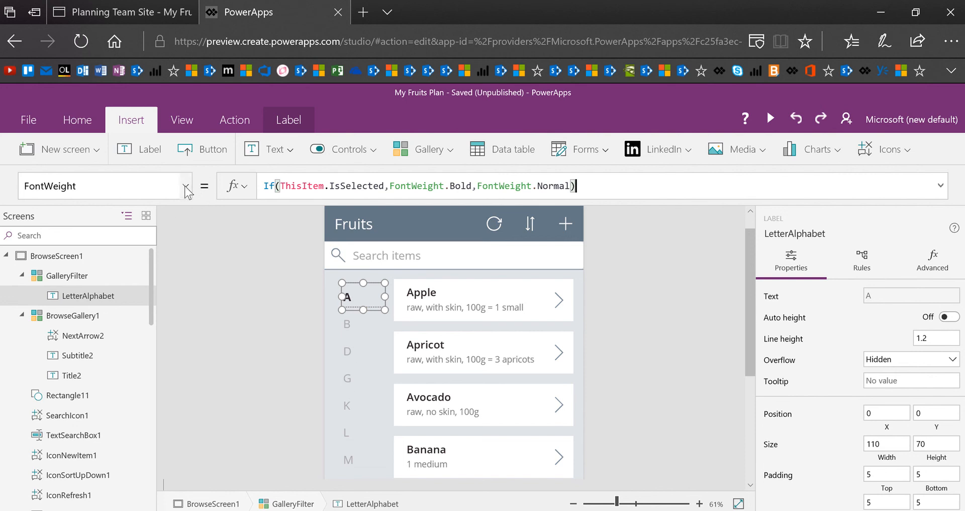
Set LetterAlphabet's Fill to If(ThisItem.IsSelected,White,ColorFade(RectQuickActionBar1.Fill,80%)).
{"action": "left_click", "coordinate": [186, 186]}
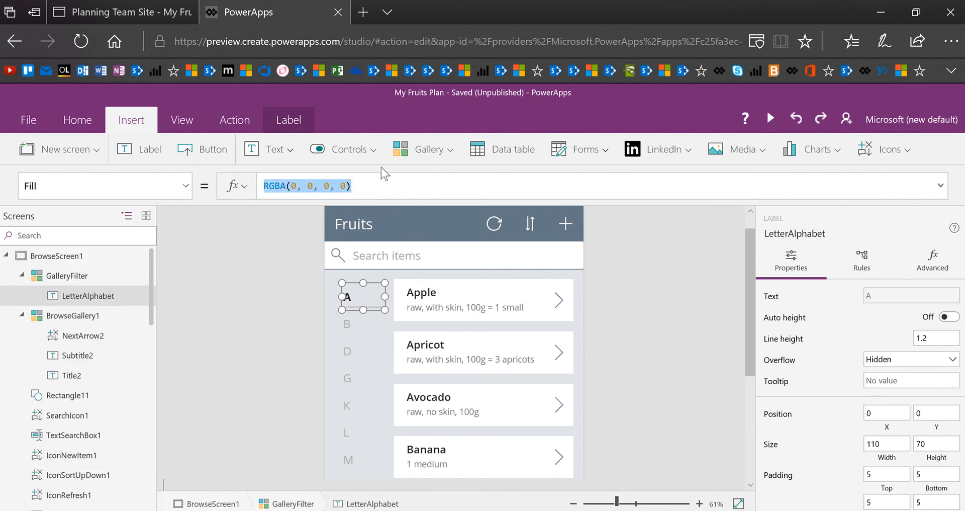
{"action": "type", "text": "If(ThisIte"}
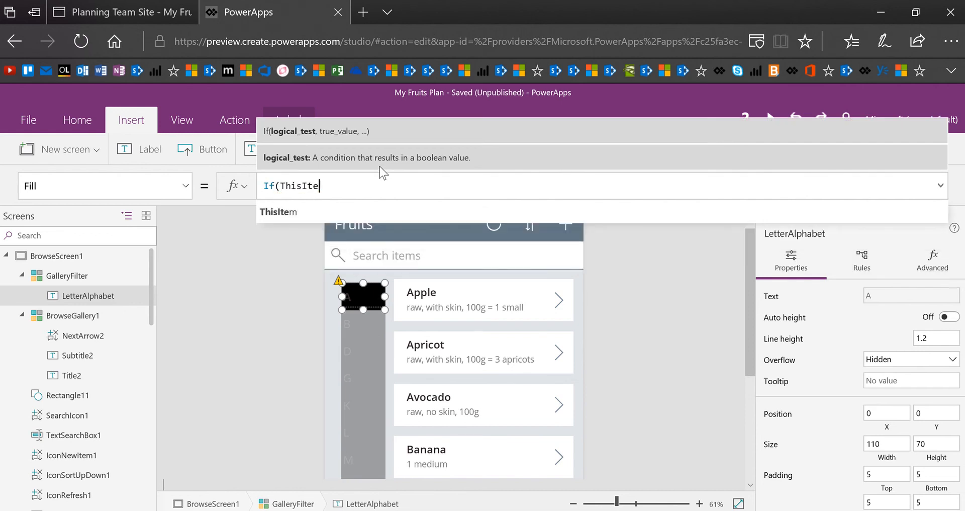
{"action": "type", "text": "m.IsSelected,"}
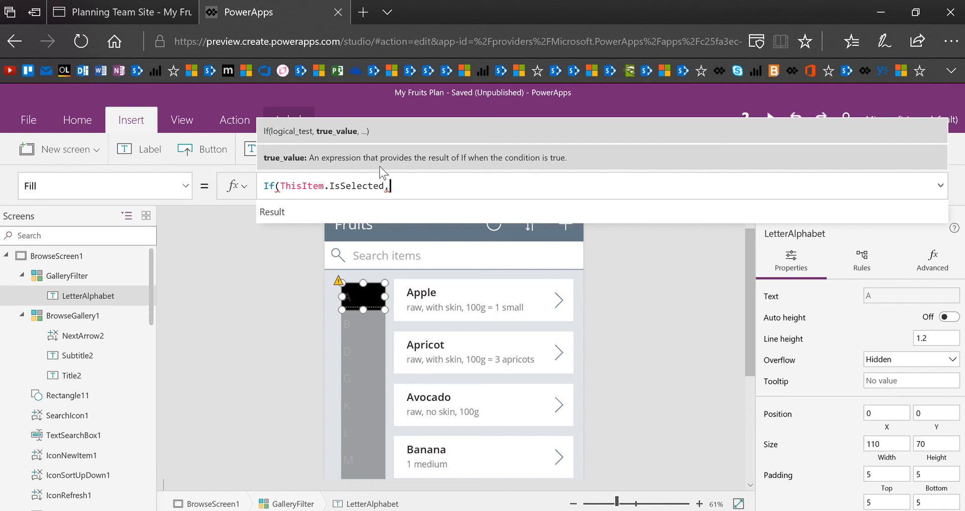
{"action": "type", "text": "Whit"}
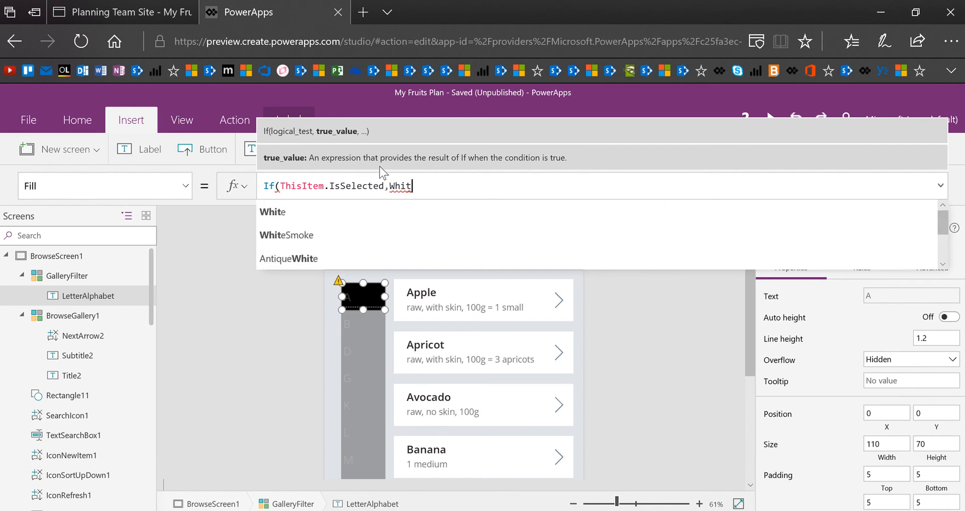
{"action": "type", "text": ","}
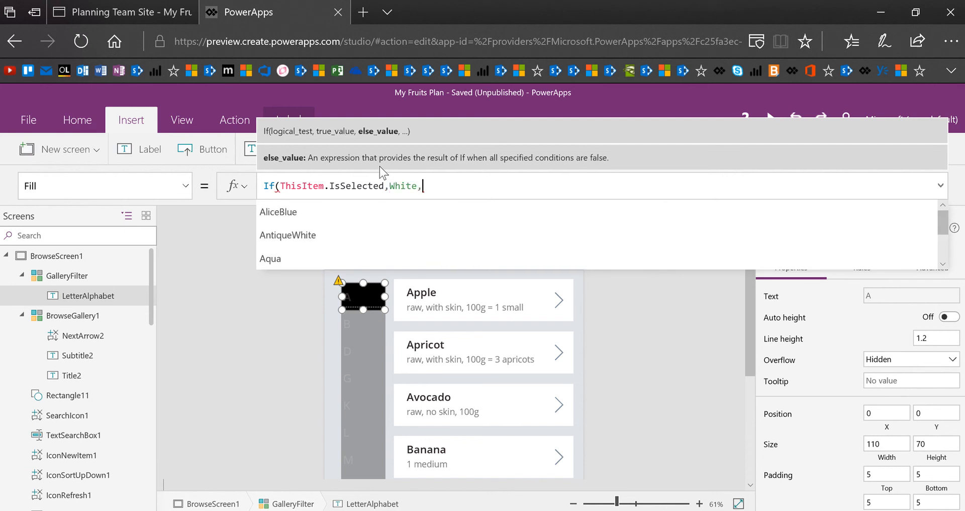
{"action": "type", "text": "Rec"}
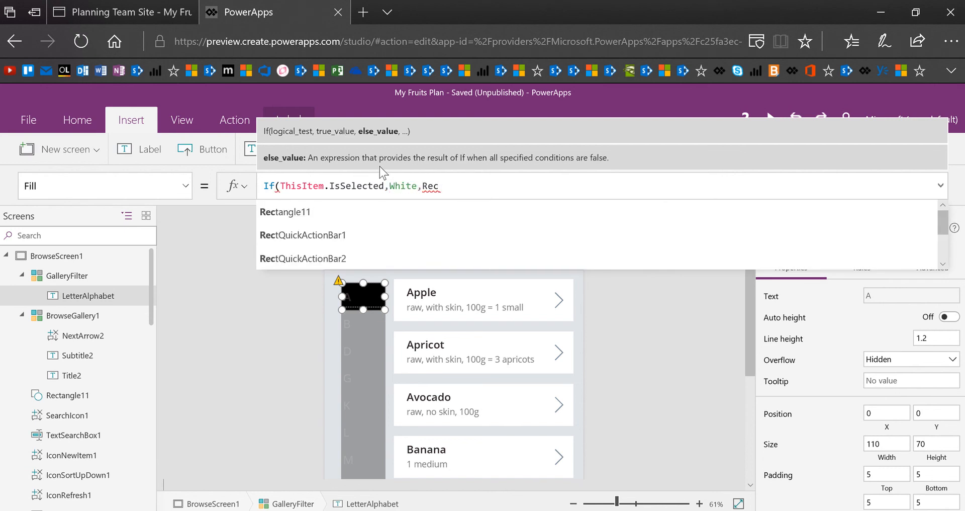
{"action": "left_click", "coordinate": [302, 236]}
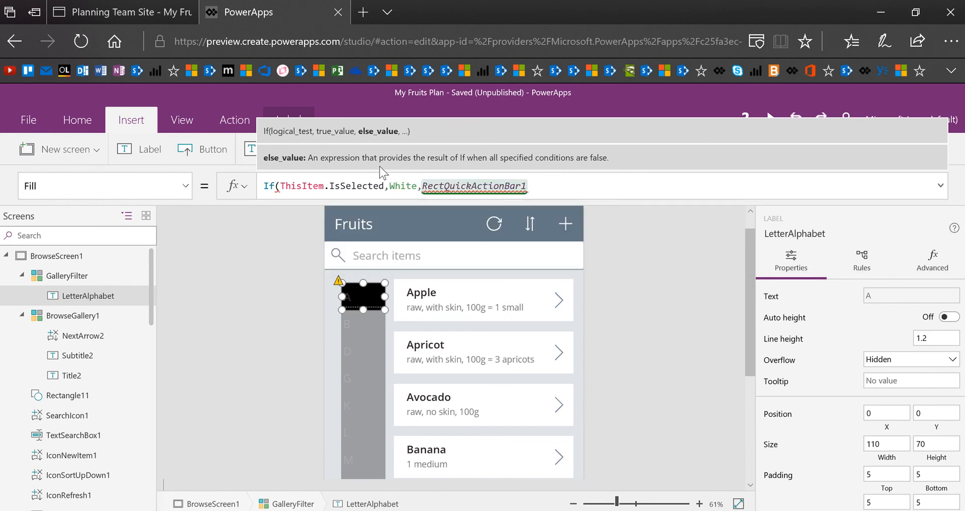
{"action": "type", "text": ".Fill"}
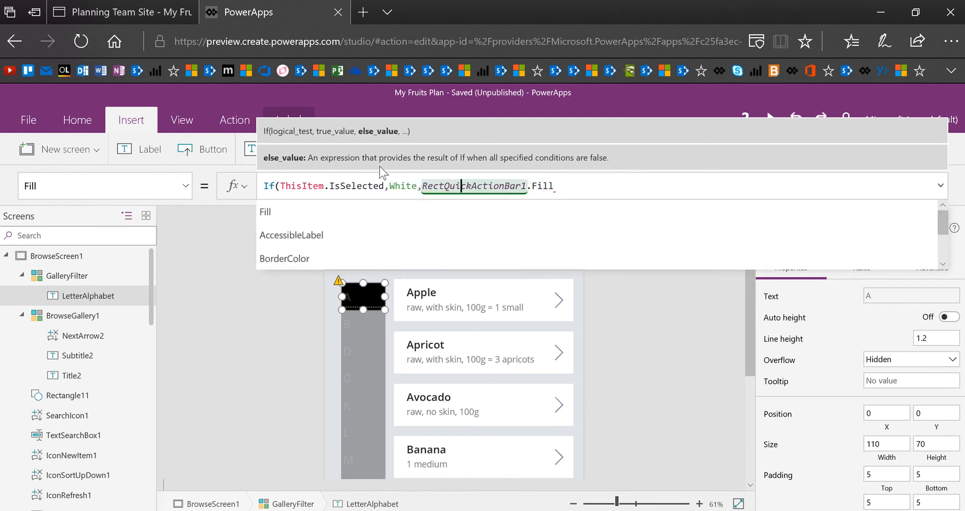
{"action": "type", "text": "ColorFade("}
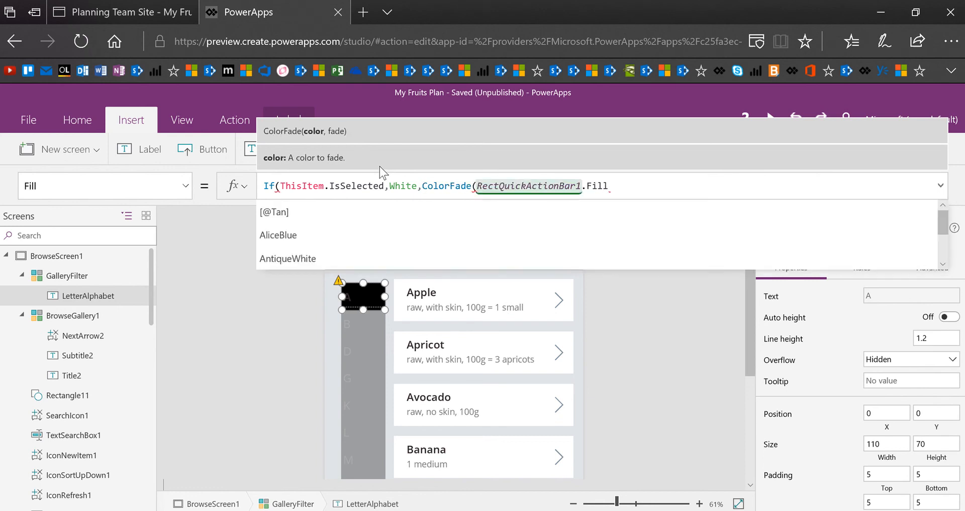
{"action": "type", "text": ".Fill"}
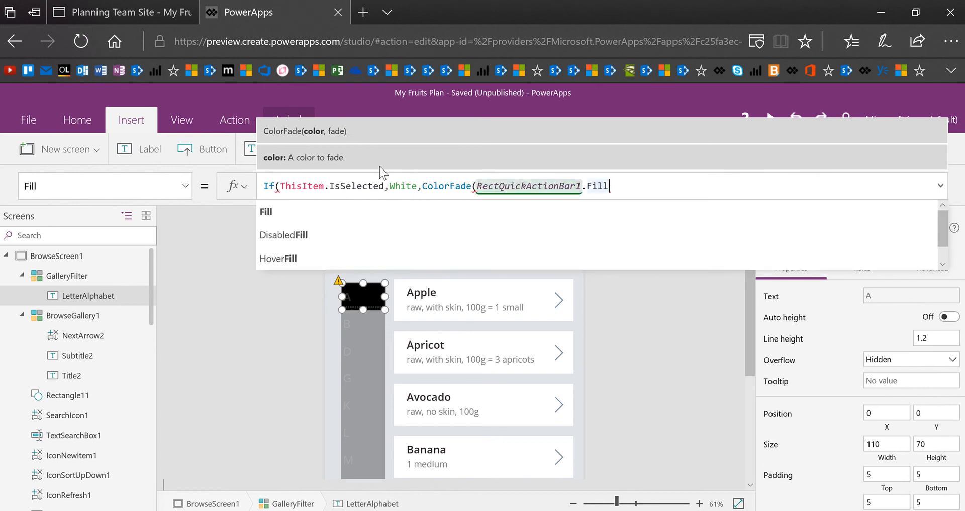
{"action": "type", "text": ","}
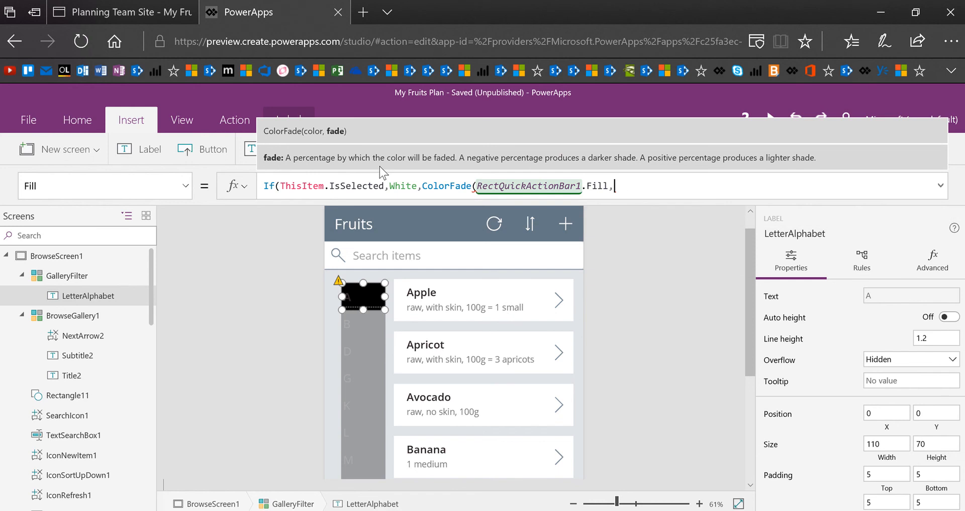
{"action": "type", "text": "80%))"}
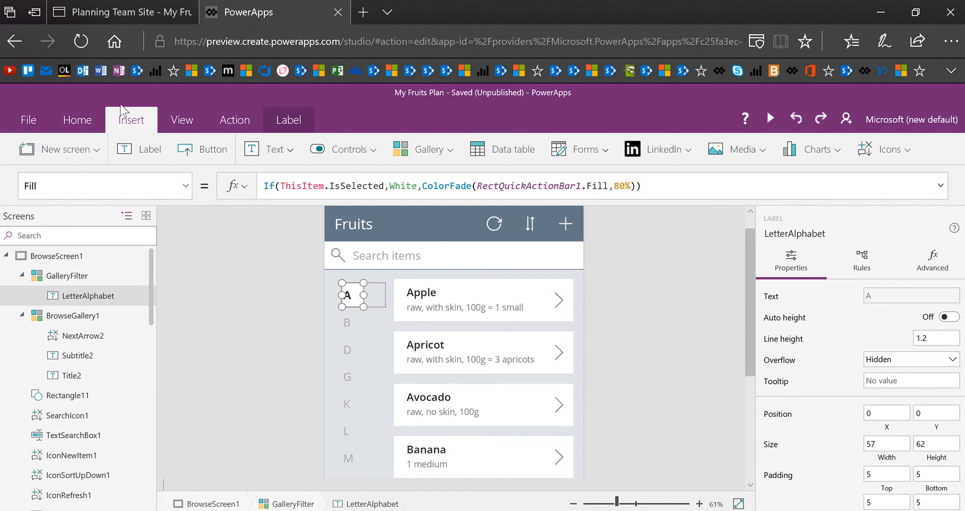
Deselect the label to check letter B shows bold on white against the faded tint.
{"action": "left_click", "coordinate": [77, 119]}
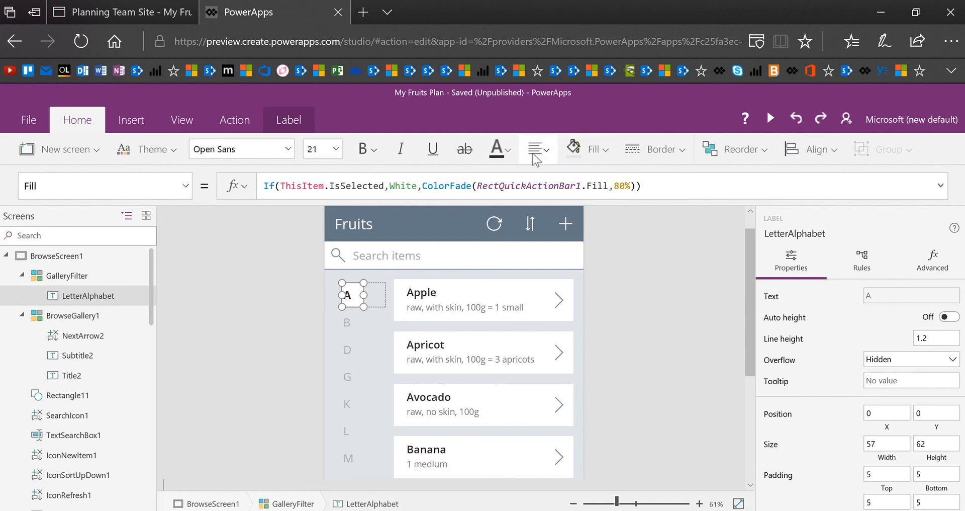
{"action": "left_click", "coordinate": [537, 149]}
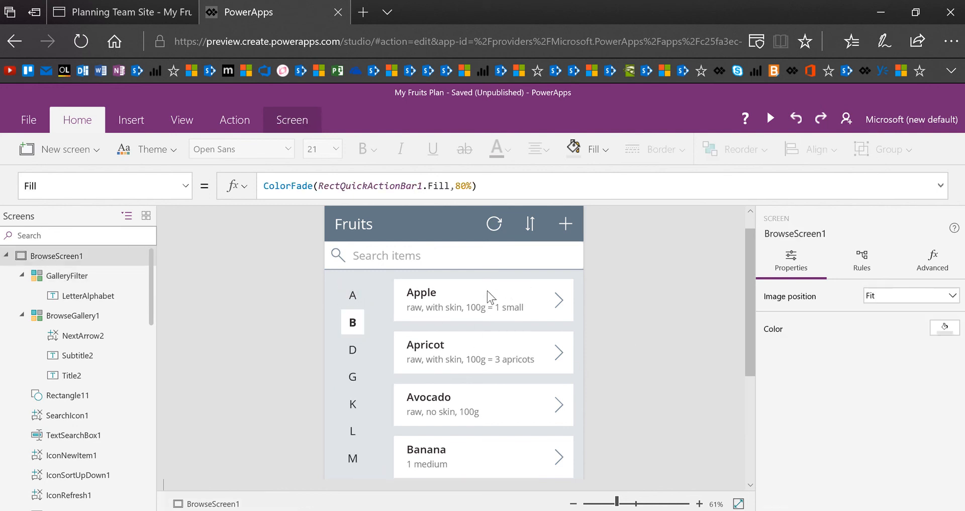
{"action": "mouse_move", "coordinate": [408, 400]}
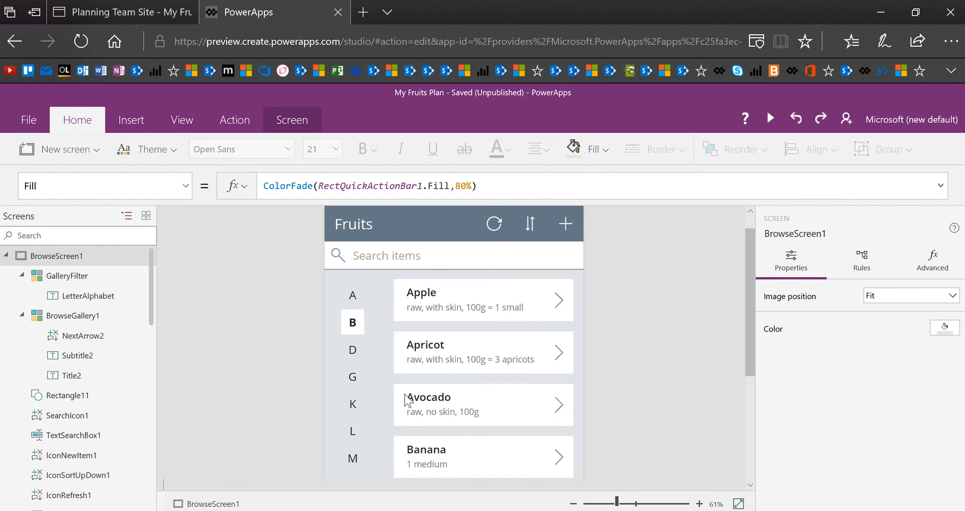
{"action": "mouse_move", "coordinate": [343, 324]}
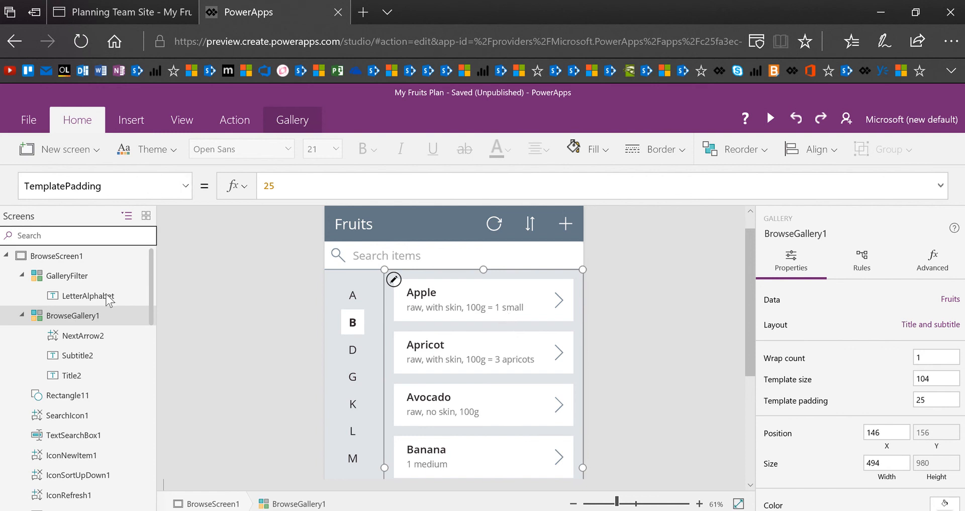
{"action": "mouse_move", "coordinate": [61, 328]}
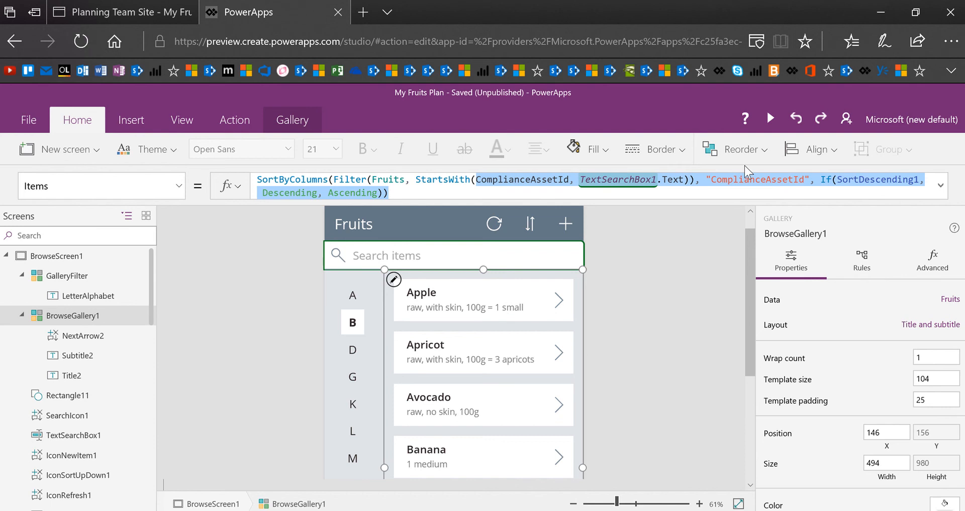
Filter BrowseGallery1's Items with StartsWith(Title, GalleryFilter.Selected.Result), sorted by Title.
{"action": "type", "text": "Title"}
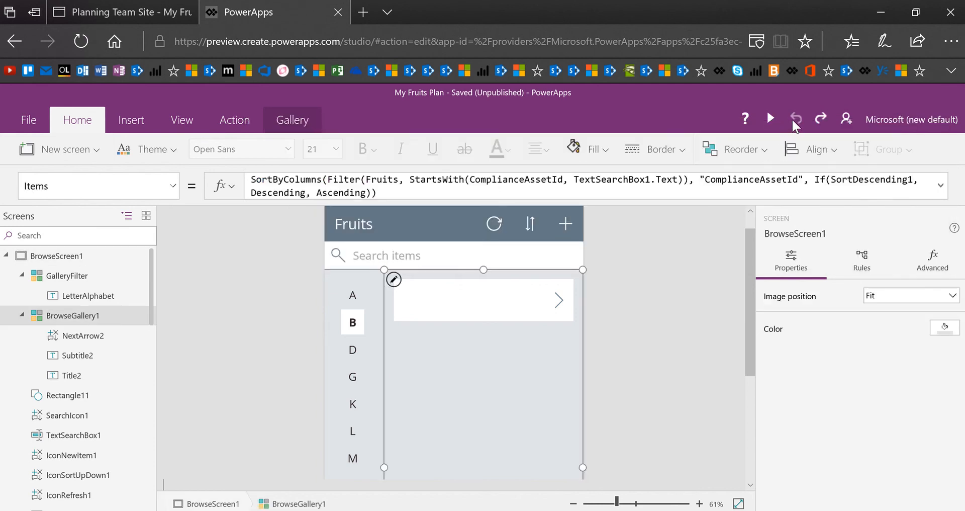
{"action": "left_click", "coordinate": [393, 280]}
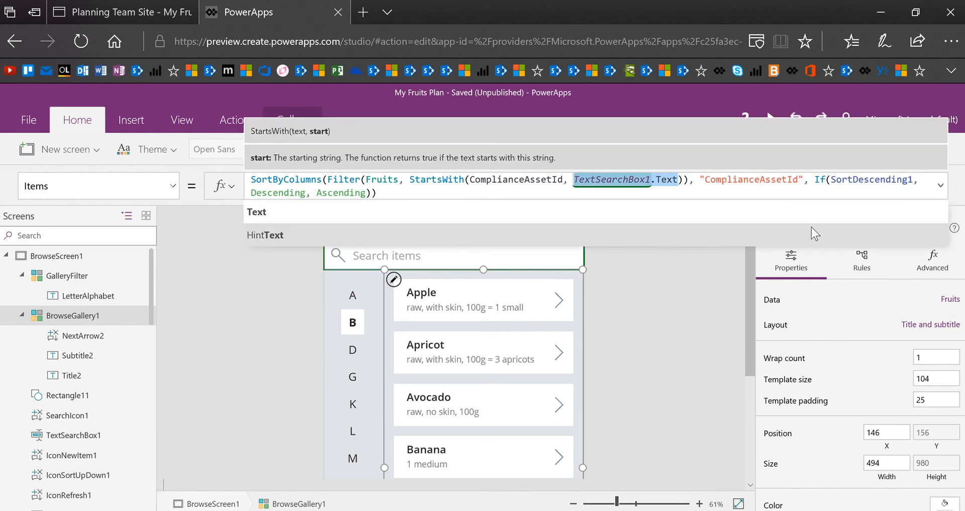
{"action": "type", "text": "GalleryFil"}
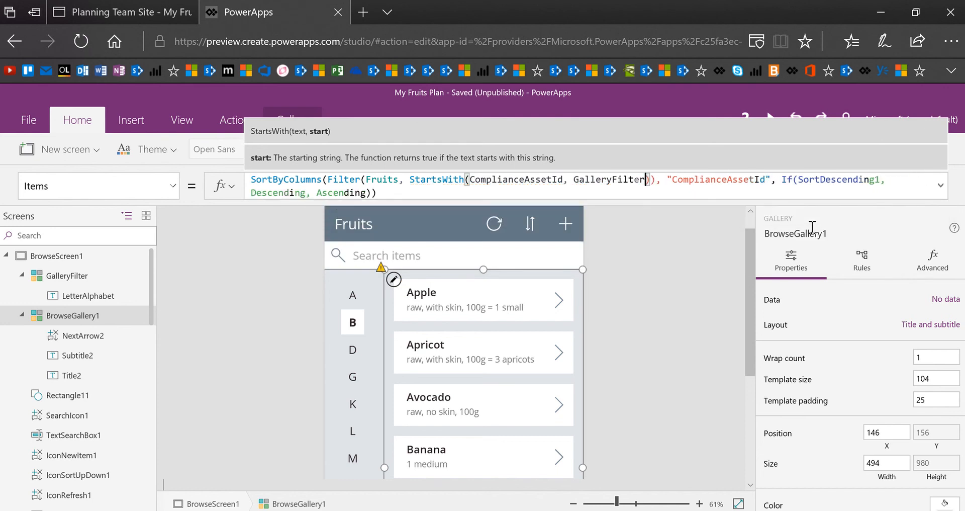
{"action": "type", "text": ".Selected.Result"}
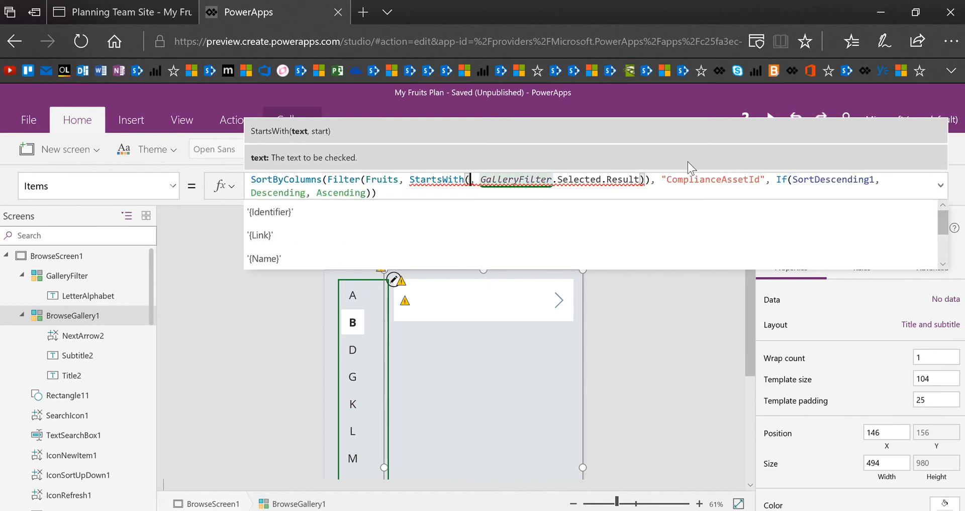
{"action": "type", "text": "Title"}
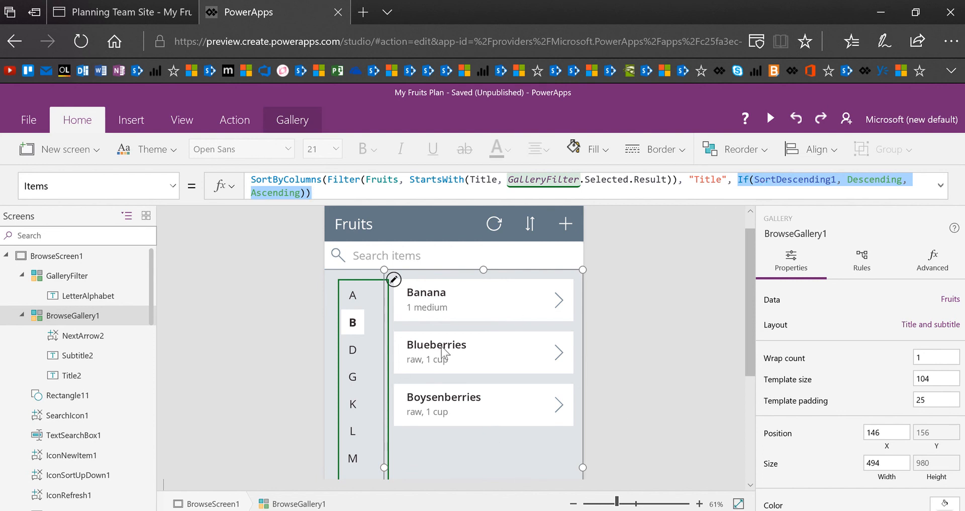
{"action": "mouse_move", "coordinate": [667, 378]}
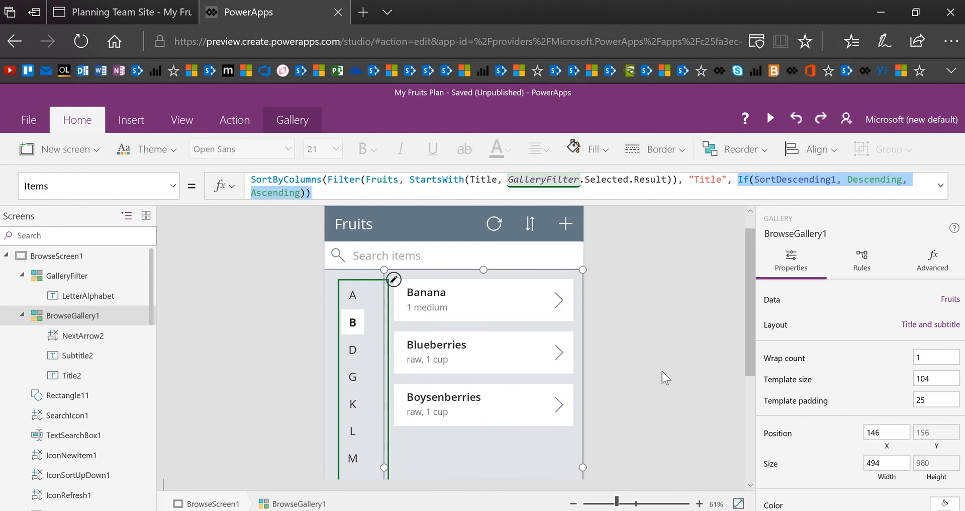
Set Visible to false on SearchIcon1 and TextSearchBox1 together.
{"action": "left_click", "coordinate": [337, 255]}
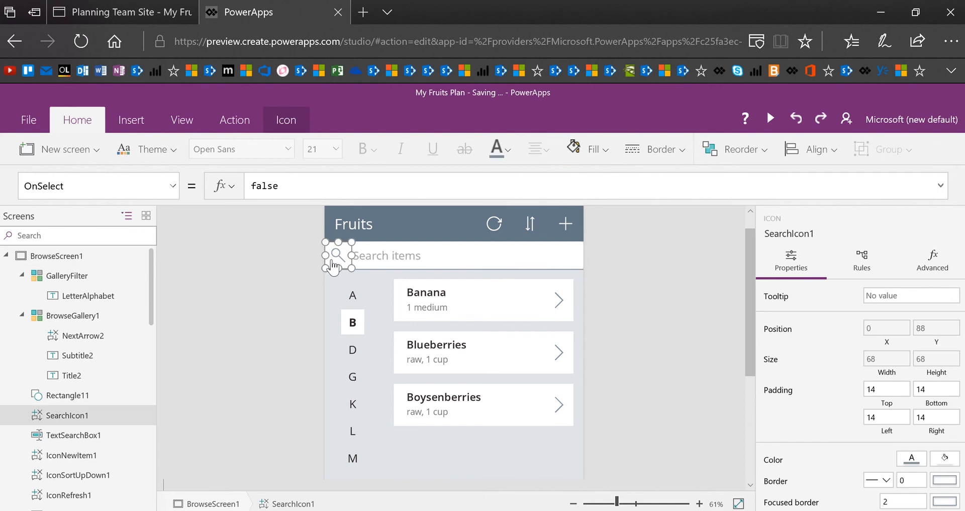
{"action": "left_click", "coordinate": [72, 435]}
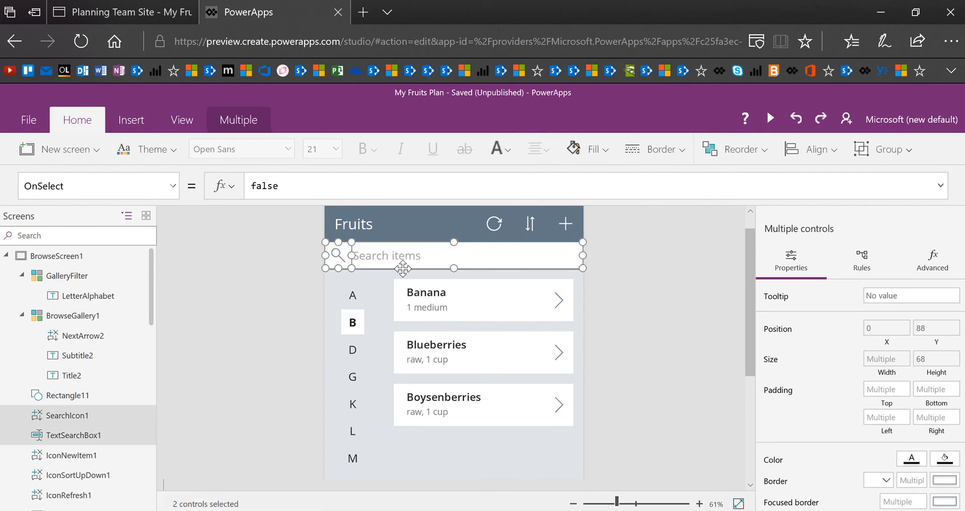
{"action": "left_click", "coordinate": [173, 185]}
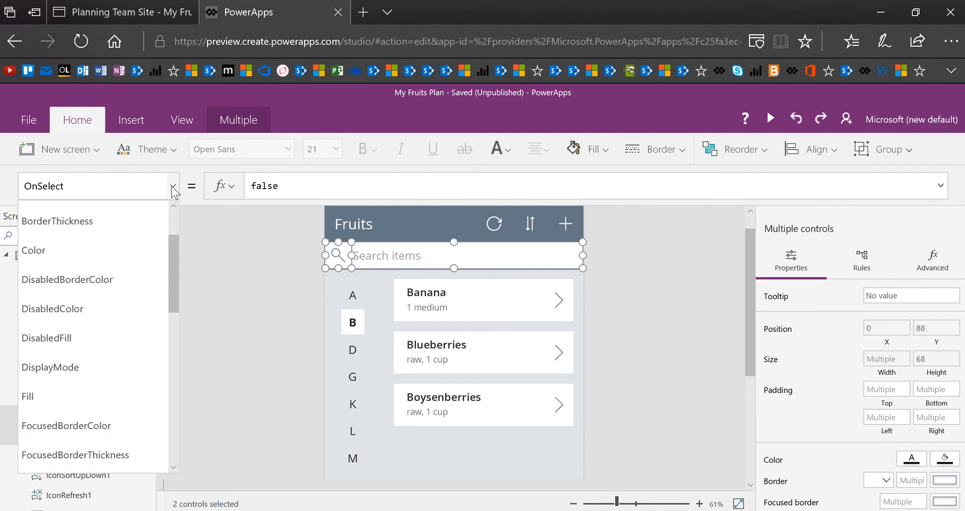
{"action": "scroll", "scroll_direction": "down", "scroll_amount": 3}
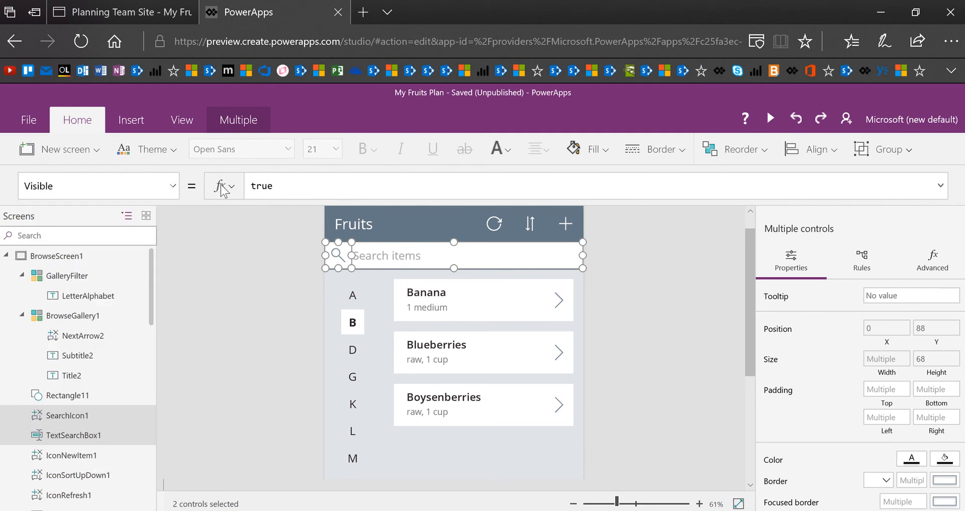
{"action": "type", "text": "false"}
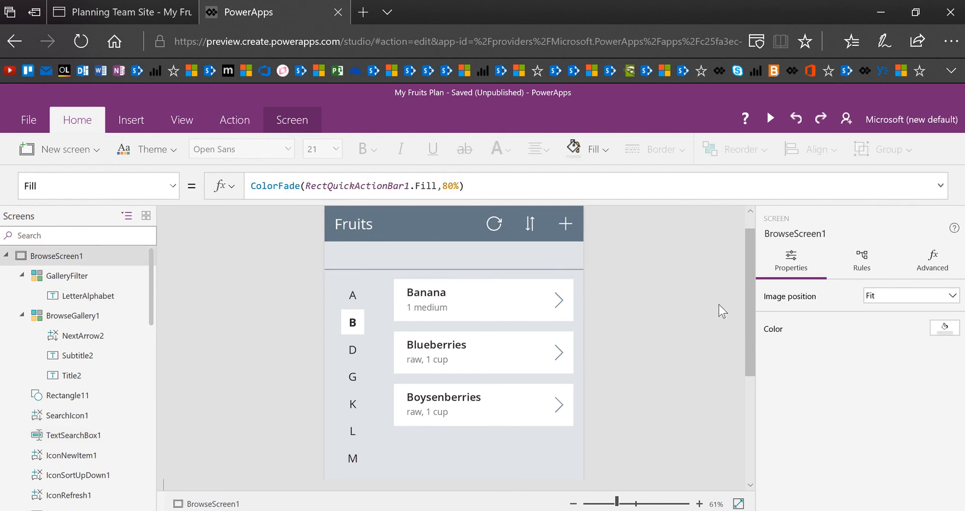
{"action": "left_click", "coordinate": [131, 119]}
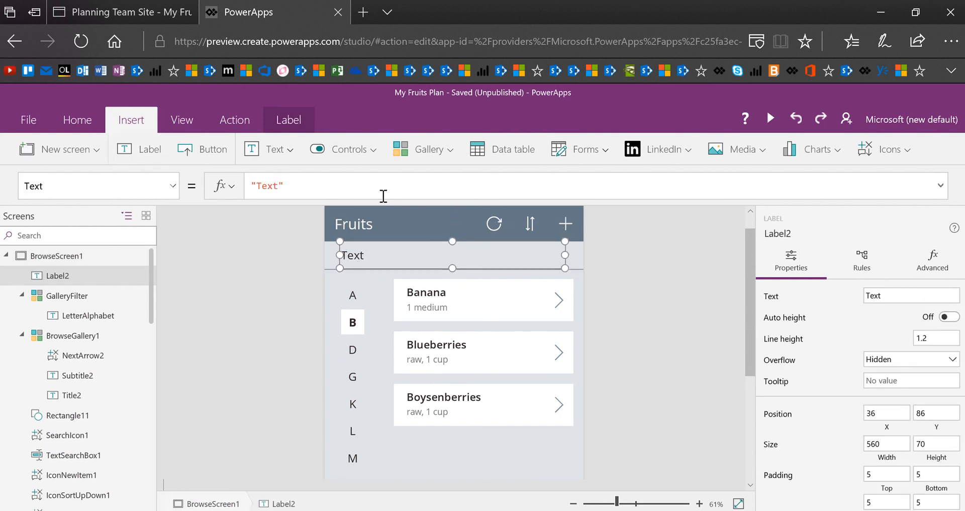
Set Label2's Text to Today() so it shows 11/21/2017.
{"action": "double_click", "coordinate": [266, 186]}
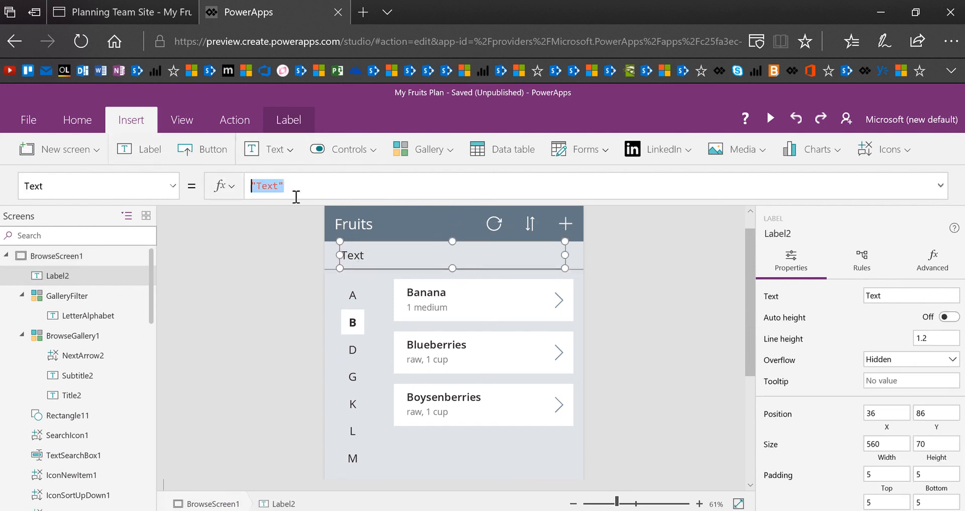
{"action": "type", "text": "Tod"}
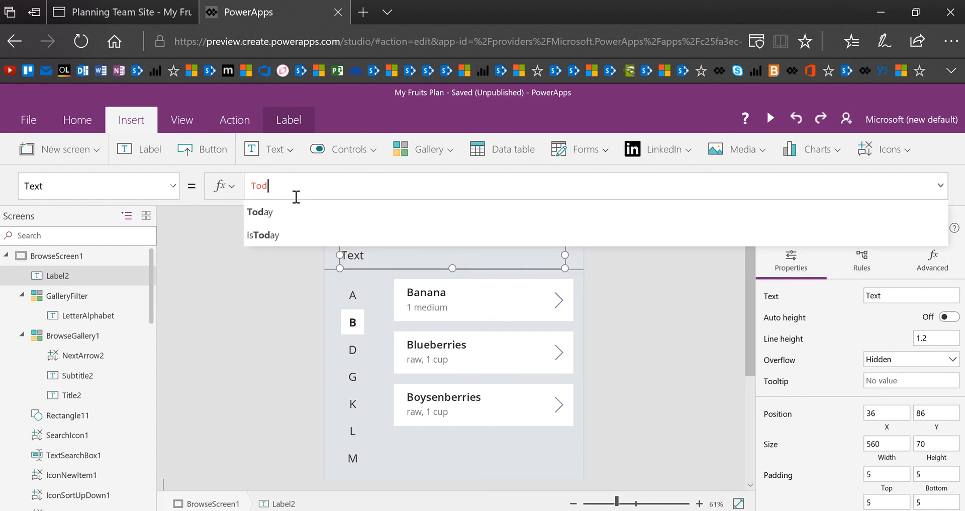
{"action": "left_click", "coordinate": [260, 211]}
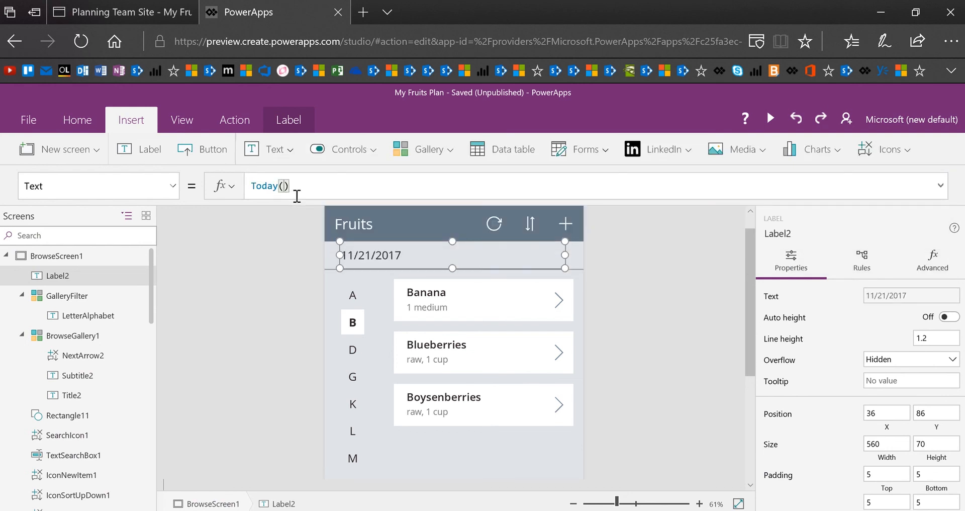
{"action": "mouse_move", "coordinate": [578, 240]}
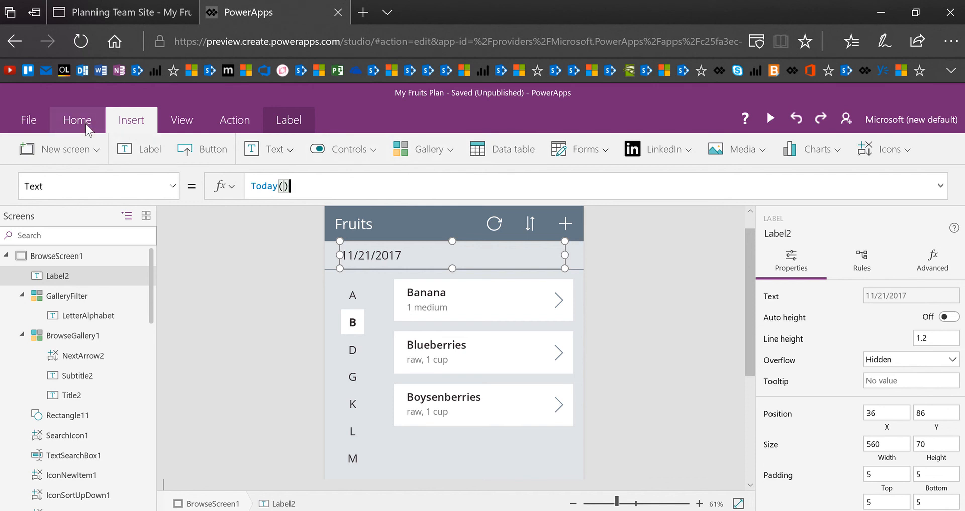
Centre the date label's text and start previewing the app.
{"action": "left_click", "coordinate": [77, 119]}
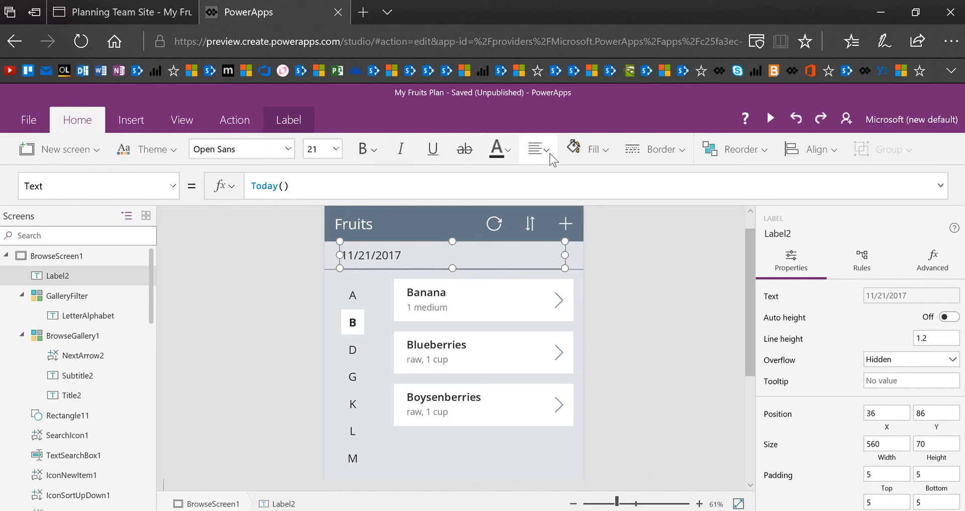
{"action": "left_click", "coordinate": [537, 148]}
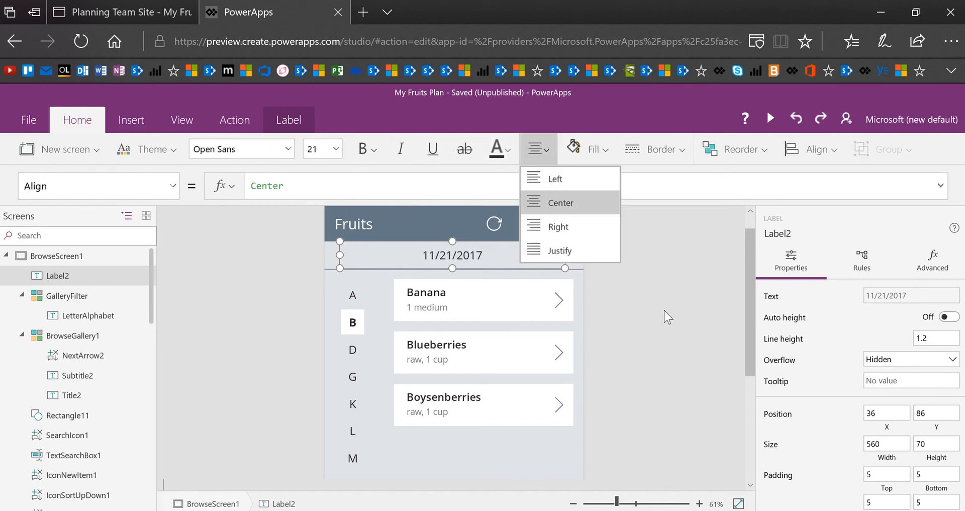
{"action": "left_click", "coordinate": [770, 118]}
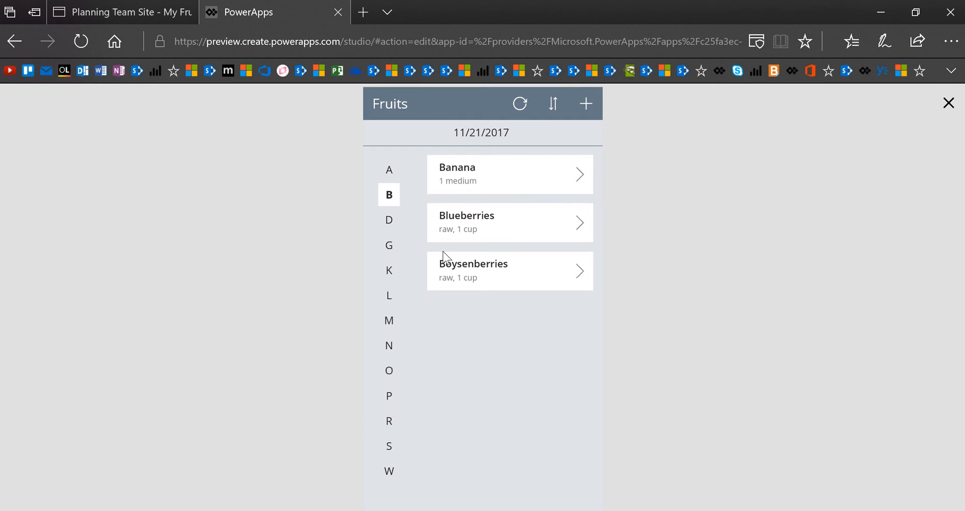
{"action": "left_click", "coordinate": [389, 169]}
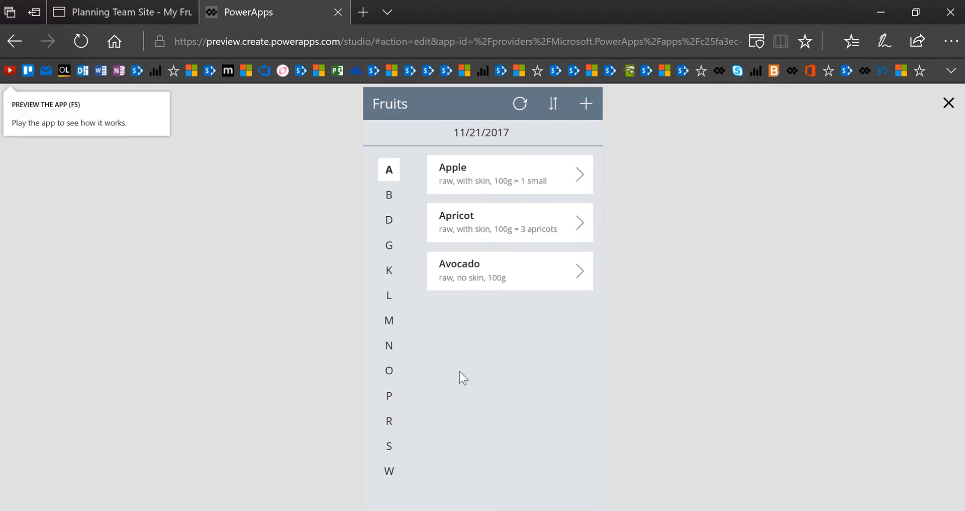
{"action": "left_click", "coordinate": [389, 245]}
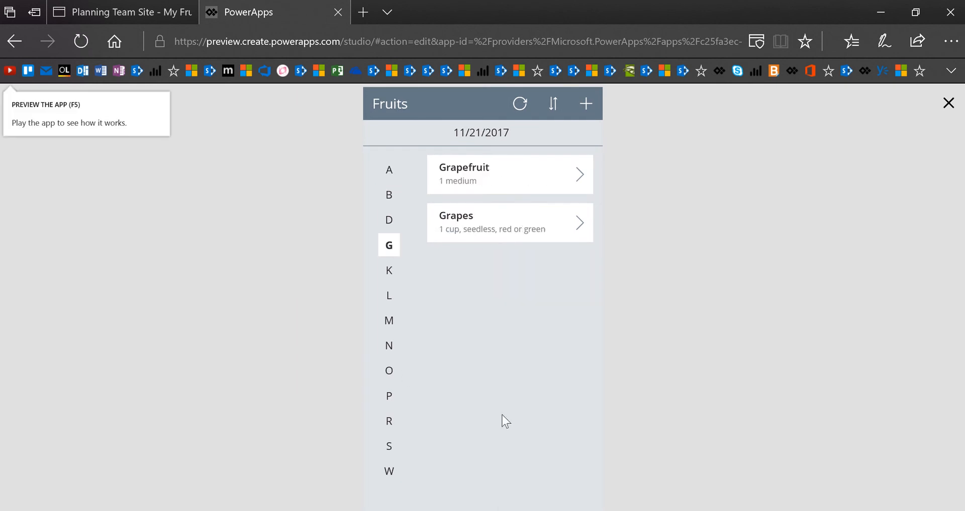
{"action": "left_click", "coordinate": [389, 320]}
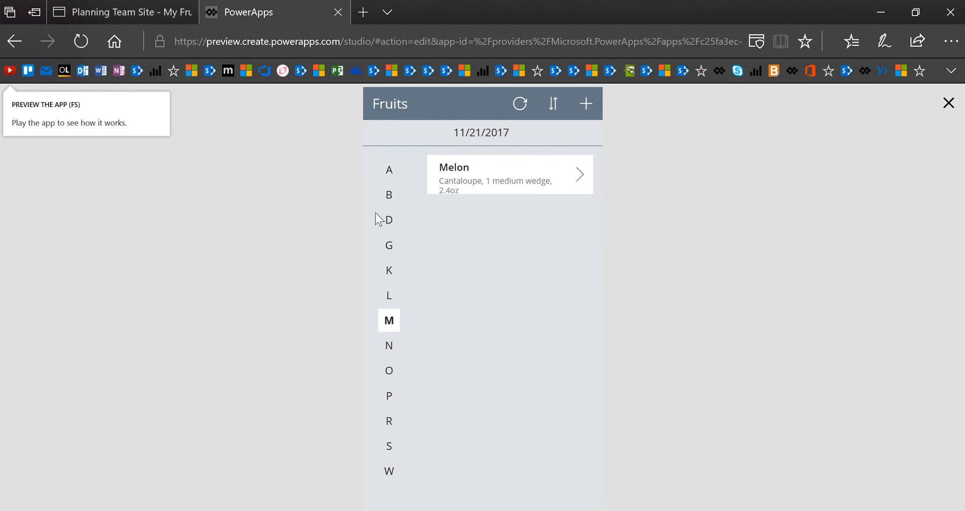
{"action": "left_click", "coordinate": [389, 169]}
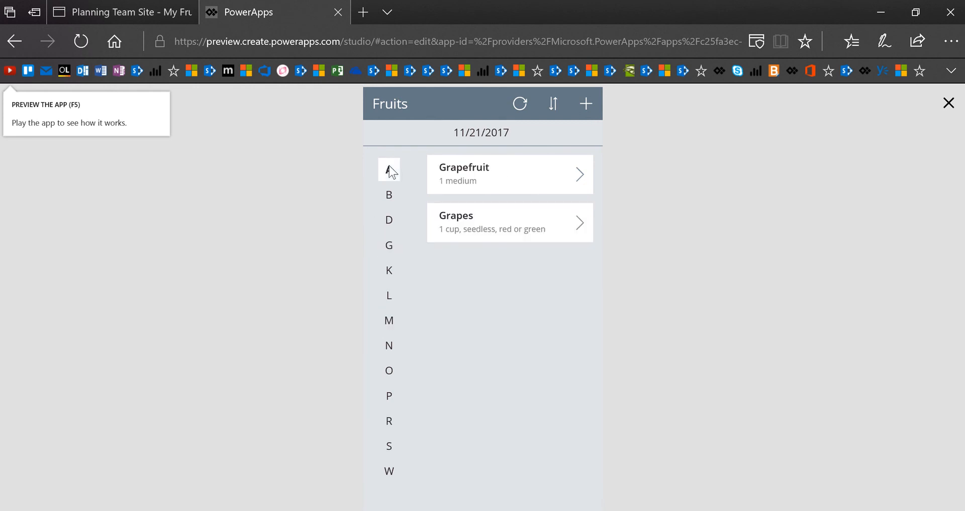
{"action": "left_click", "coordinate": [389, 194]}
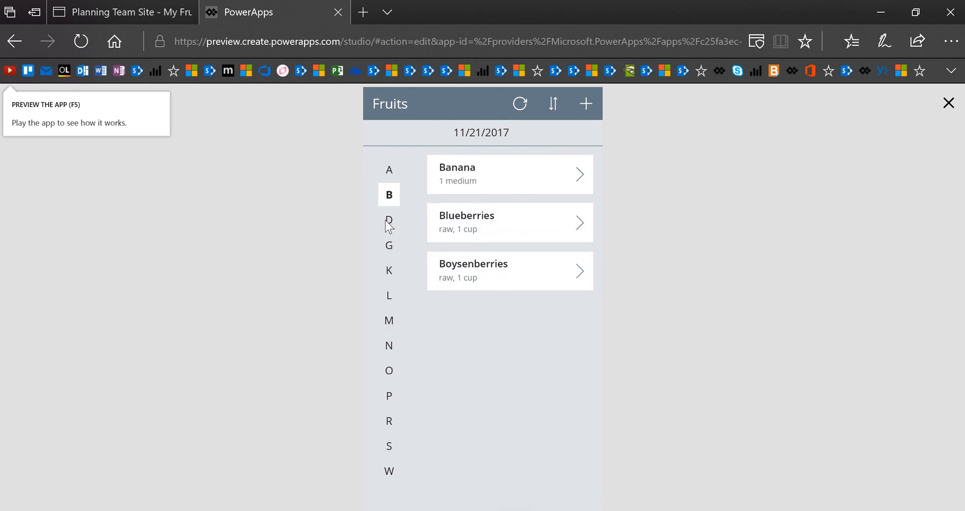
{"action": "left_click", "coordinate": [389, 169]}
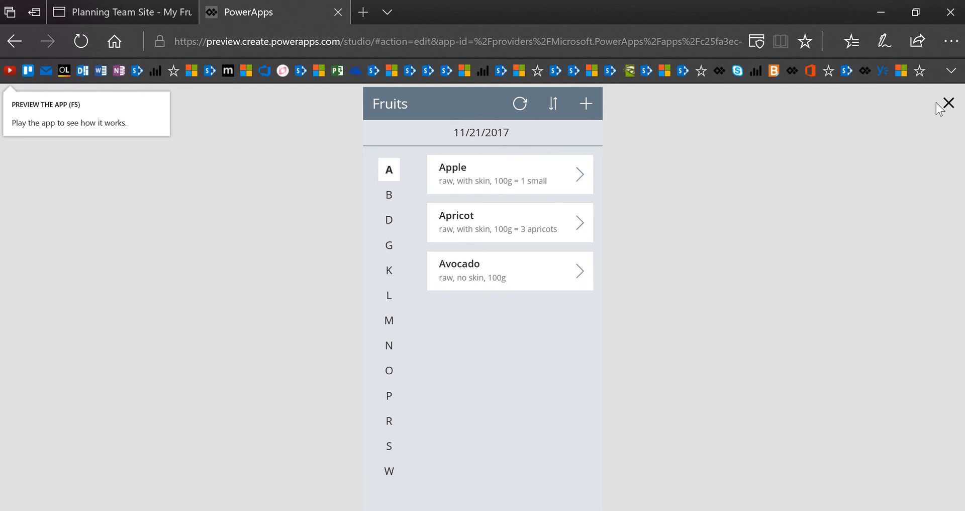
{"action": "left_click", "coordinate": [949, 102]}
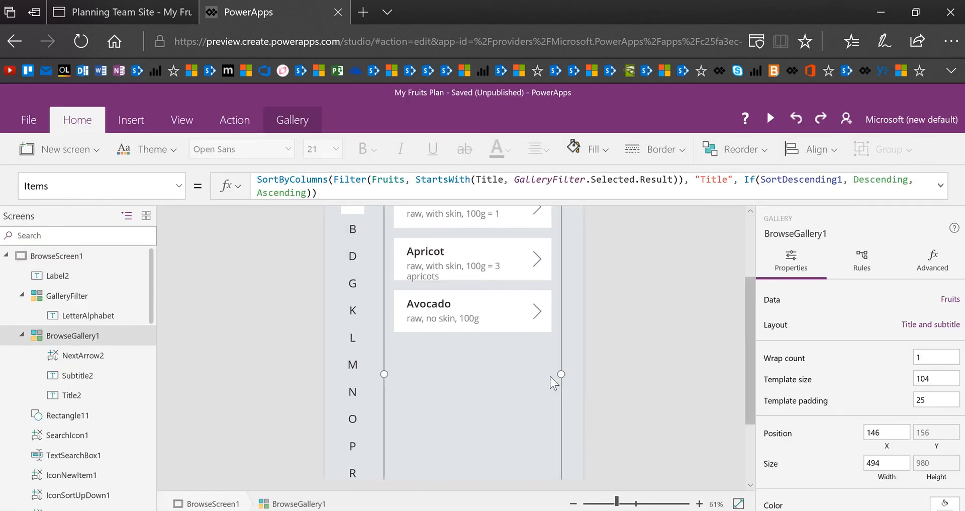
Narrow BrowseGallery1 from 494 to 418 wide by dragging its right handle inward.
{"action": "left_click_drag", "start_coordinate": [560, 374], "coordinate": [552, 374]}
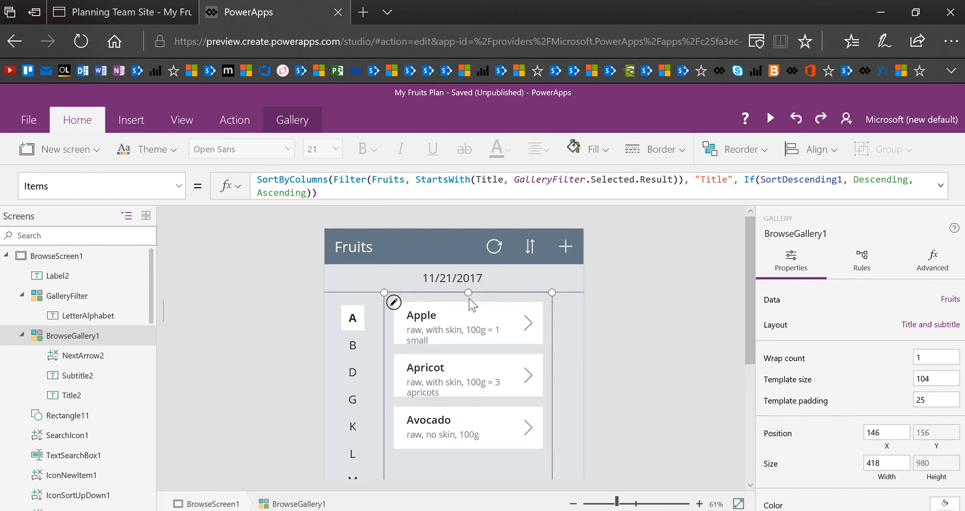
{"action": "left_click", "coordinate": [422, 315]}
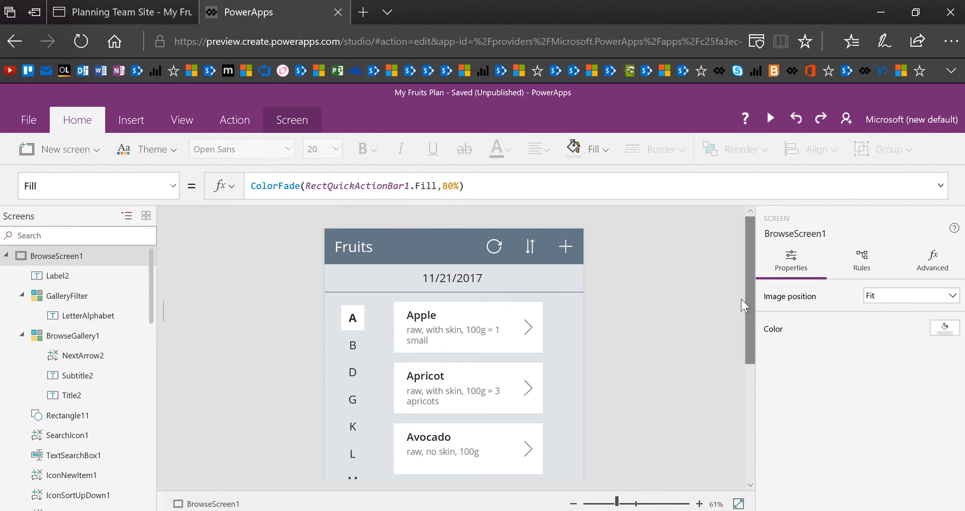
{"action": "mouse_move", "coordinate": [718, 438]}
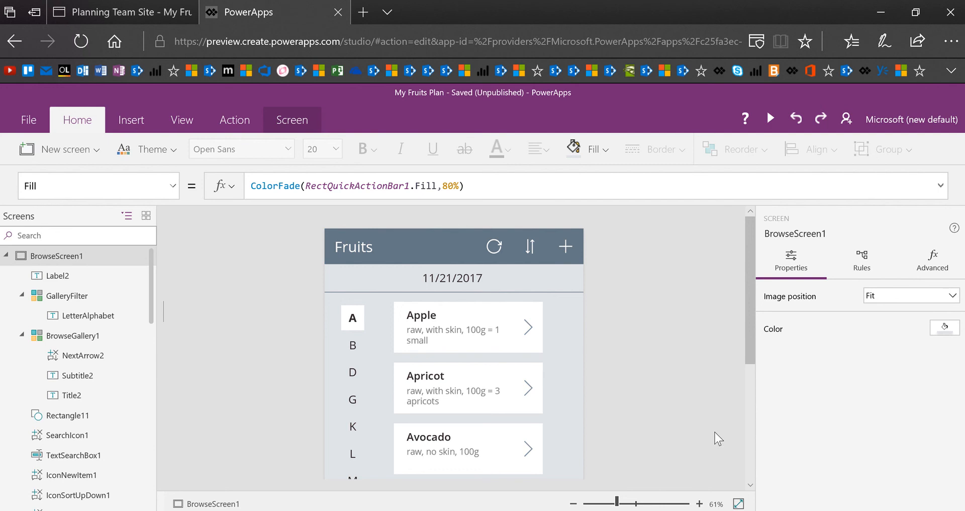
{"action": "mouse_move", "coordinate": [804, 449]}
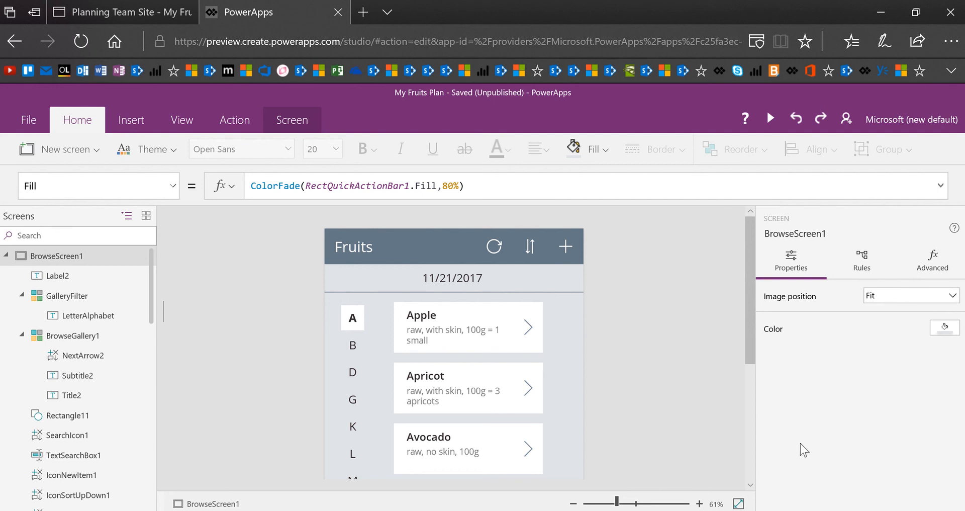
{"action": "mouse_move", "coordinate": [584, 7]}
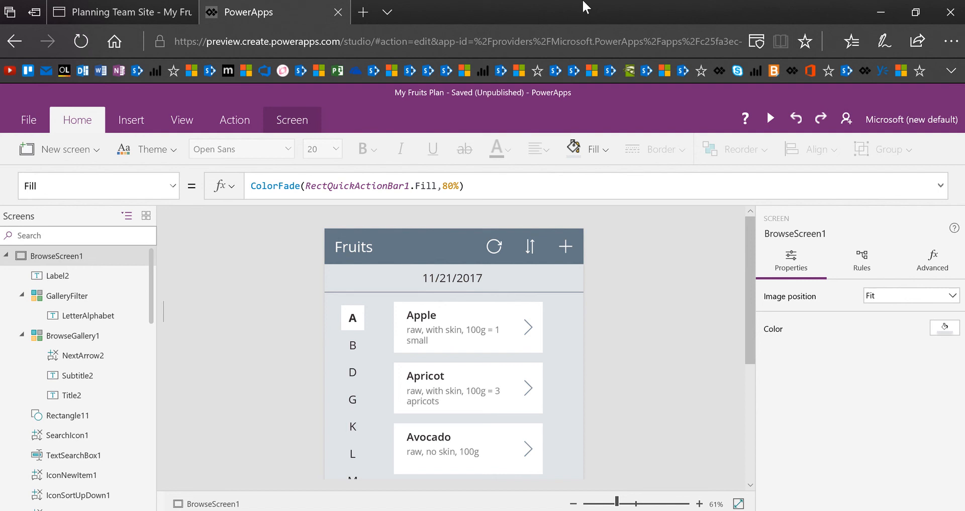